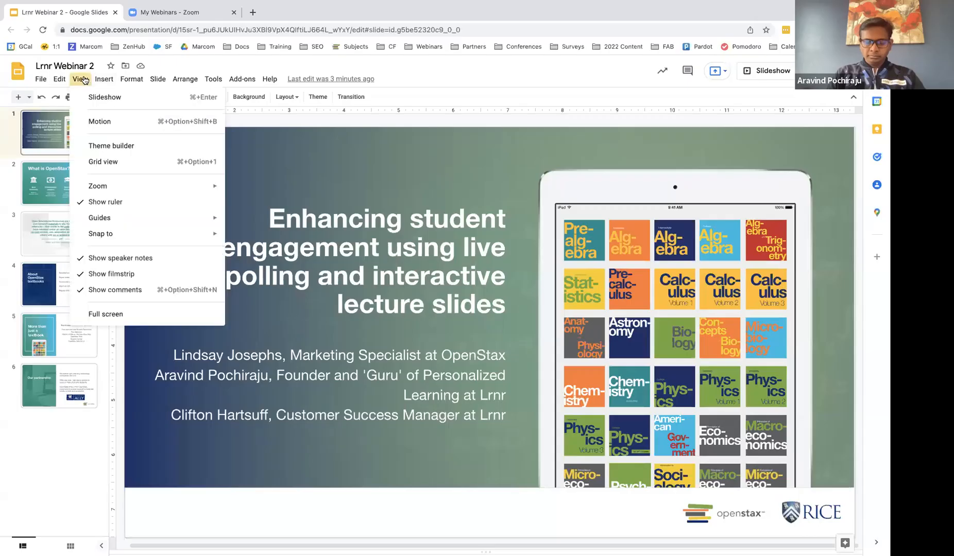
Exit compact mode so the deck's title bar and menu bar reappear.
left_click(105, 97)
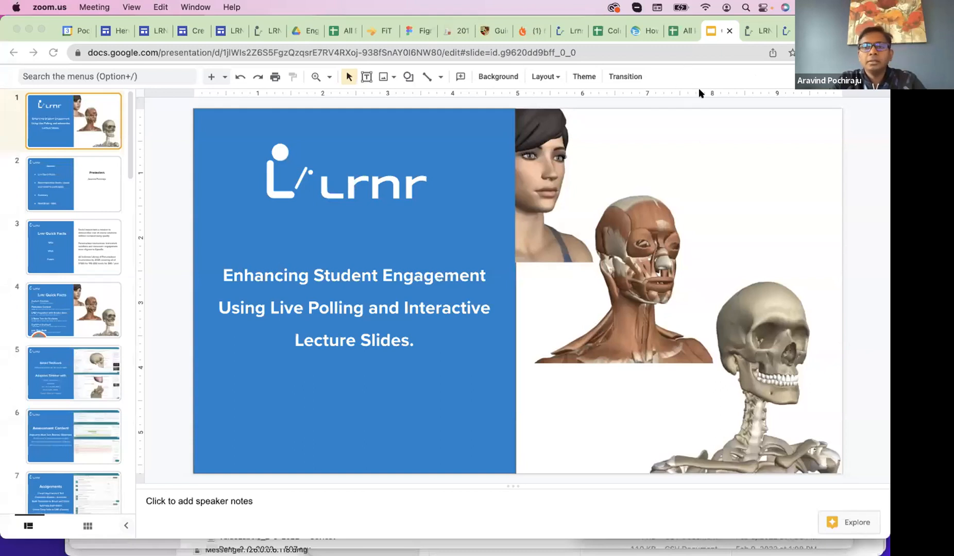
mouse_move(647, 48)
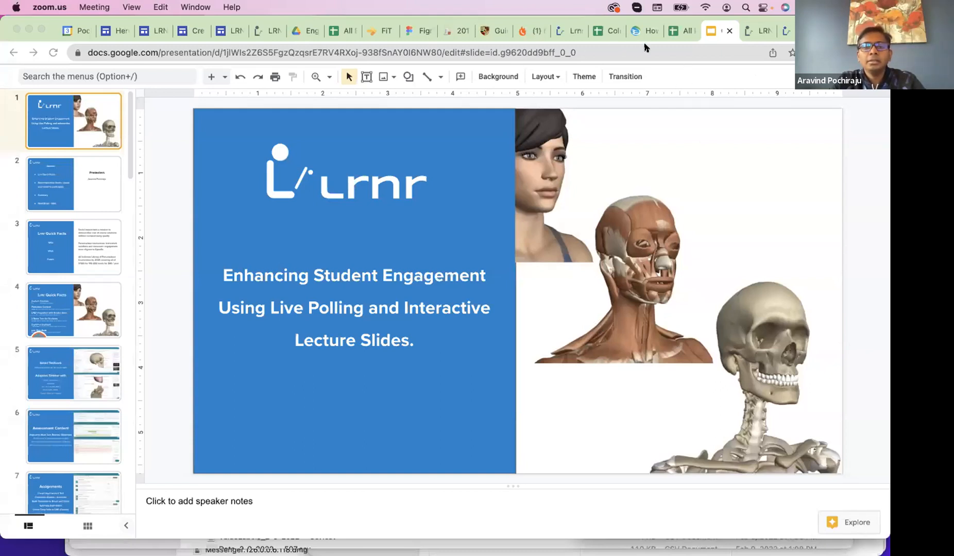
mouse_move(550, 66)
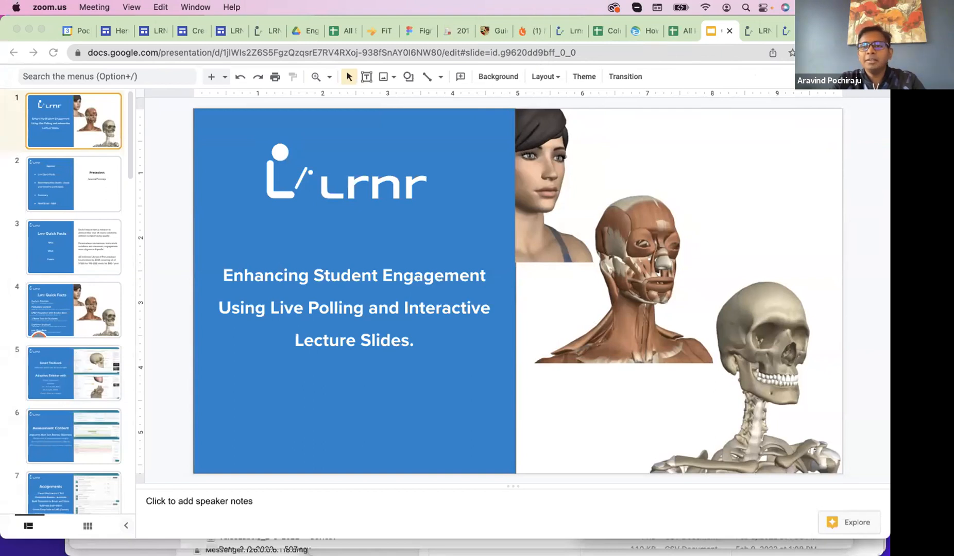
mouse_move(865, 125)
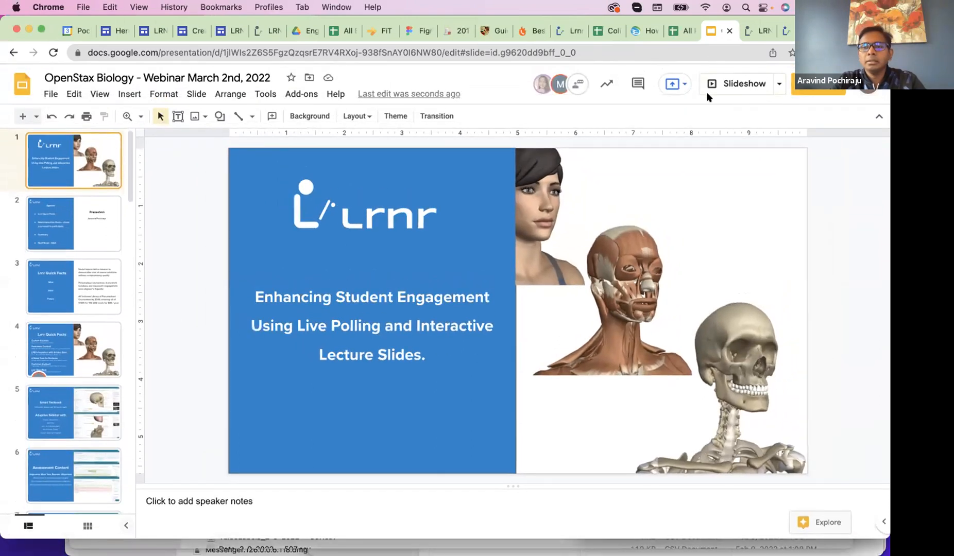
mouse_move(744, 84)
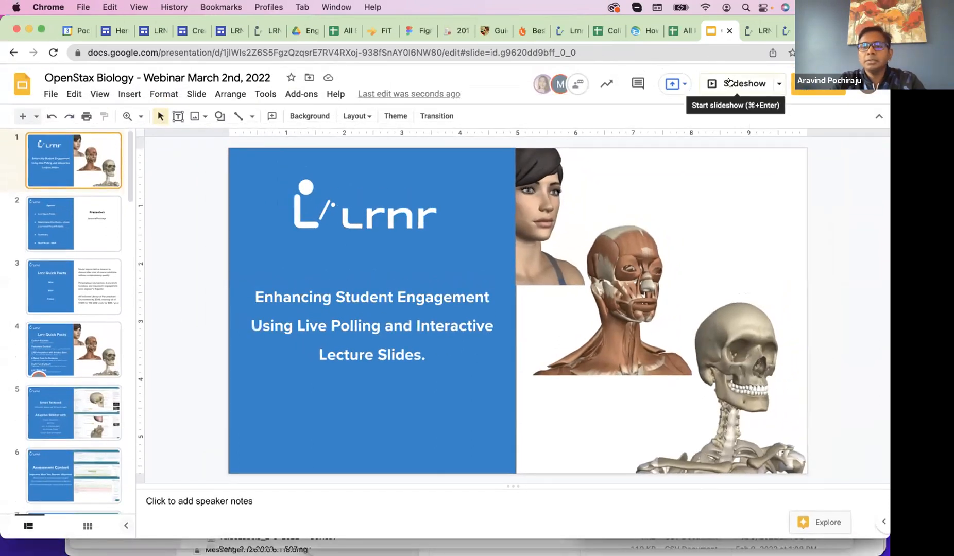
left_click(742, 84)
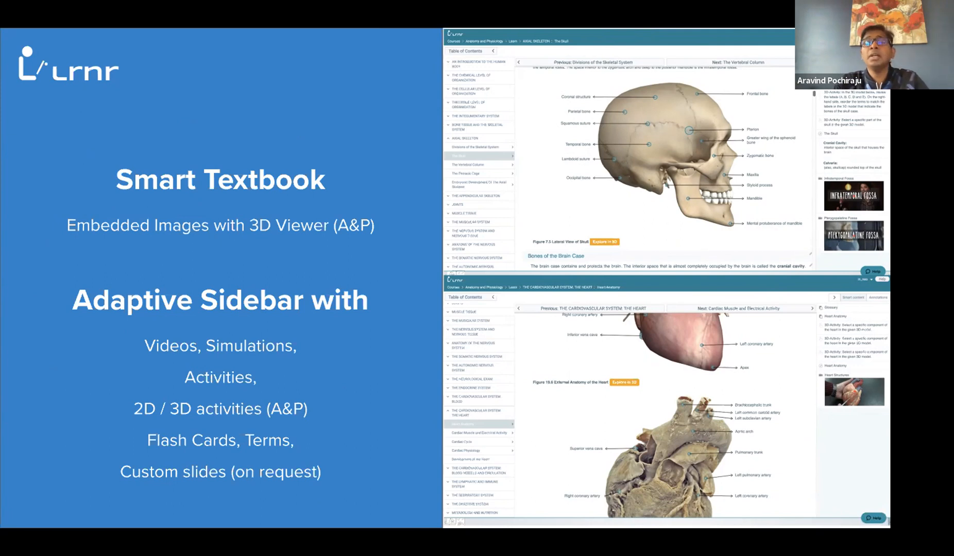
mouse_move(662, 140)
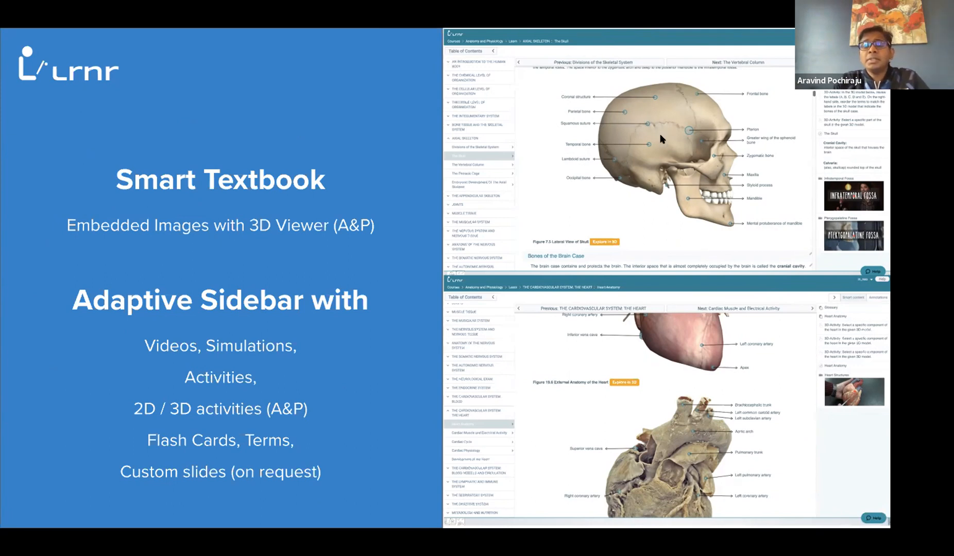
mouse_move(687, 188)
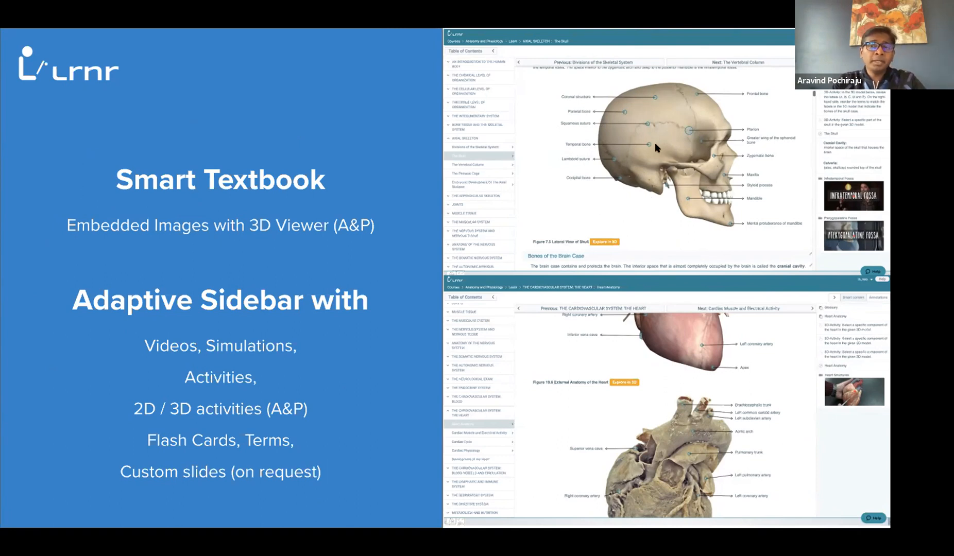
mouse_move(630, 233)
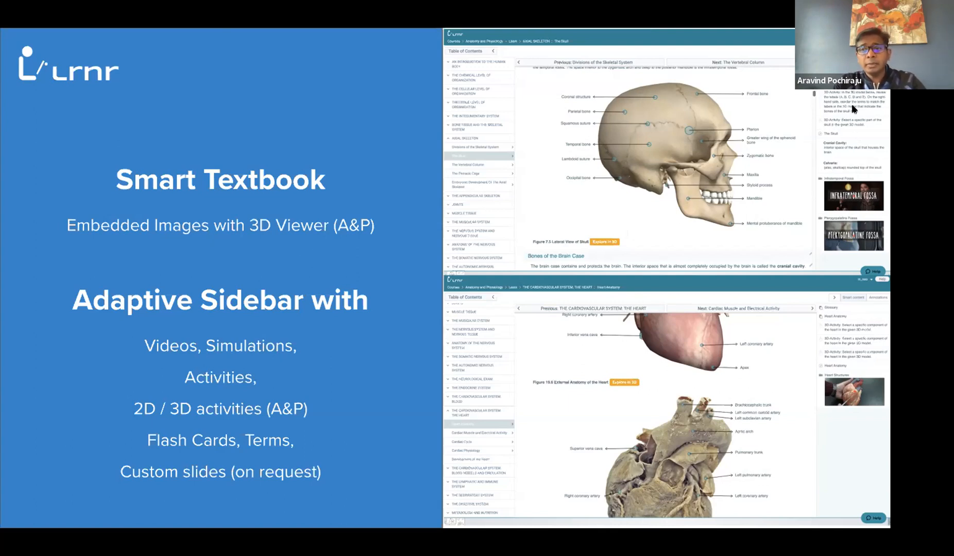
mouse_move(834, 248)
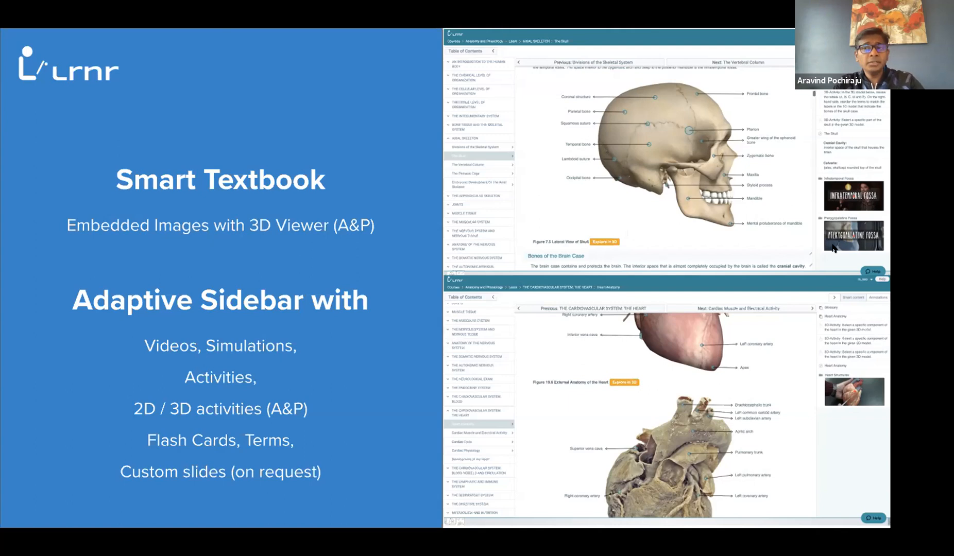
mouse_move(793, 293)
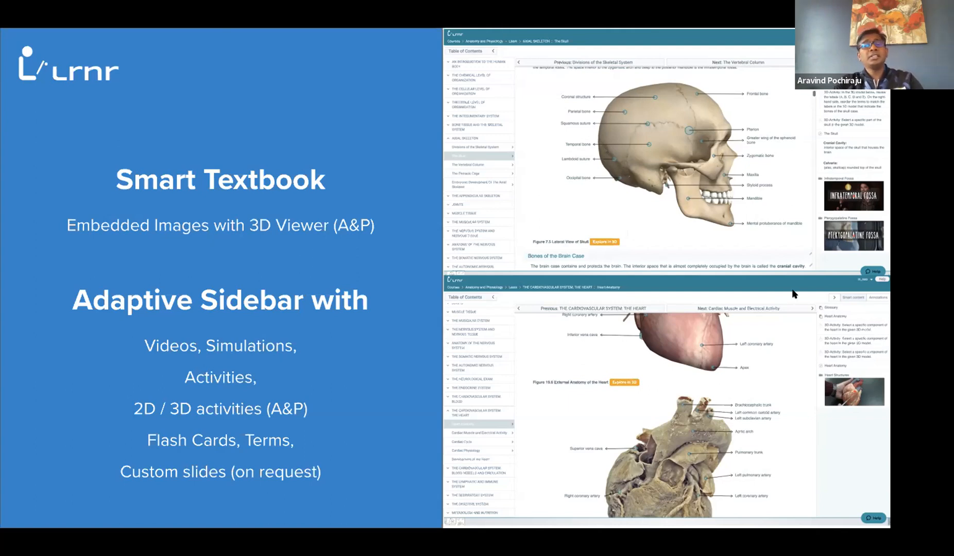
mouse_move(765, 235)
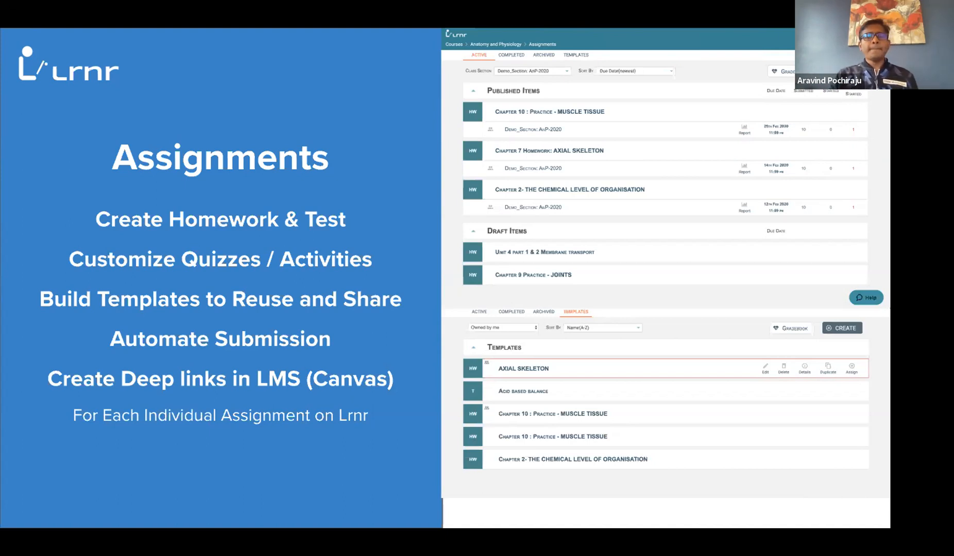
Advance the deck from Assignments to the Interactive Lecture Slides slide.
key("right")
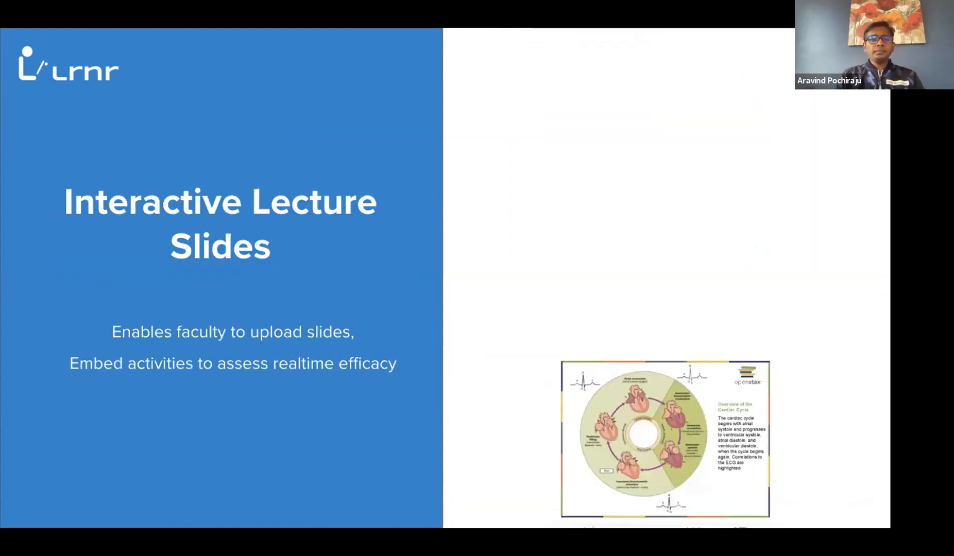
left_click(462, 340)
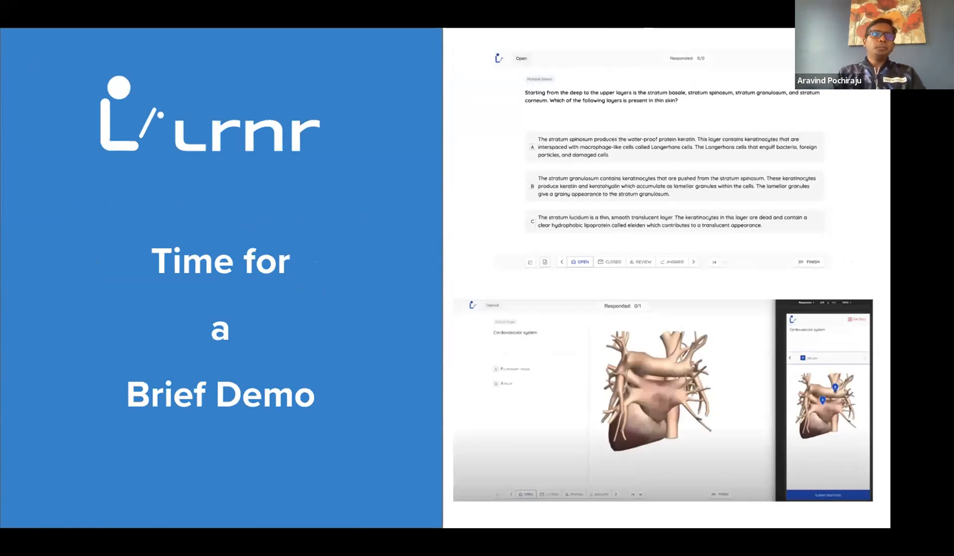
mouse_move(303, 424)
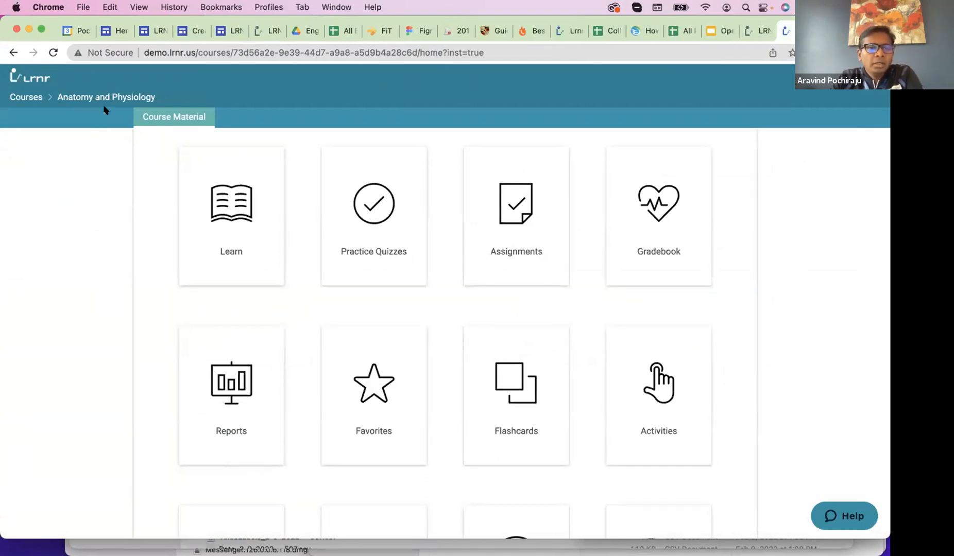
Return to the Courses list and reopen Anatomy and Physiology down to its Live (Beta) and My Bank tools.
left_click(26, 96)
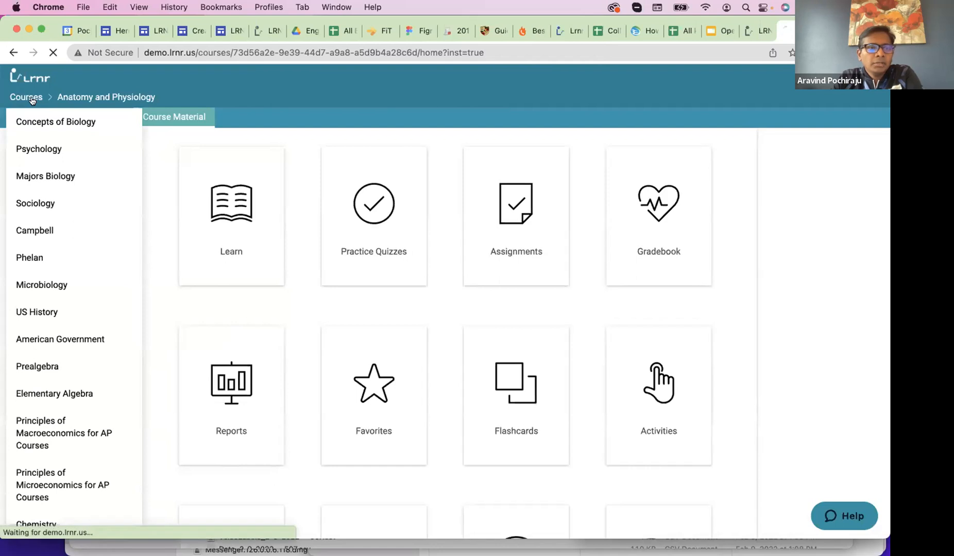
left_click(25, 97)
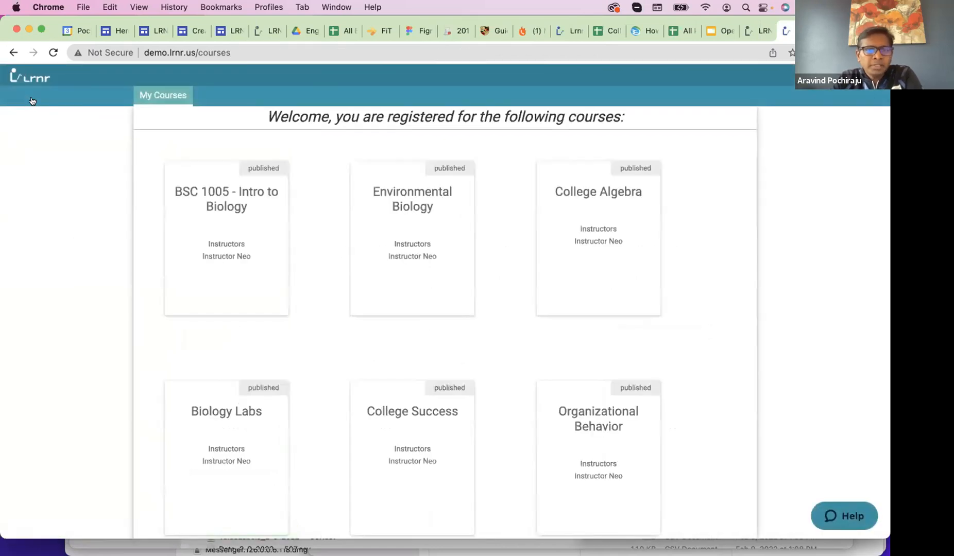
mouse_move(328, 390)
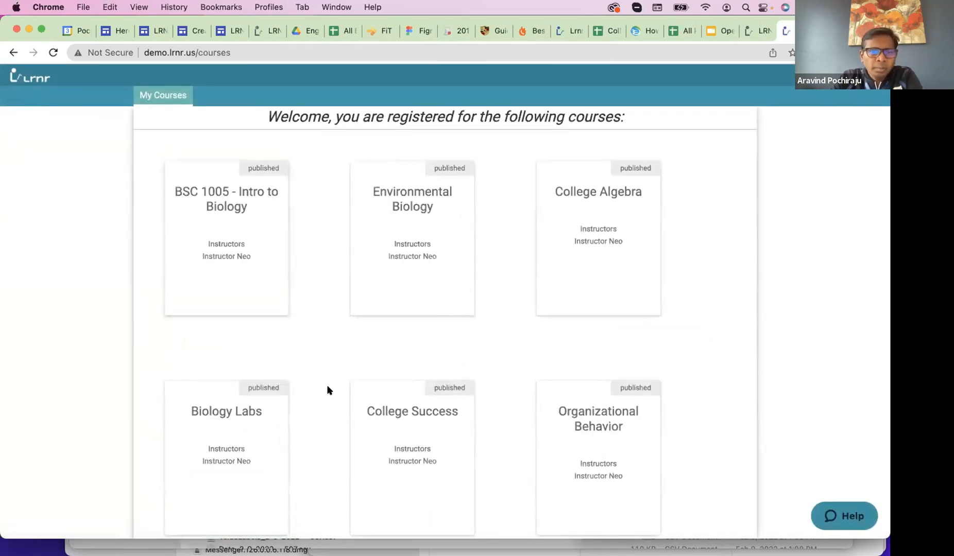
scroll("down", 3)
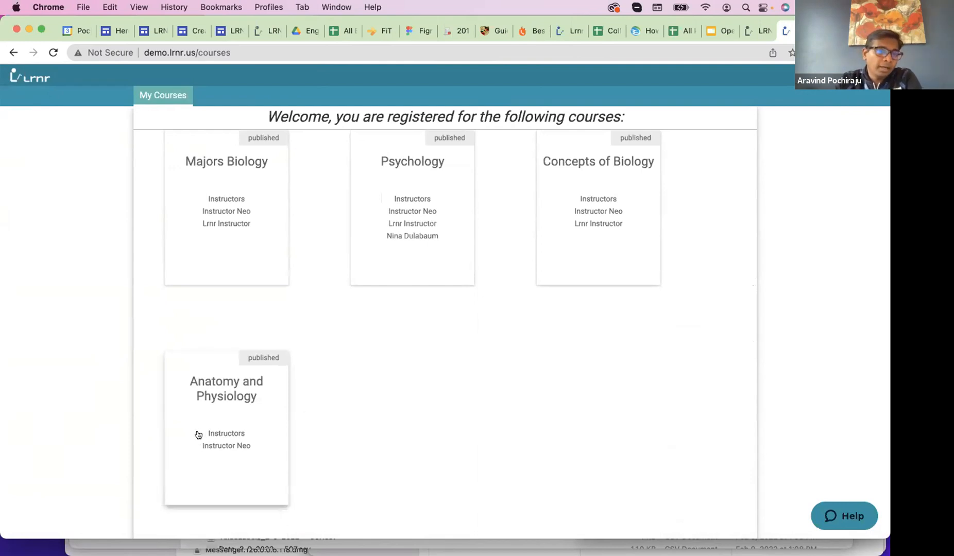
left_click(225, 389)
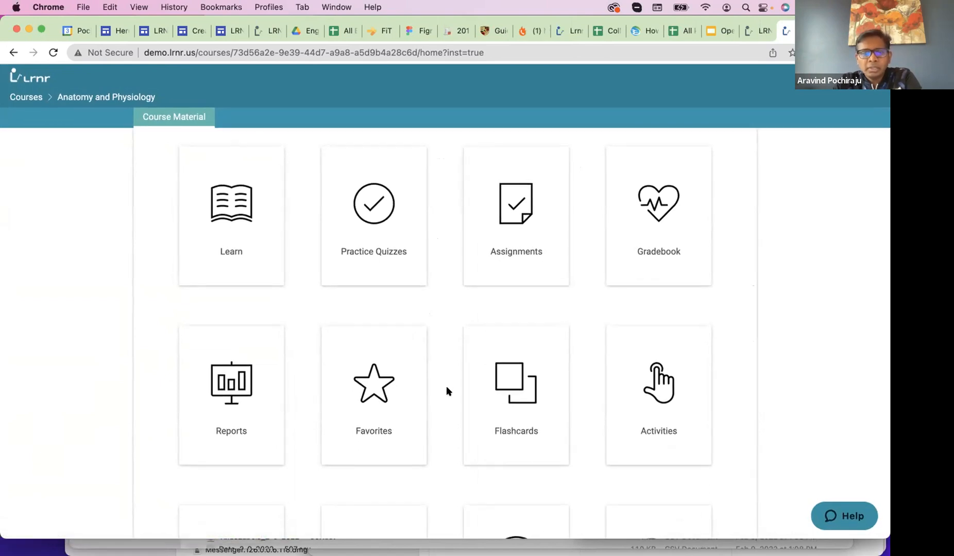
scroll("down", 3)
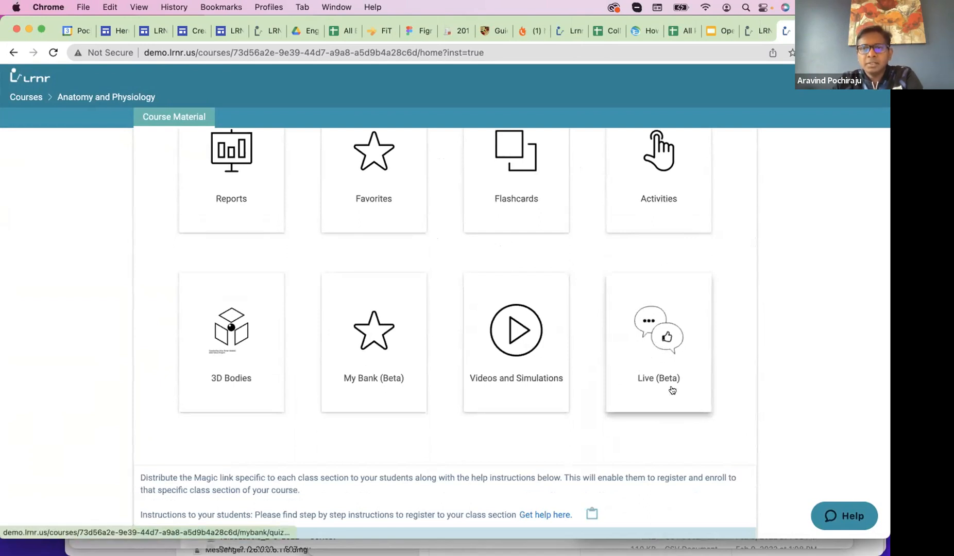
mouse_move(758, 41)
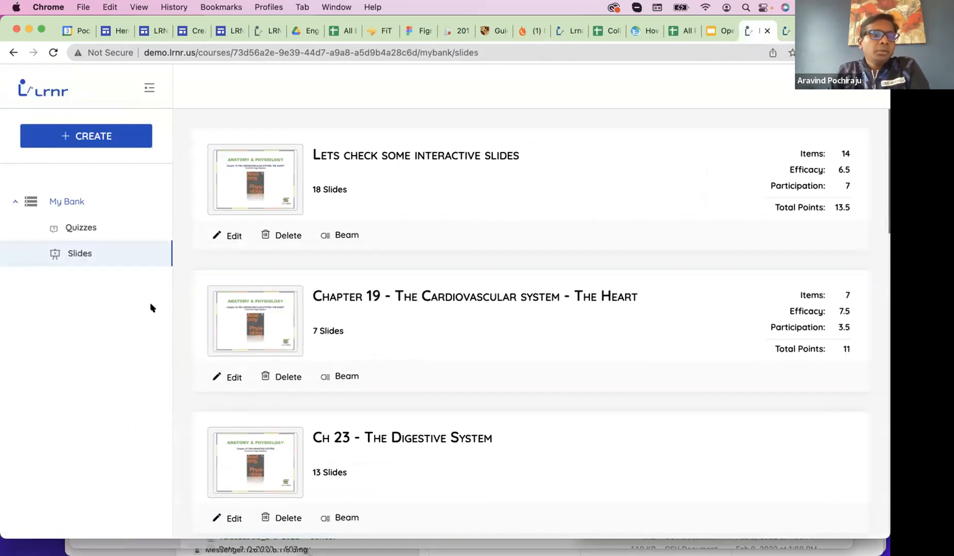
Show My Bank's Quizzes list with 'Lets do a poll', 'Matching item' and Ch 02 quiz.
left_click(80, 227)
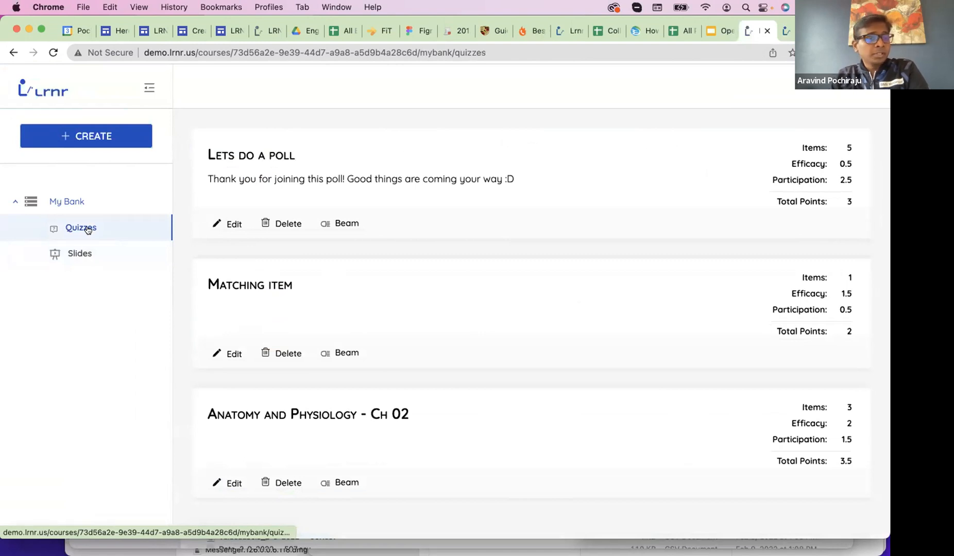
left_click(80, 254)
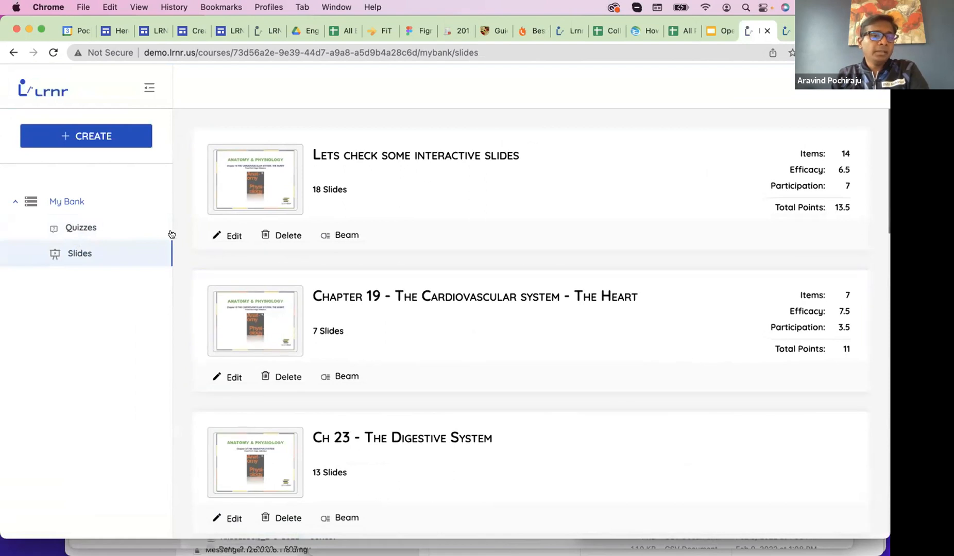
left_click(85, 136)
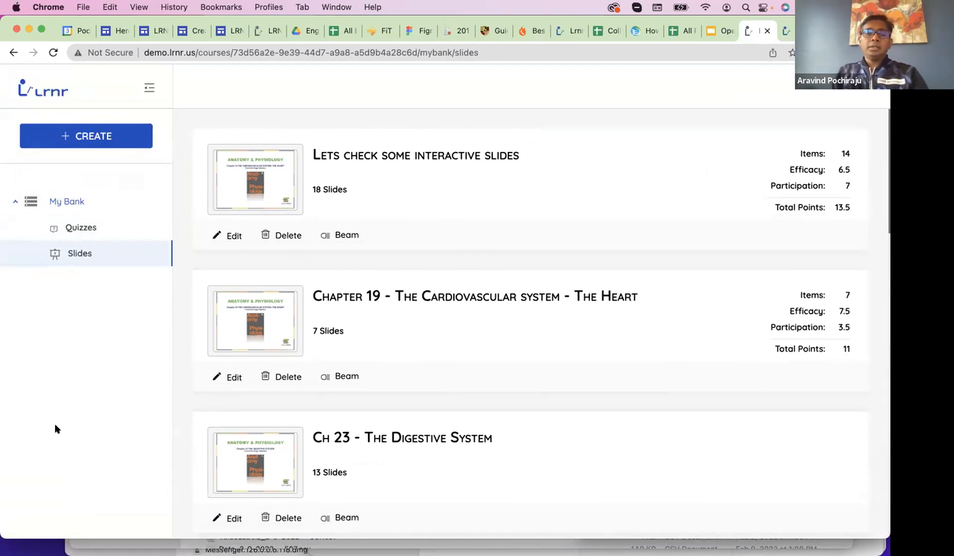
mouse_move(90, 343)
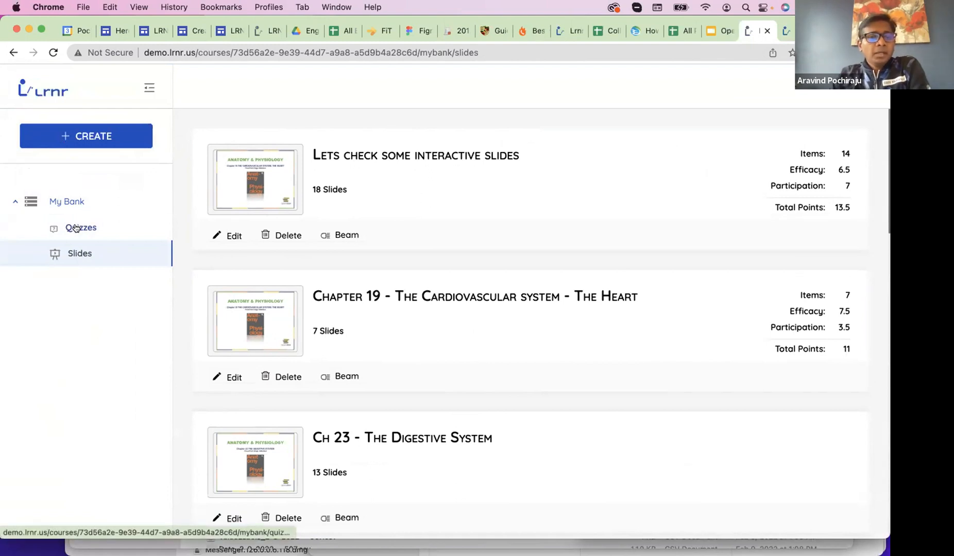
left_click(81, 227)
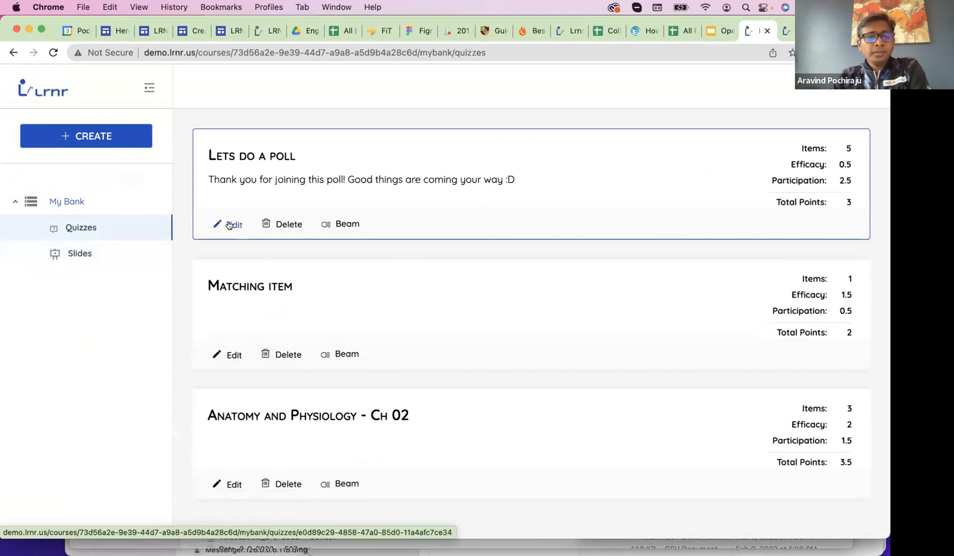
Edit the 'Lets do a poll' quiz and review the Add Item question types.
left_click(234, 224)
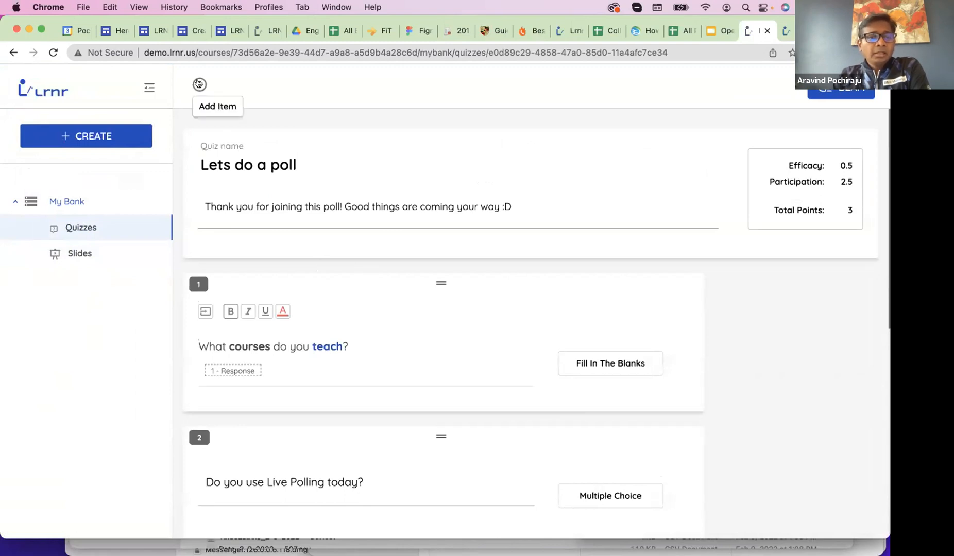
left_click(200, 84)
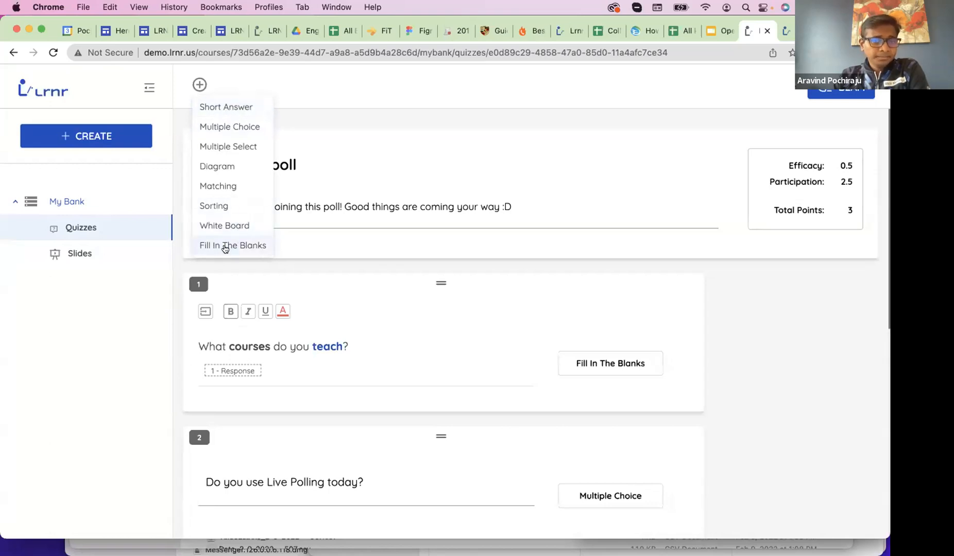
mouse_move(224, 226)
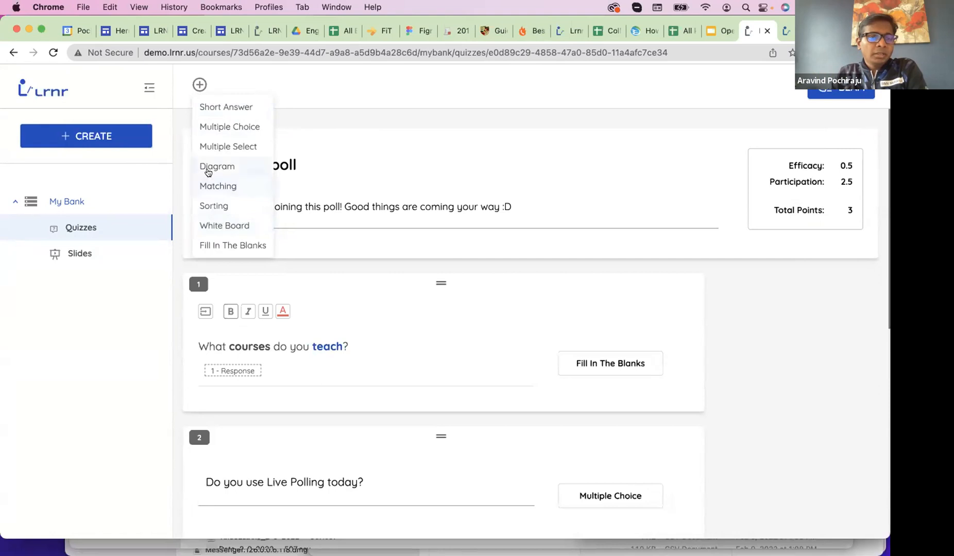
mouse_move(218, 196)
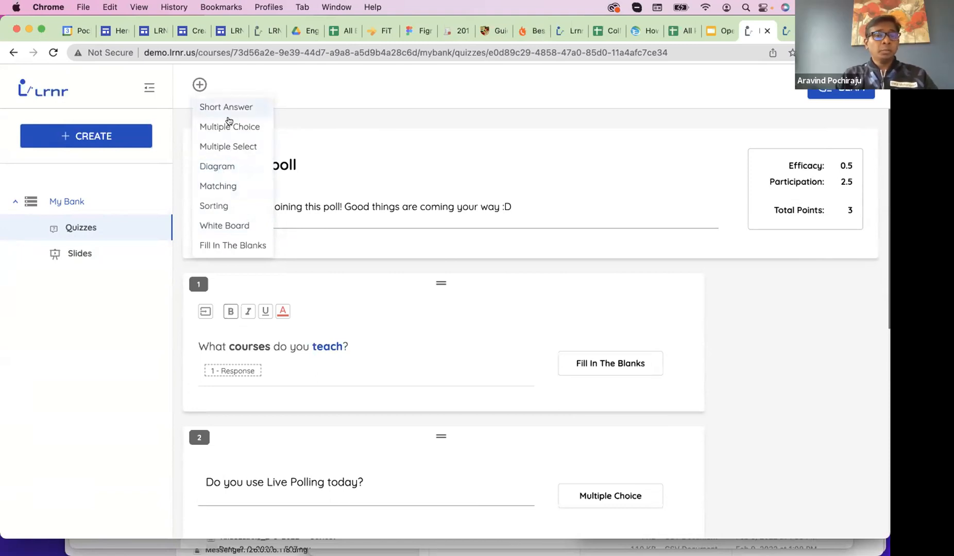
mouse_move(216, 166)
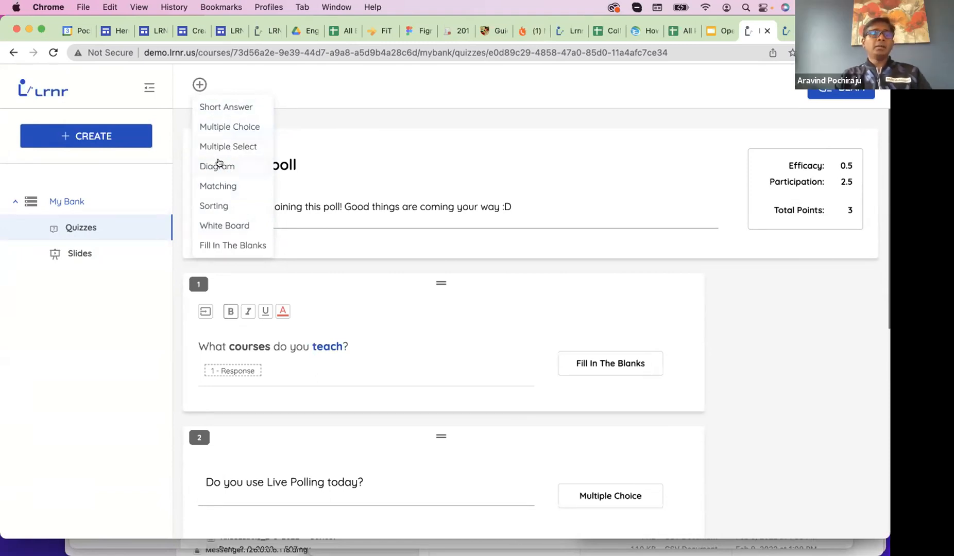
mouse_move(216, 165)
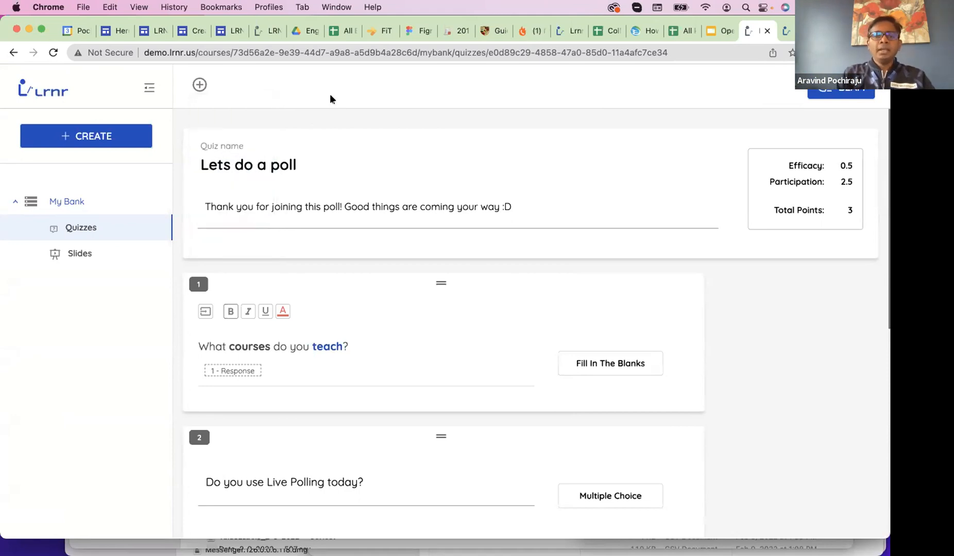
mouse_move(539, 269)
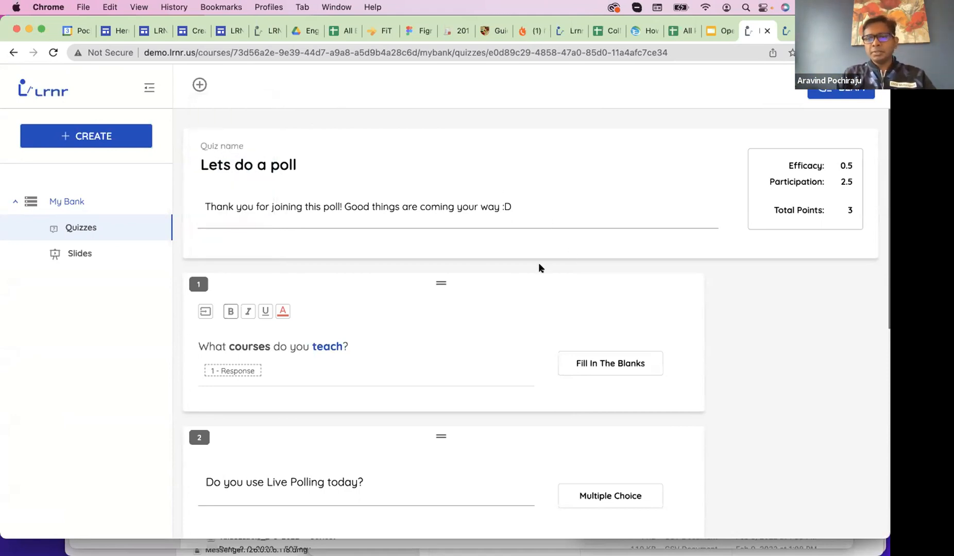
scroll("down", 3)
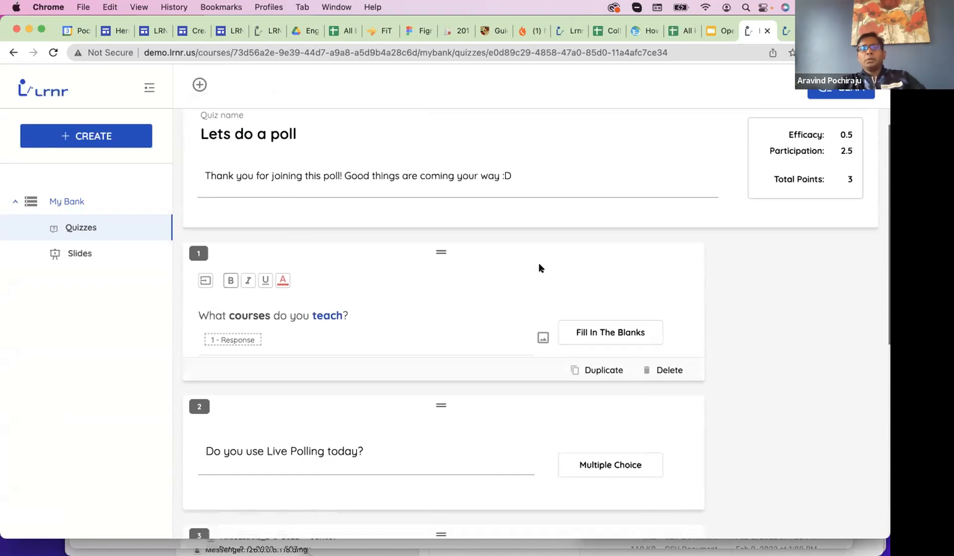
Set the poll launch to Graded: Yes for class section OER-LRNR-2022.
left_click(842, 89)
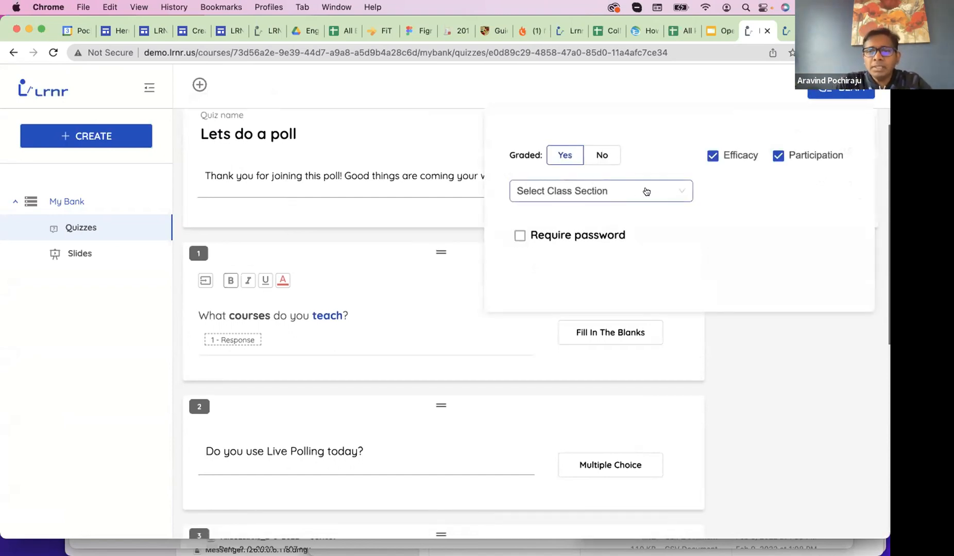
left_click(599, 191)
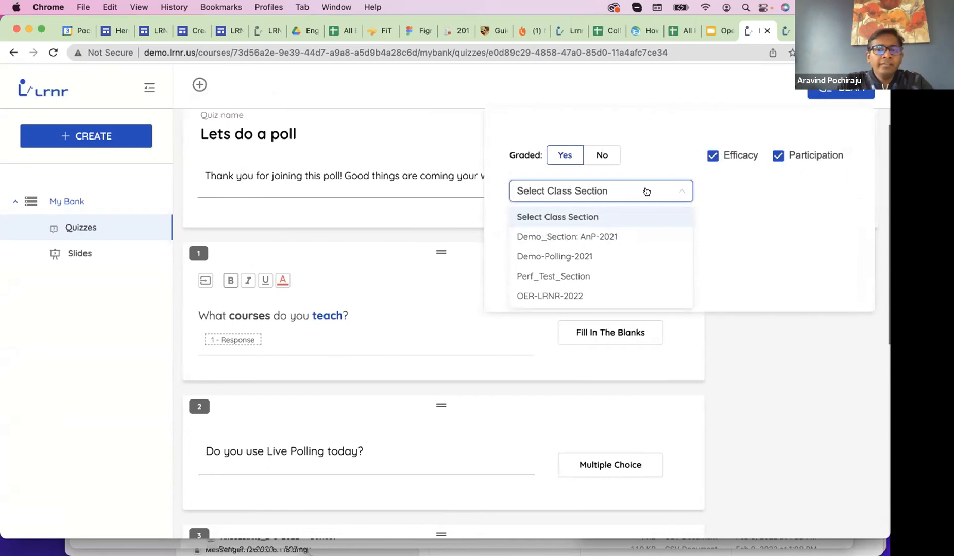
mouse_move(631, 195)
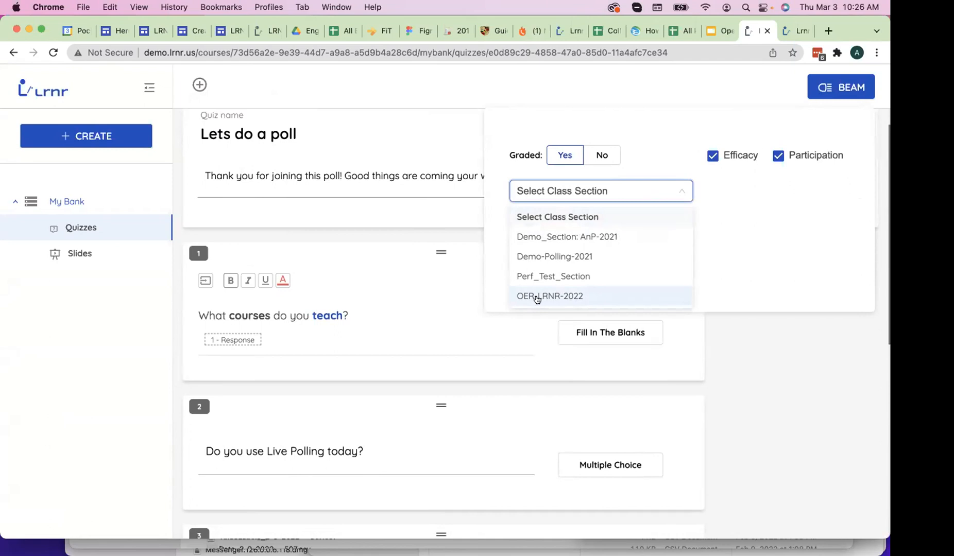
left_click(550, 296)
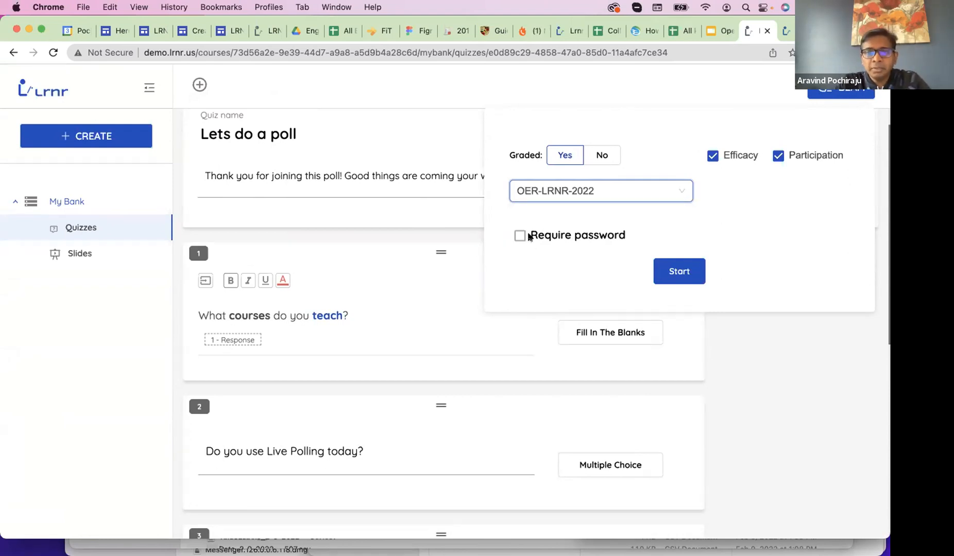
mouse_move(331, 184)
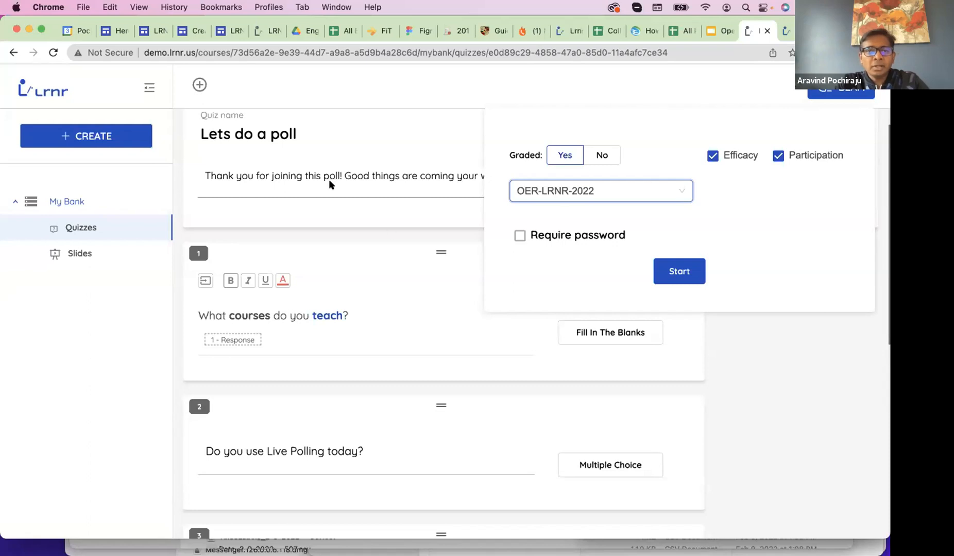
mouse_move(548, 290)
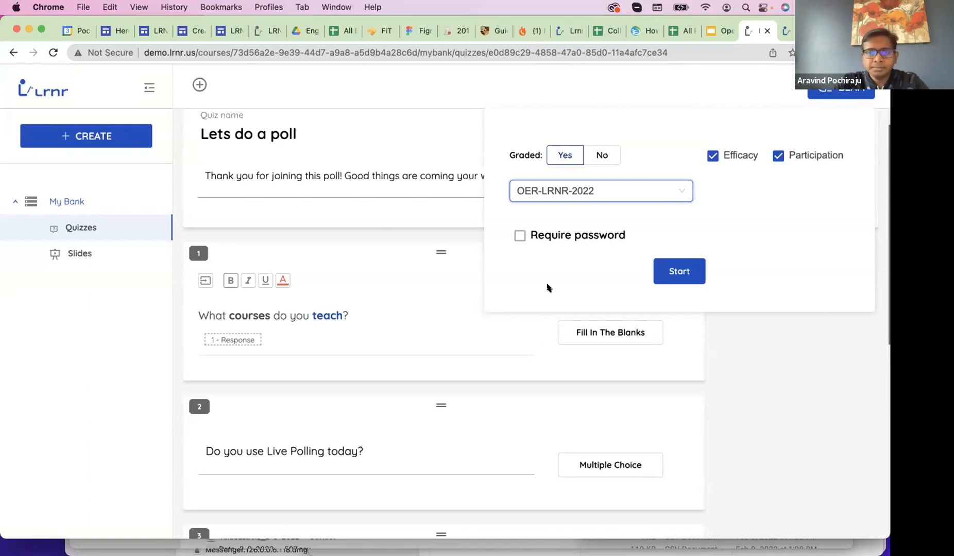
mouse_move(745, 243)
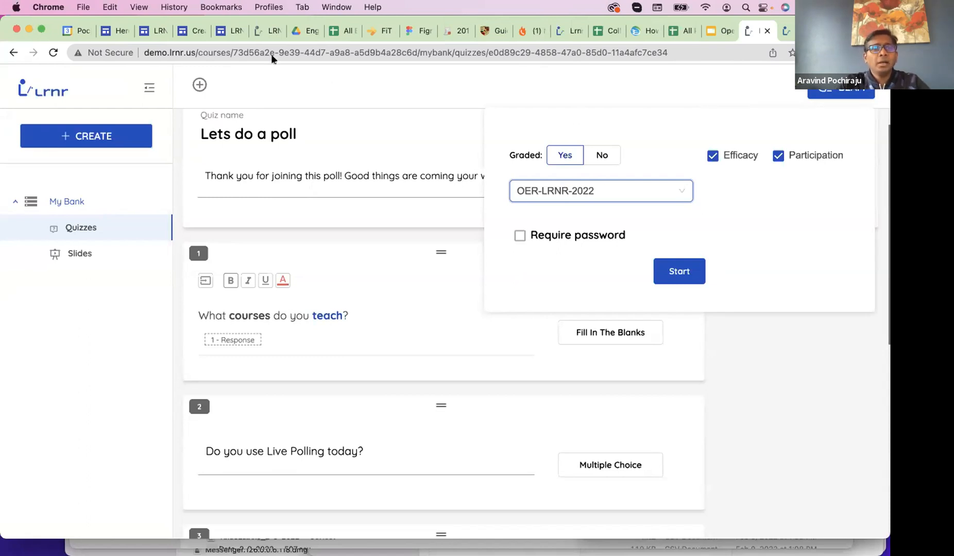
mouse_move(189, 36)
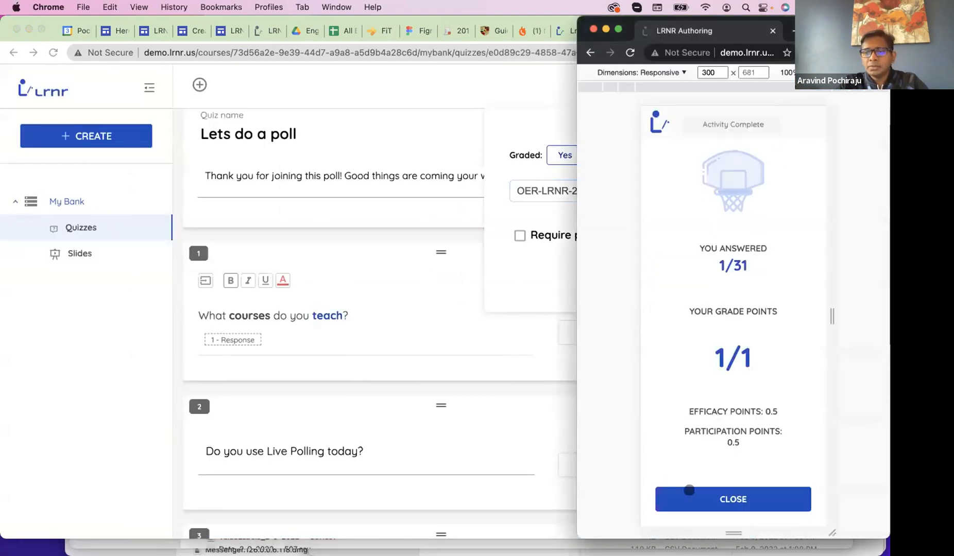
Refresh the student's pending assignments to show Cardiac cycle, then reveal the account's Logout option.
left_click(733, 499)
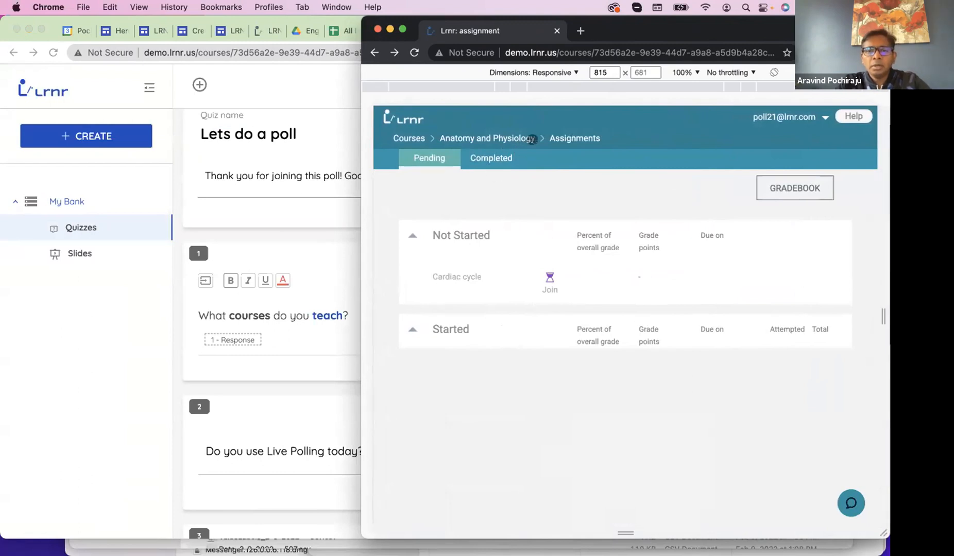
left_click(486, 138)
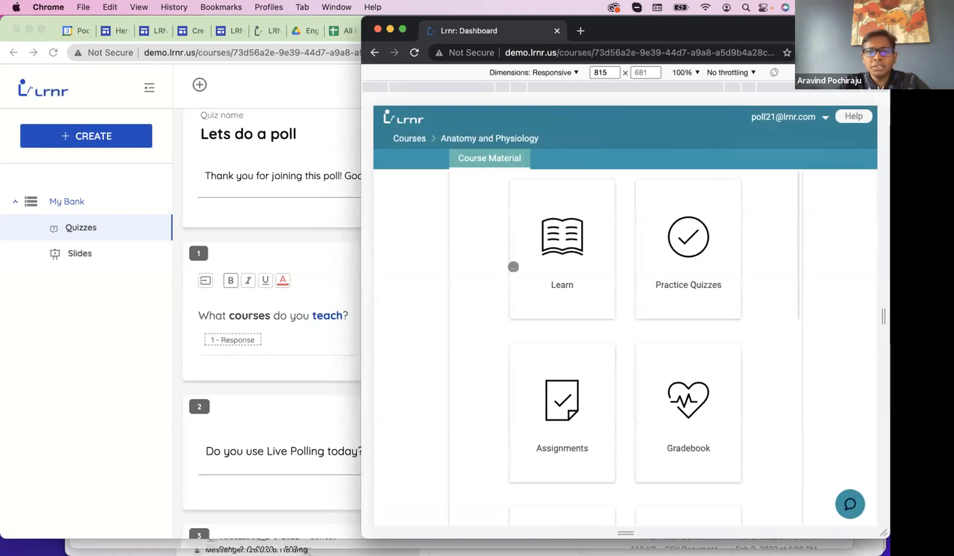
scroll("down", 3)
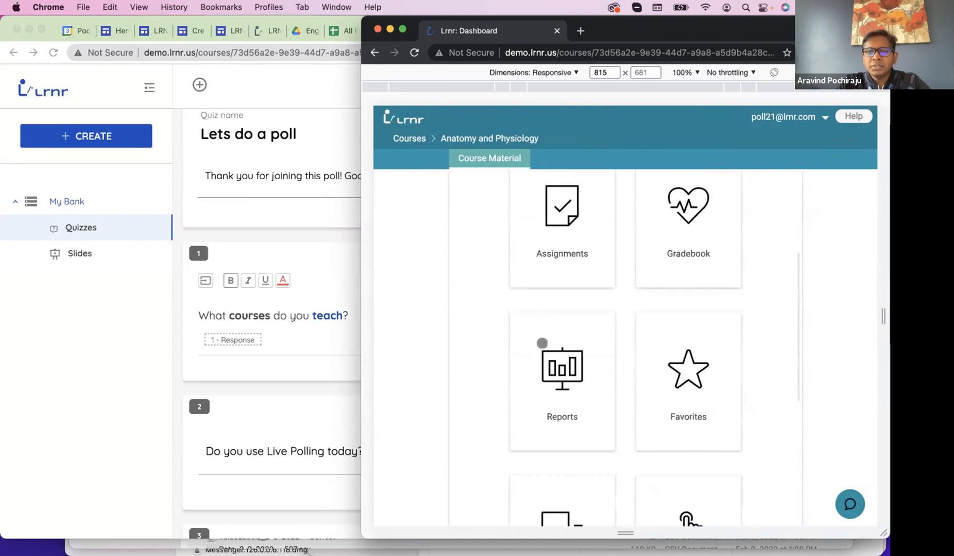
scroll("down", 3)
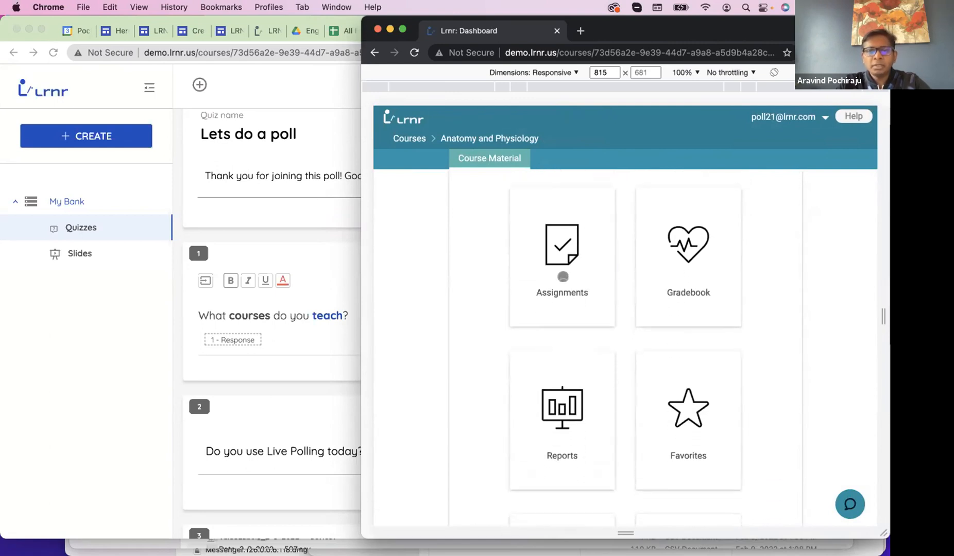
left_click(561, 256)
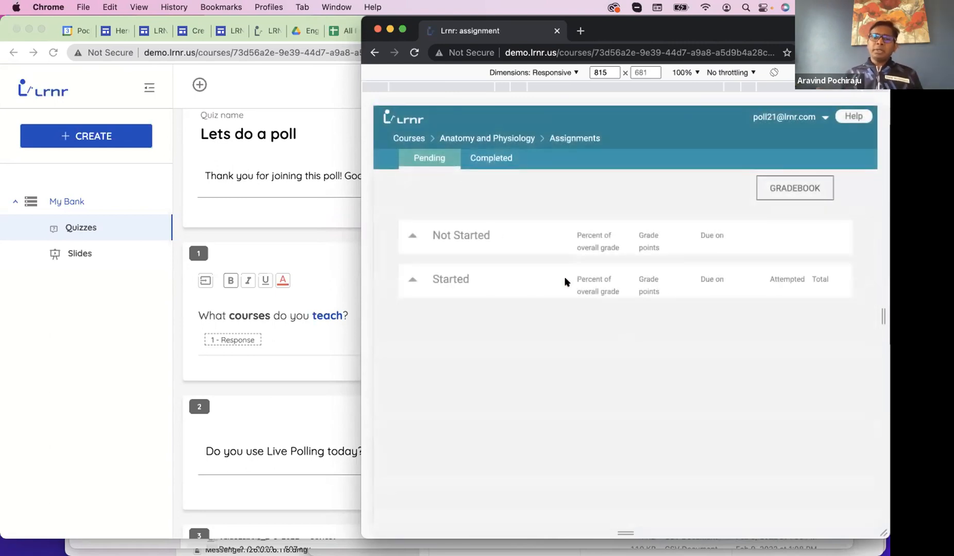
left_click(412, 236)
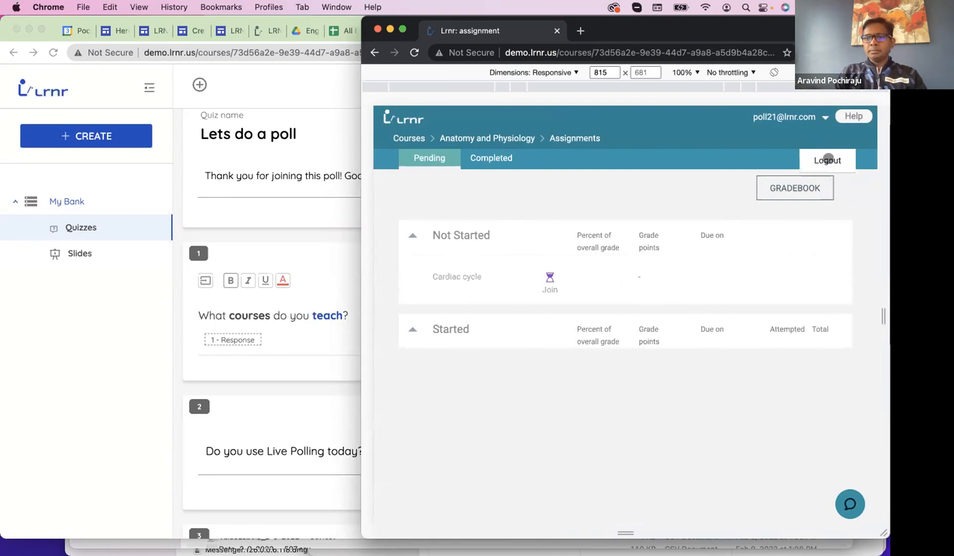
Log out and sign back in as the 'lrnr' student account.
left_click(827, 160)
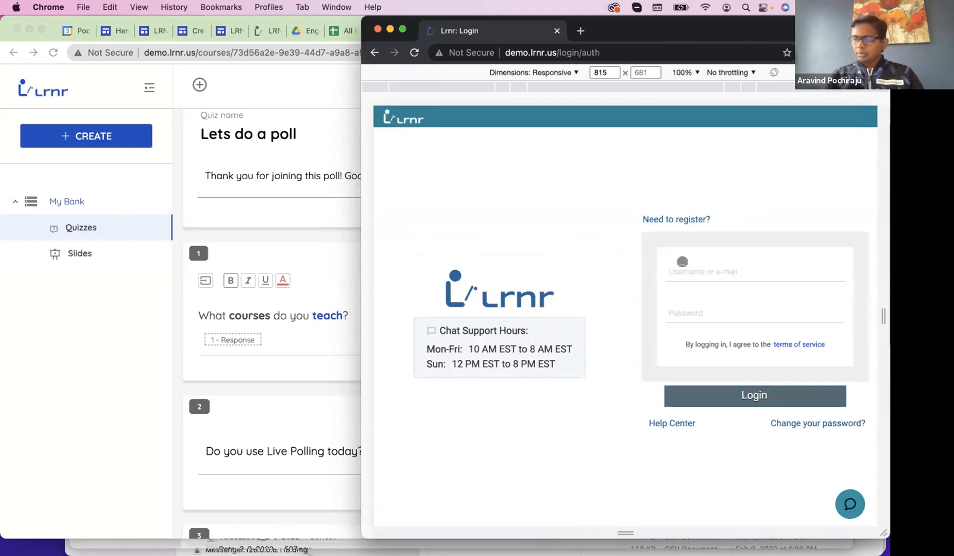
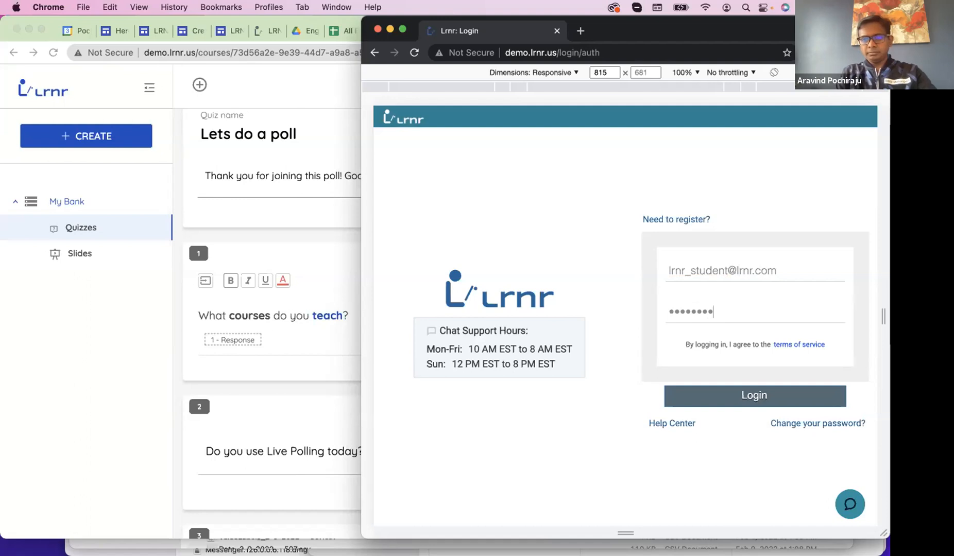
left_click(755, 396)
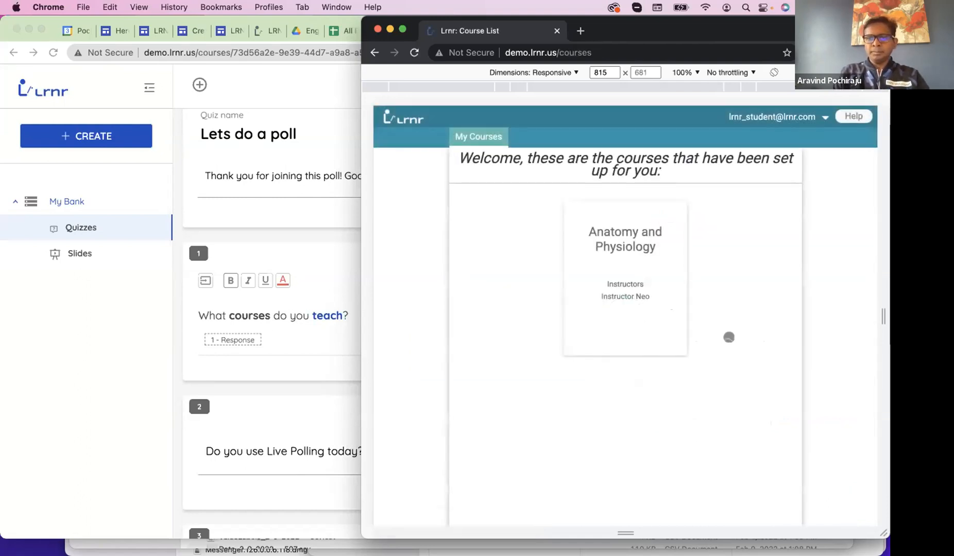
Enter the Anatomy and Physiology course and show its Assignments.
left_click(624, 280)
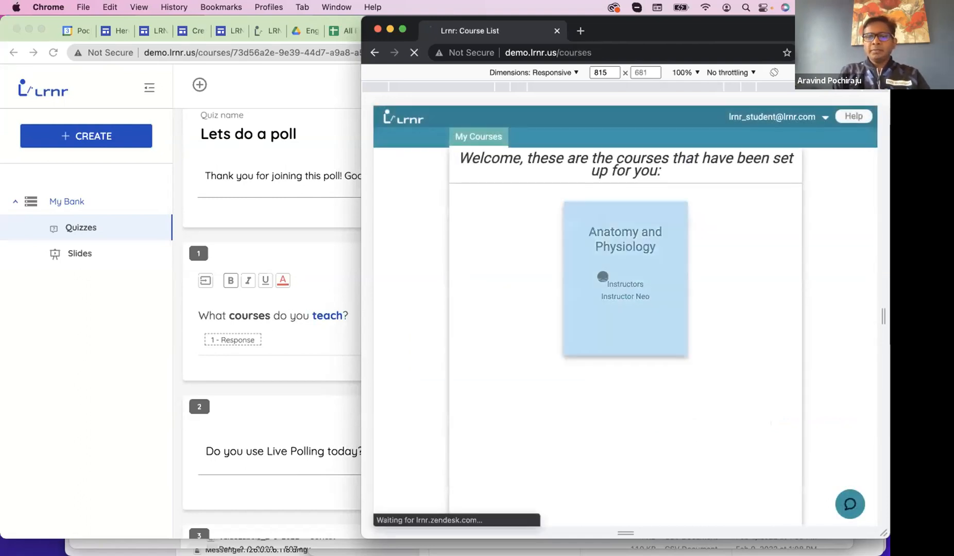
left_click(625, 280)
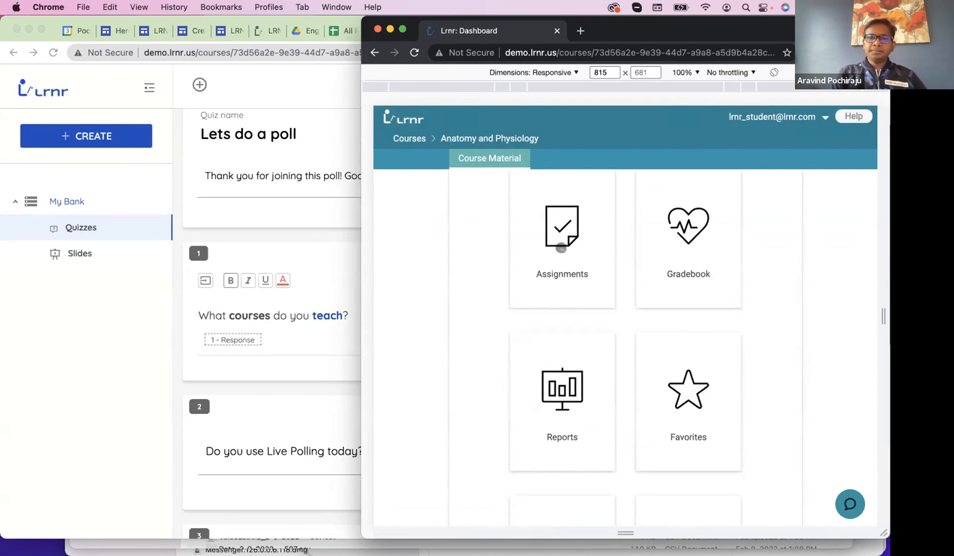
left_click(561, 237)
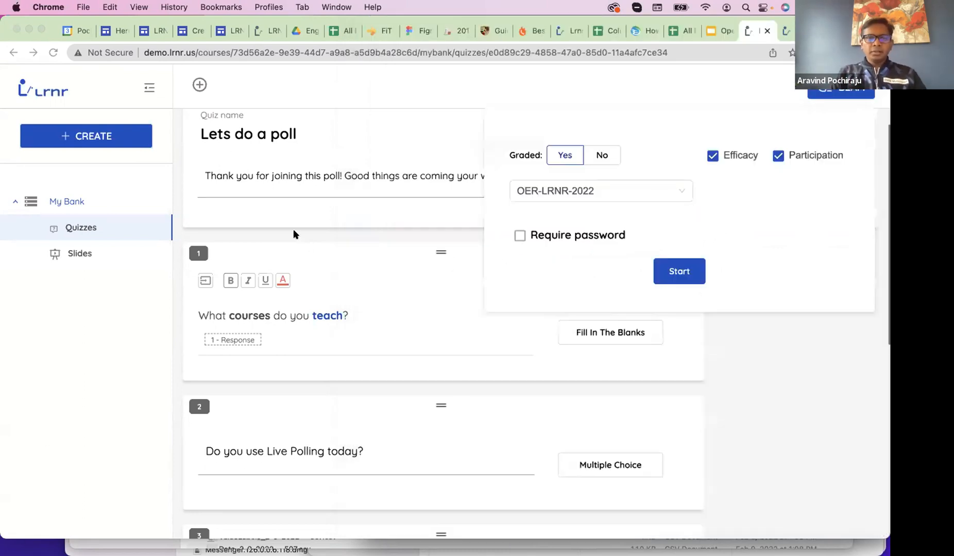
Start the graded 'Lets do a poll' session for OER-LRNR-2022, giving quiz code 320701.
left_click(600, 190)
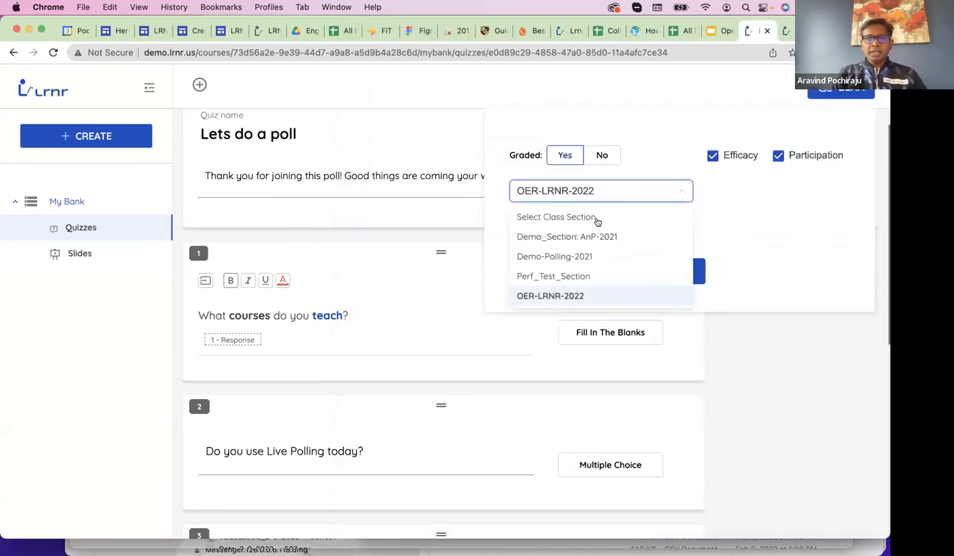
left_click(549, 296)
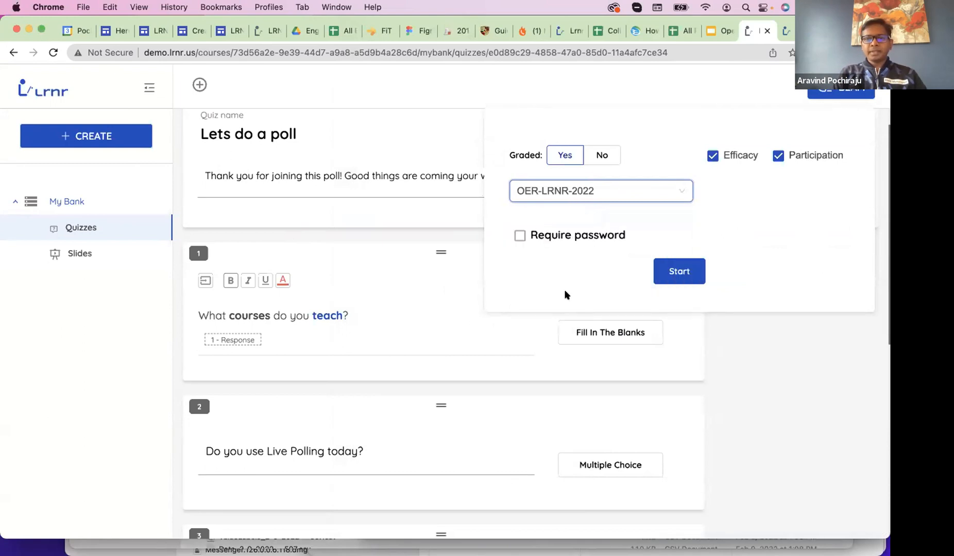
left_click(678, 271)
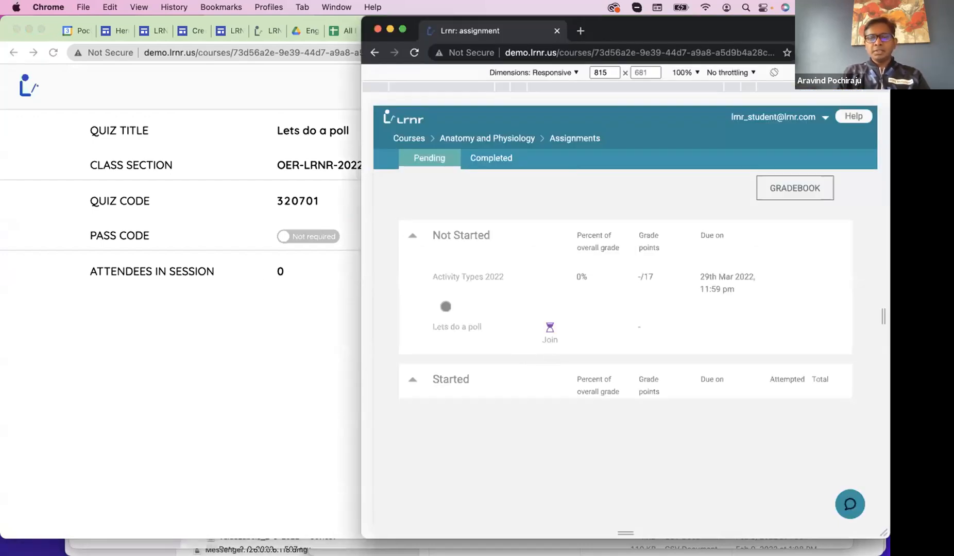
Join the live 'Lets do a poll' session as the student via quiz code 320701.
left_click(548, 327)
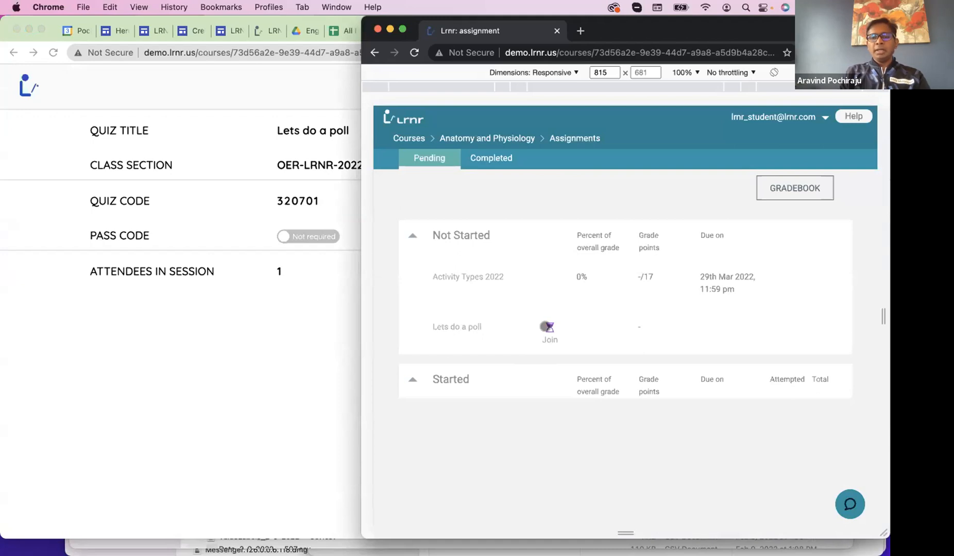
left_click(550, 326)
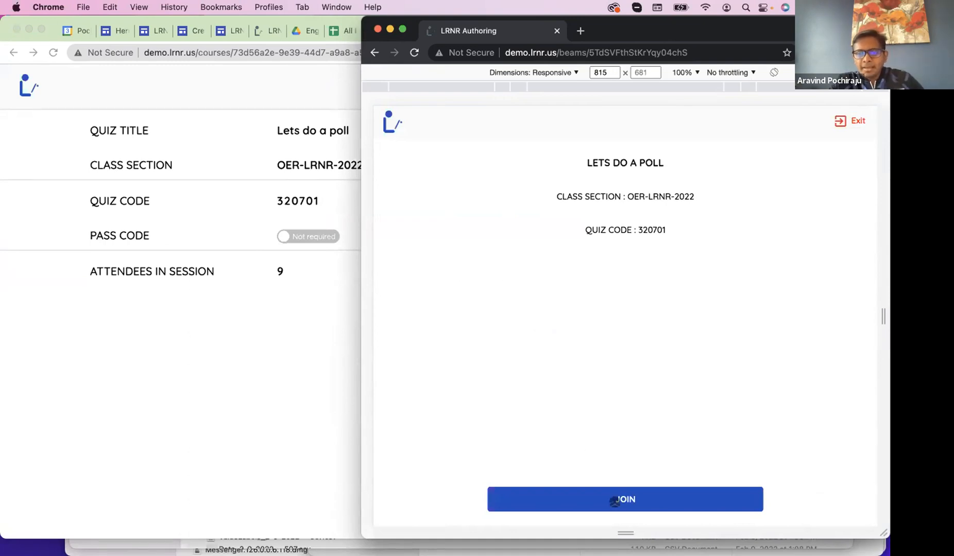
left_click(625, 499)
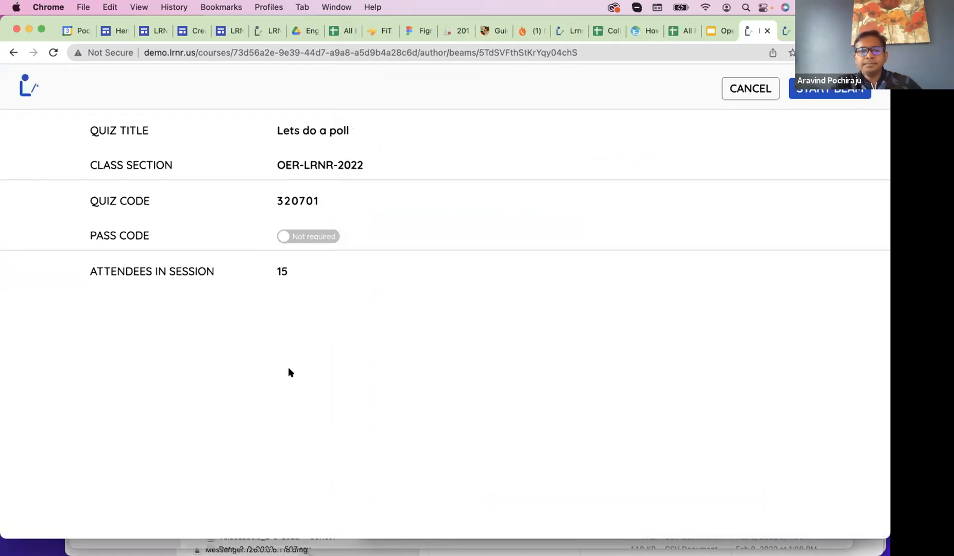
mouse_move(331, 354)
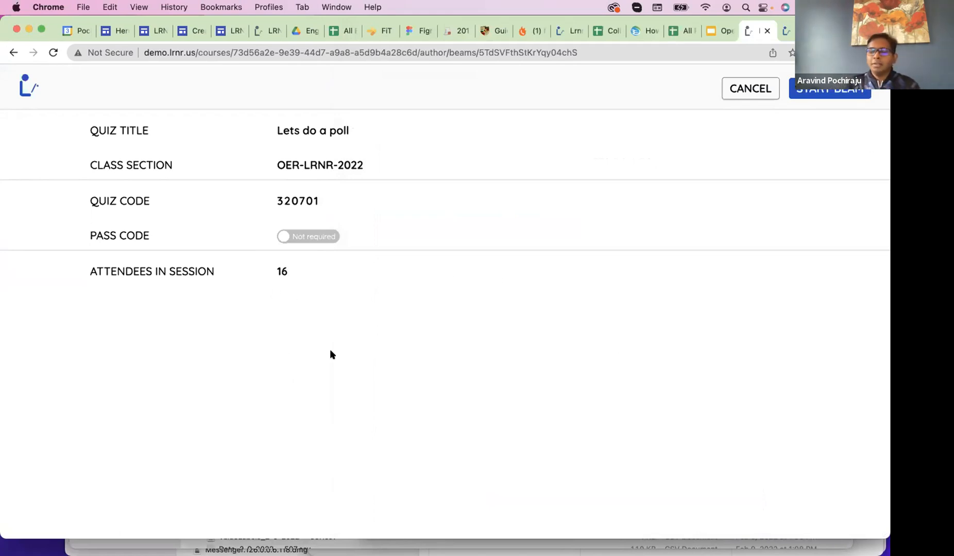
mouse_move(282, 274)
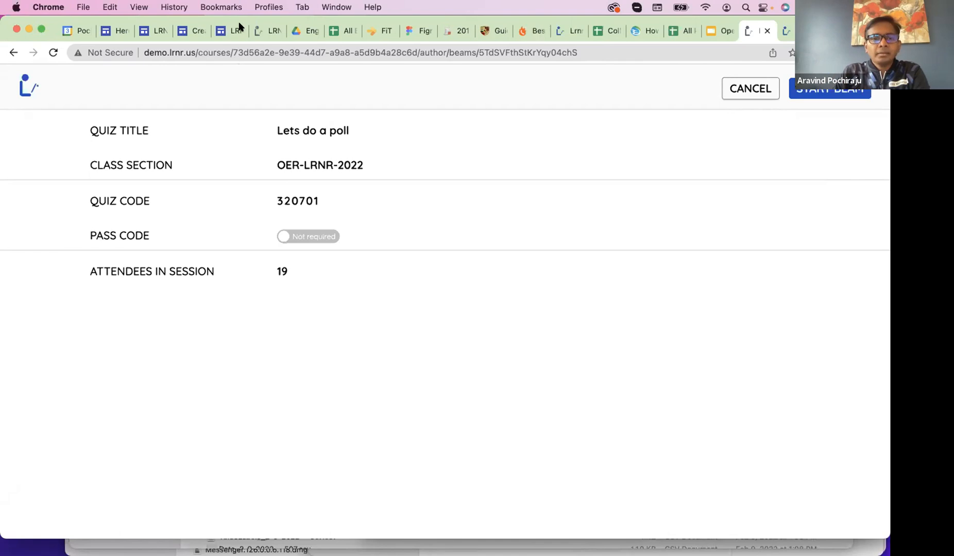
mouse_move(380, 209)
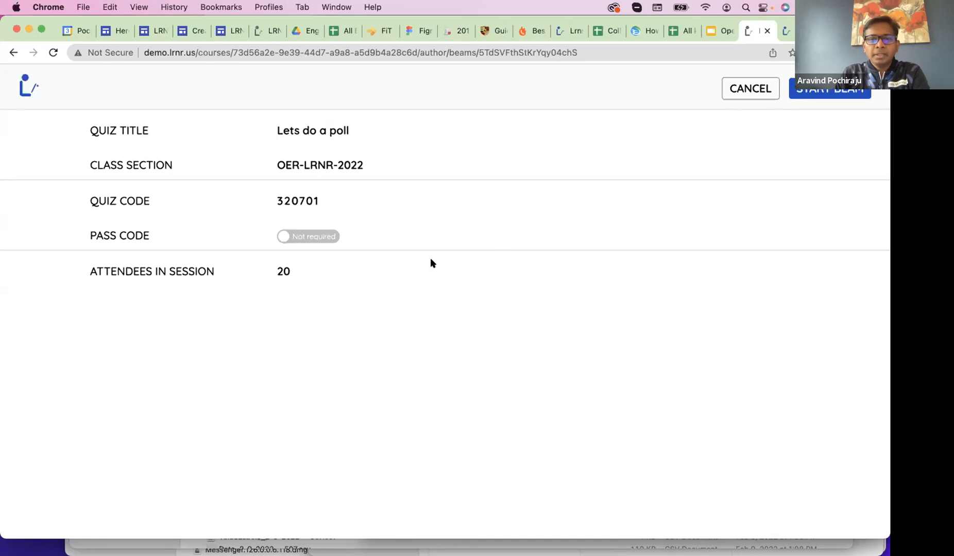
mouse_move(460, 187)
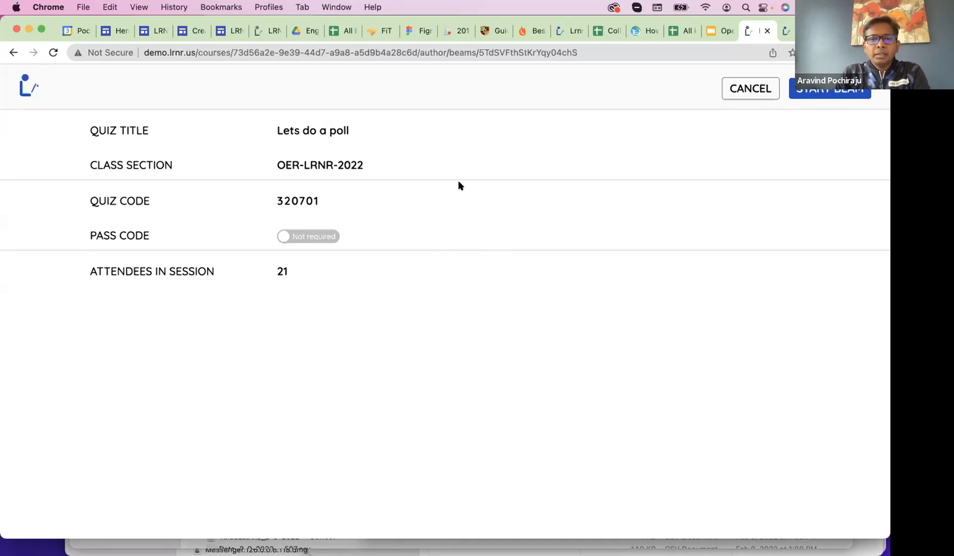
mouse_move(469, 213)
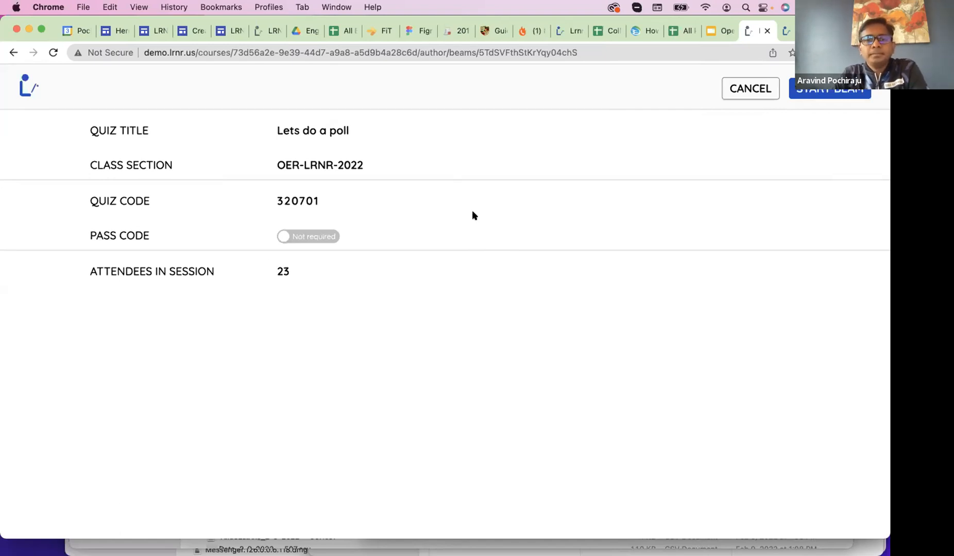
mouse_move(473, 213)
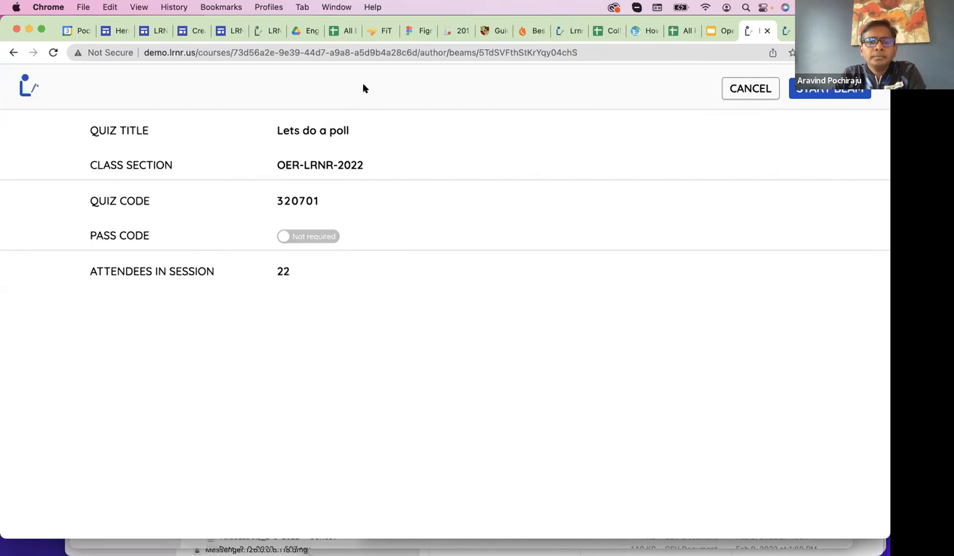
mouse_move(340, 86)
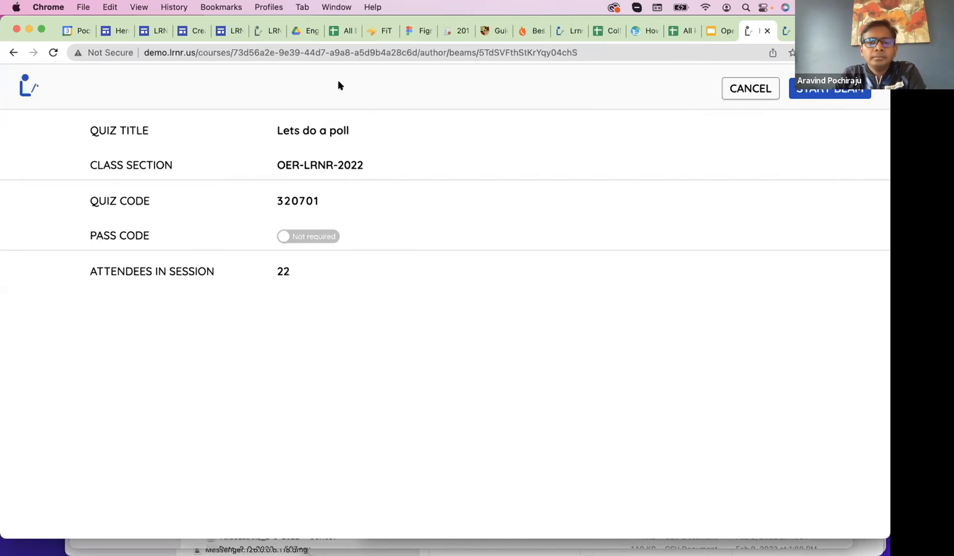
mouse_move(497, 322)
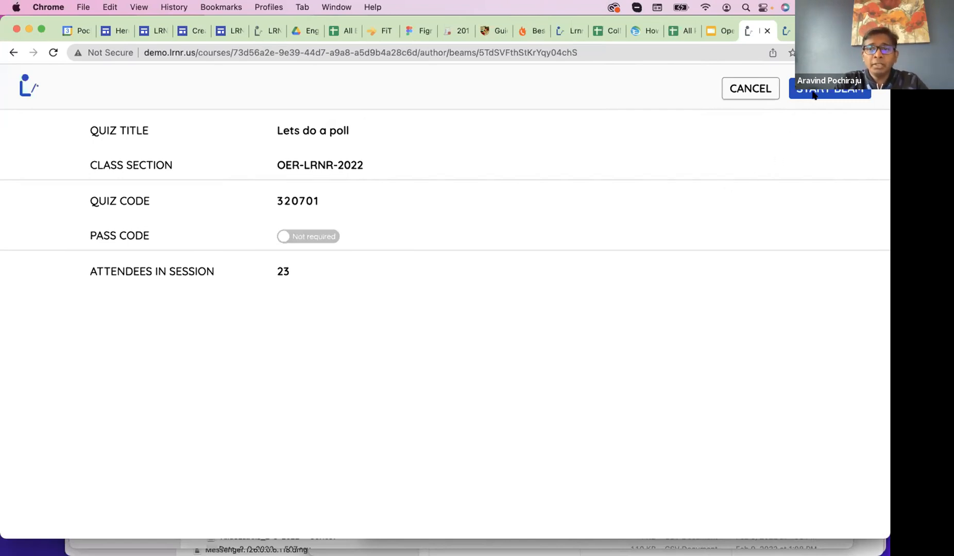
Begin the live poll and submit 'absolutely nothing' as the student's answer to the courses question.
left_click(830, 89)
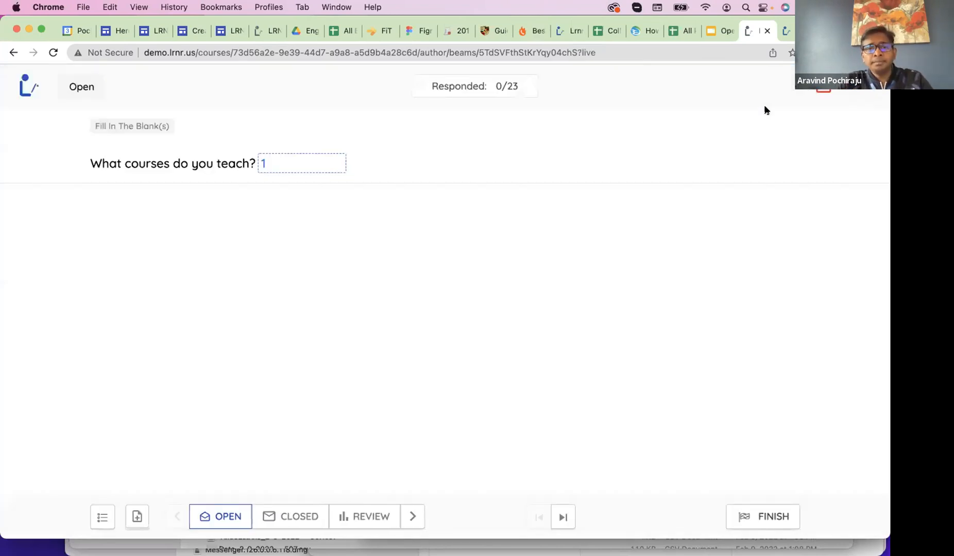
mouse_move(452, 224)
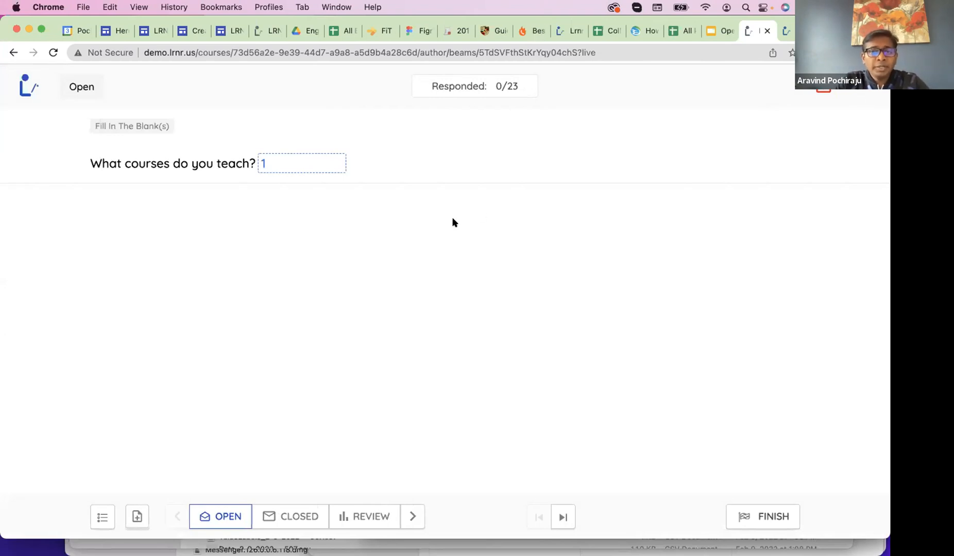
mouse_move(311, 286)
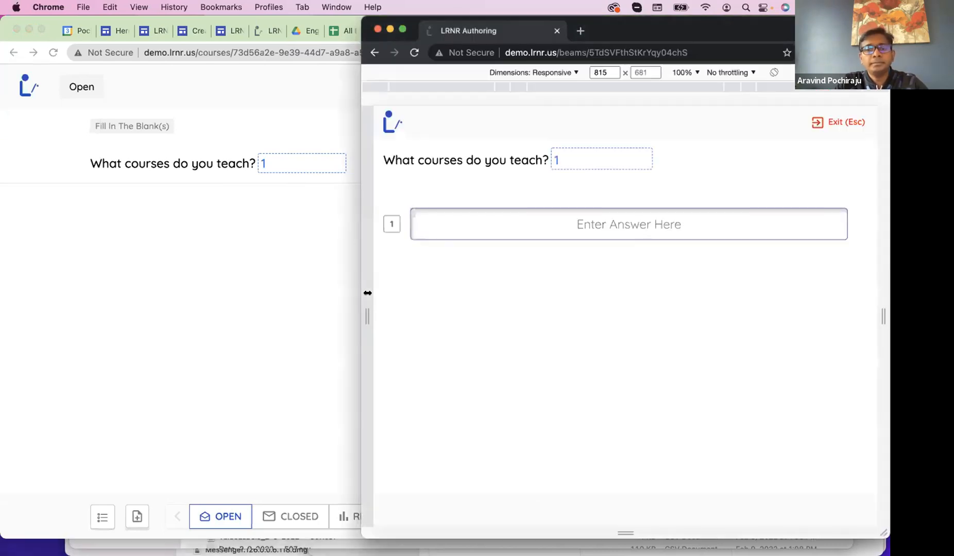
left_click(627, 224)
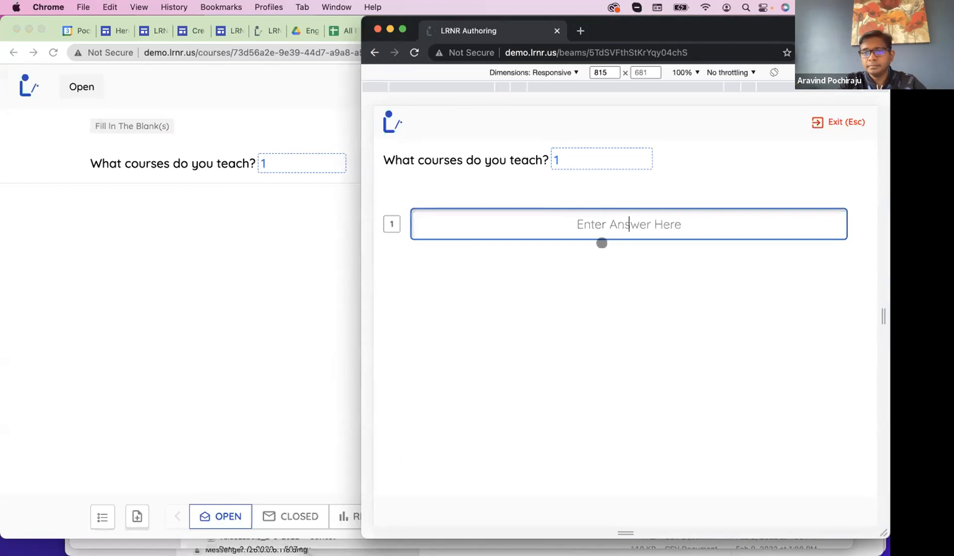
type("absolutely nothing")
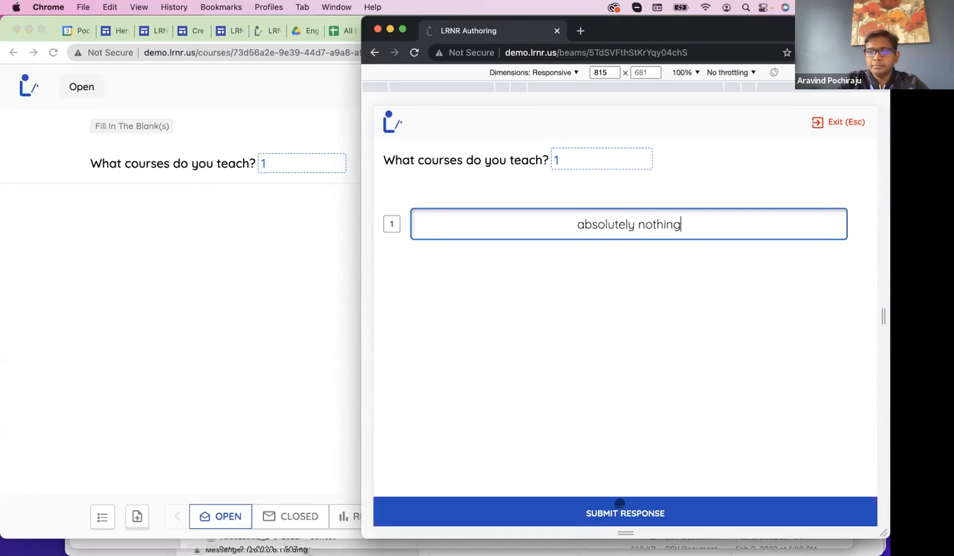
left_click(626, 513)
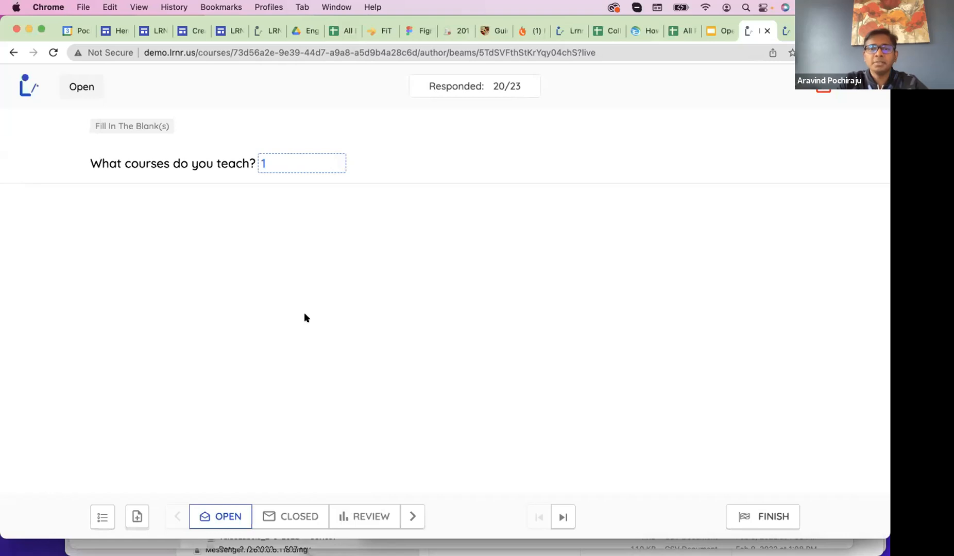
mouse_move(278, 512)
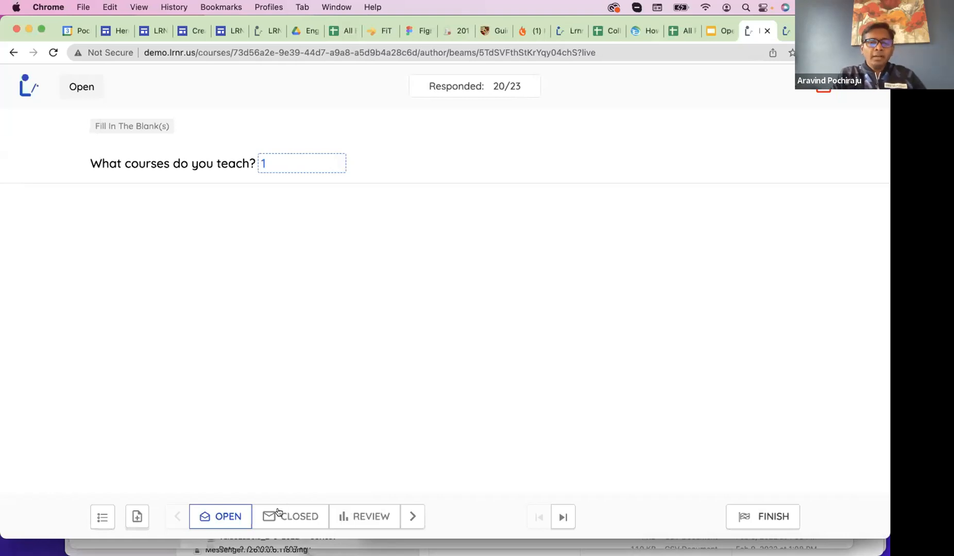
Briefly close the courses question to responses, then reopen it at 21 of 24 responded.
left_click(298, 518)
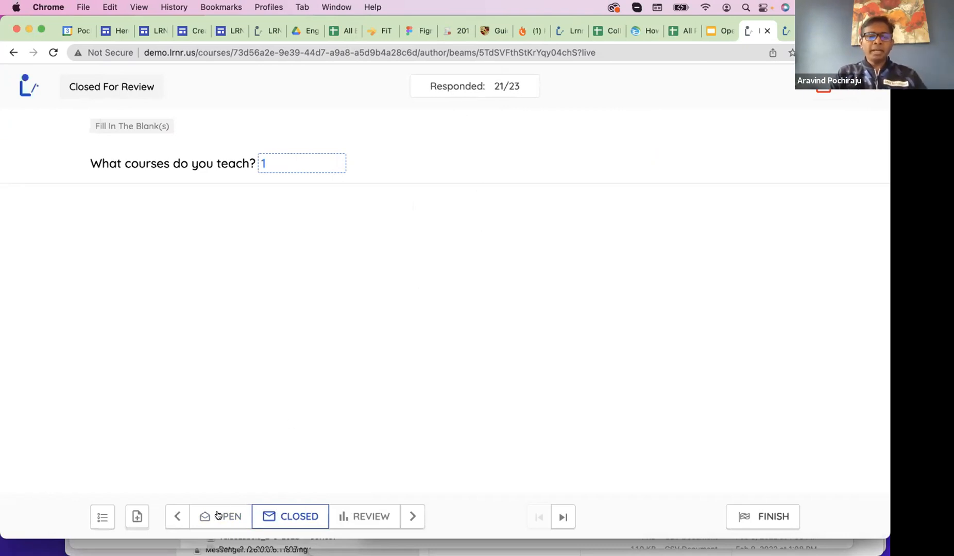
left_click(227, 517)
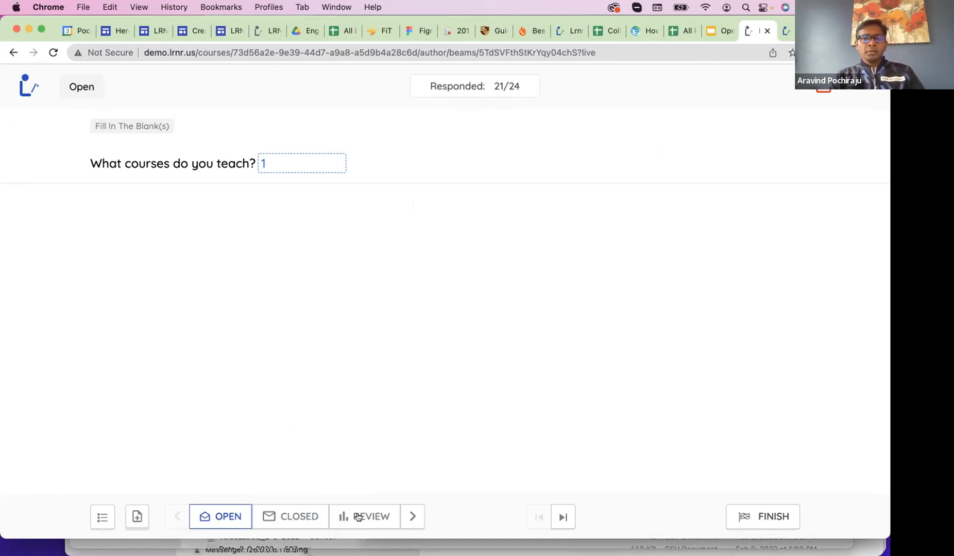
Review everyone's answers to 'What courses do you teach?', such as Psychology and Anatomy & Physiology.
left_click(364, 517)
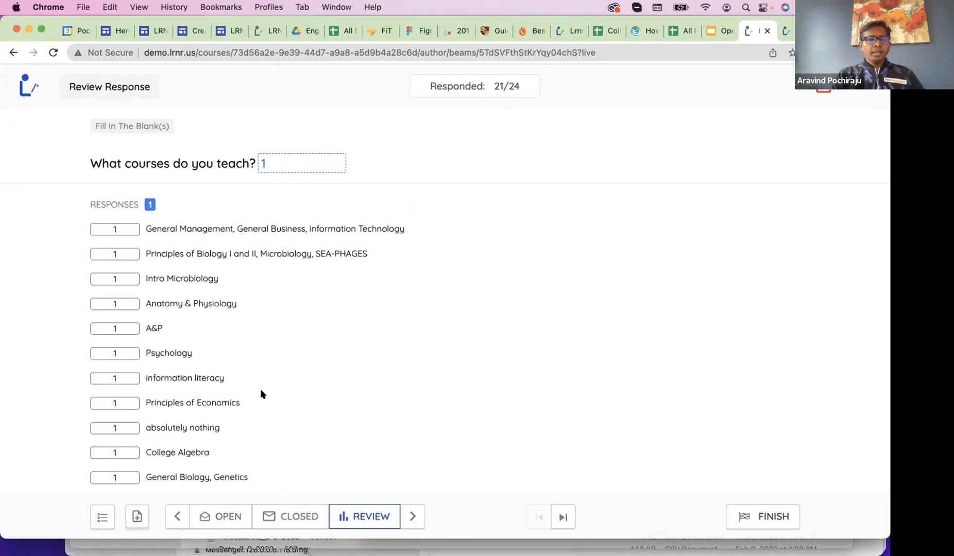
mouse_move(141, 266)
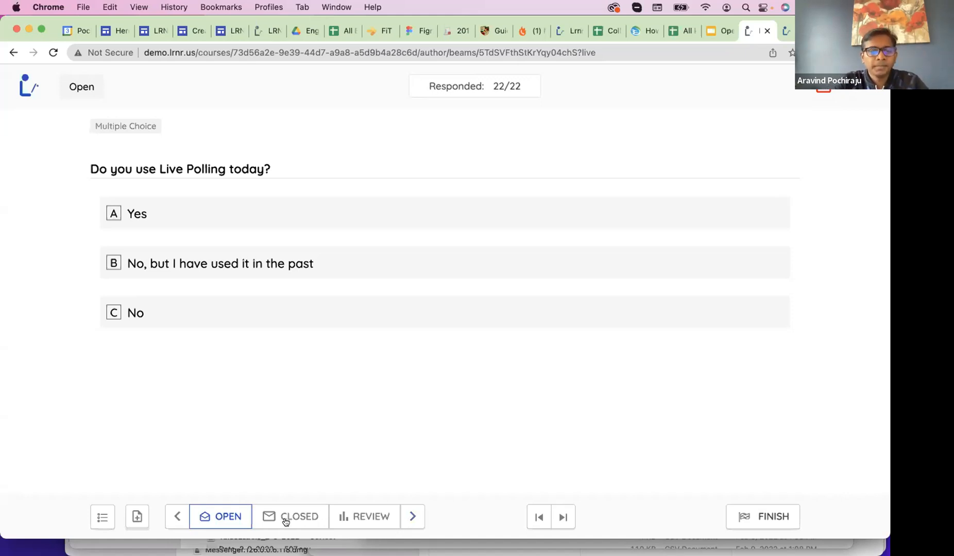
Close 'Do you use Live Polling today?' and review its 8 Yes, 6 past users and 8 No votes.
left_click(298, 517)
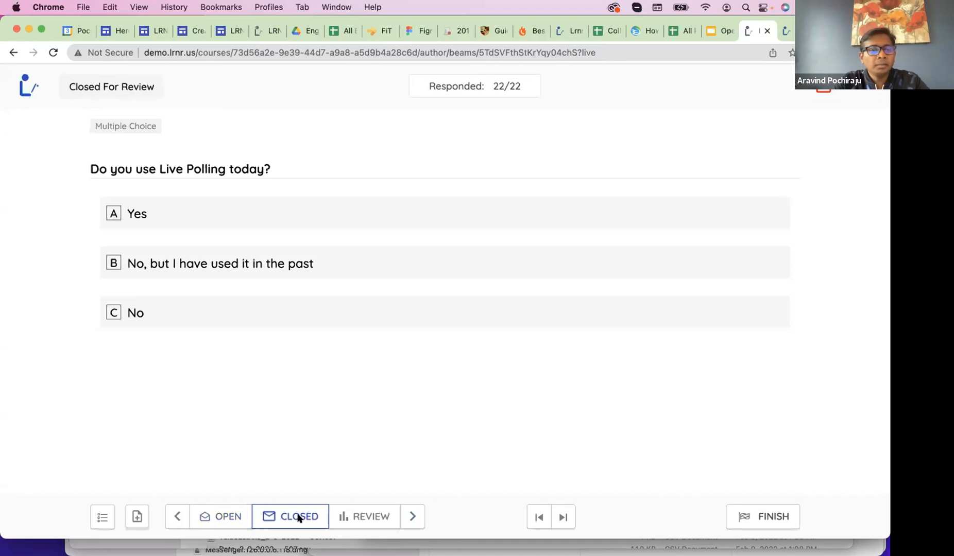
left_click(365, 517)
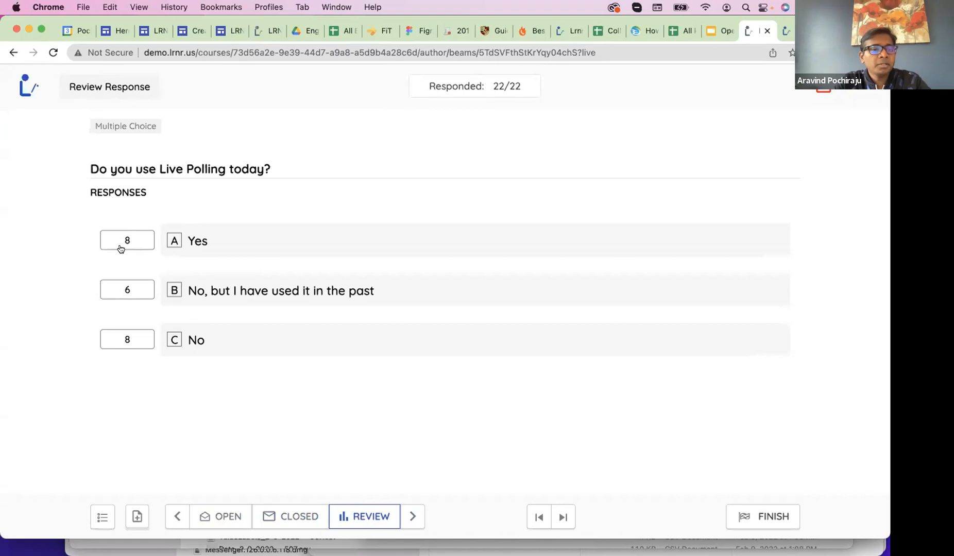
mouse_move(130, 355)
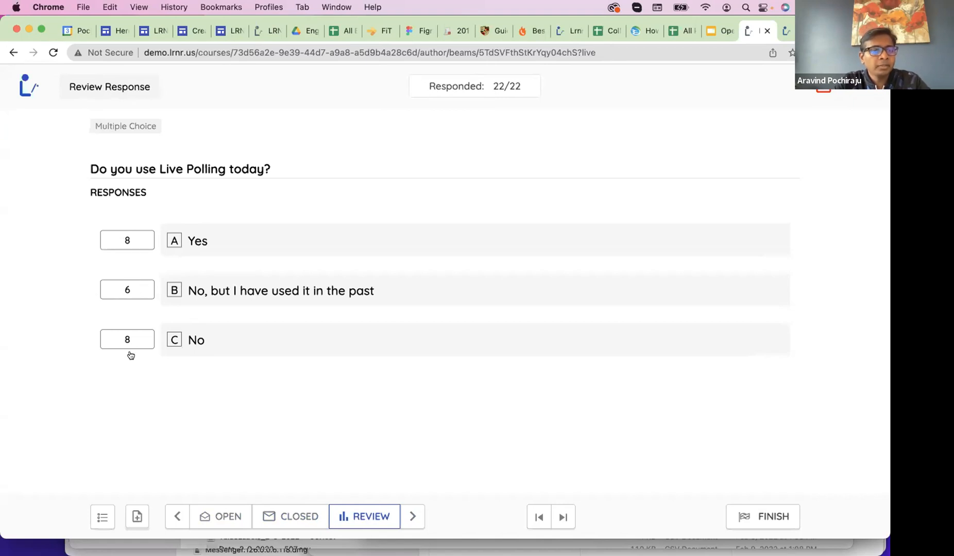
mouse_move(142, 382)
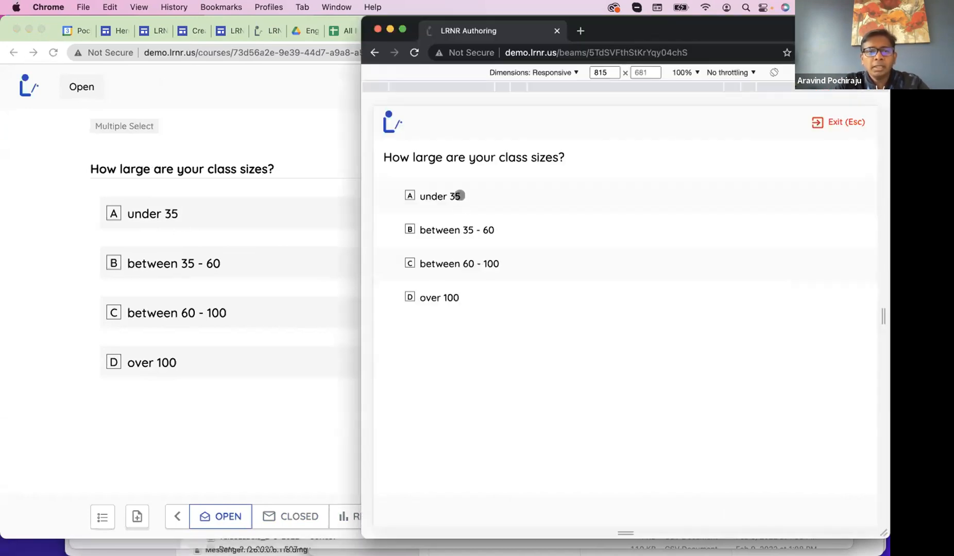
Submit the student's class size choices of under 35 and between 35 - 60.
left_click(459, 266)
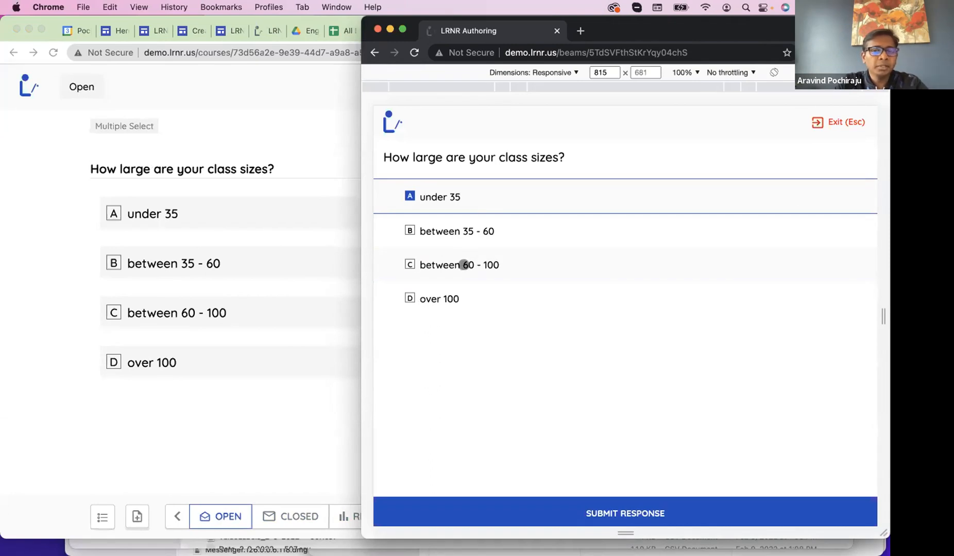
left_click(459, 265)
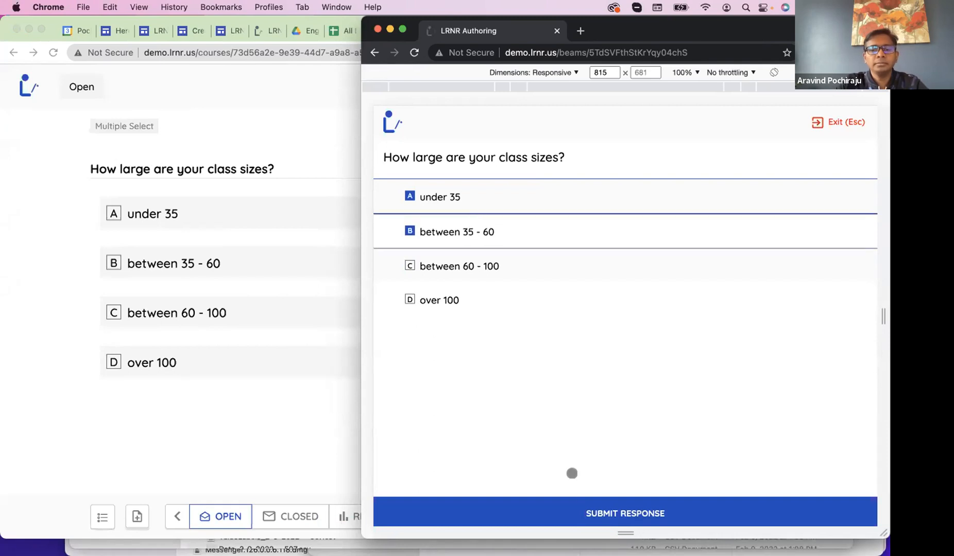
left_click(624, 513)
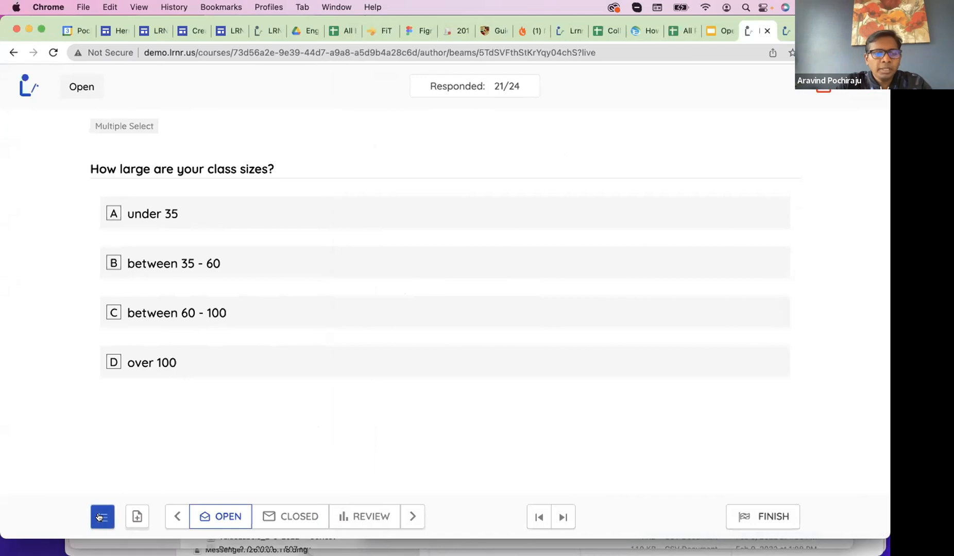
left_click(102, 517)
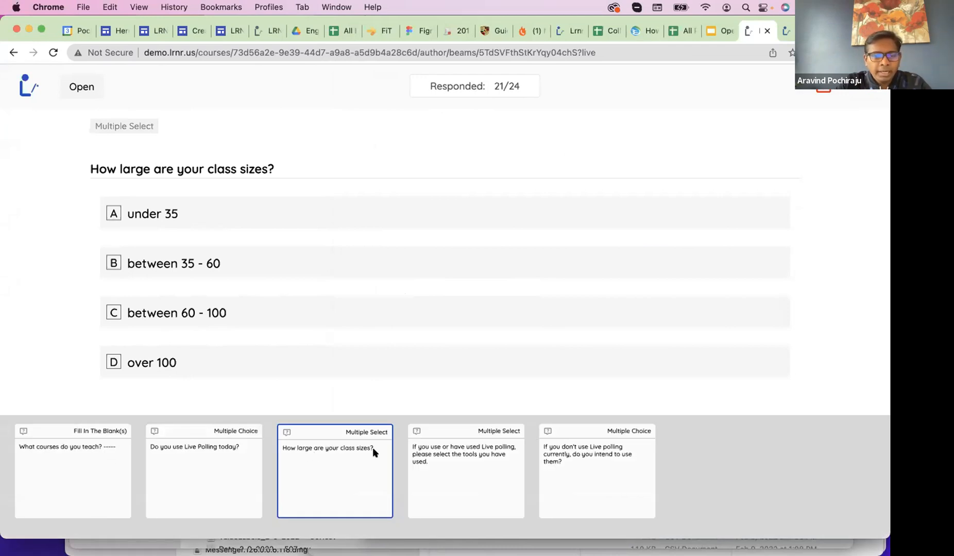
mouse_move(205, 401)
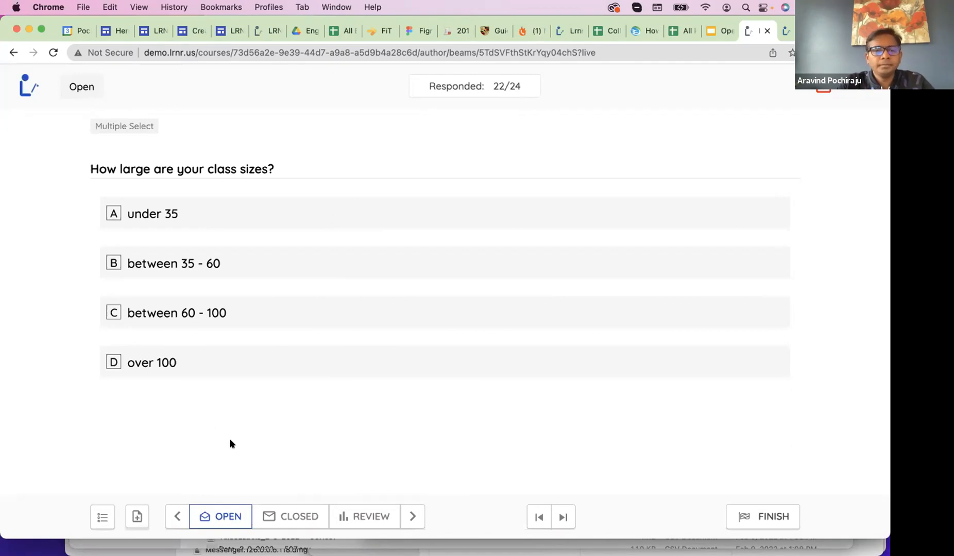
mouse_move(271, 472)
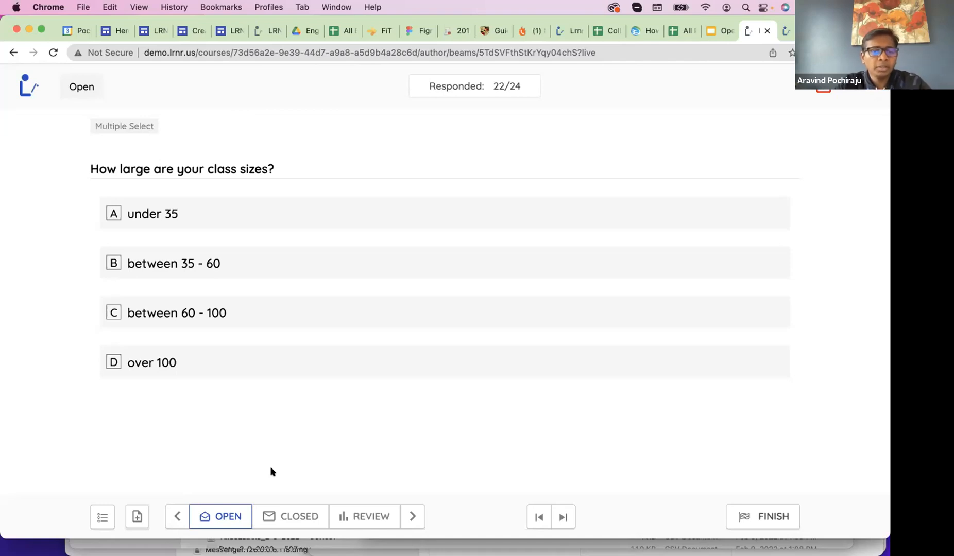
mouse_move(255, 451)
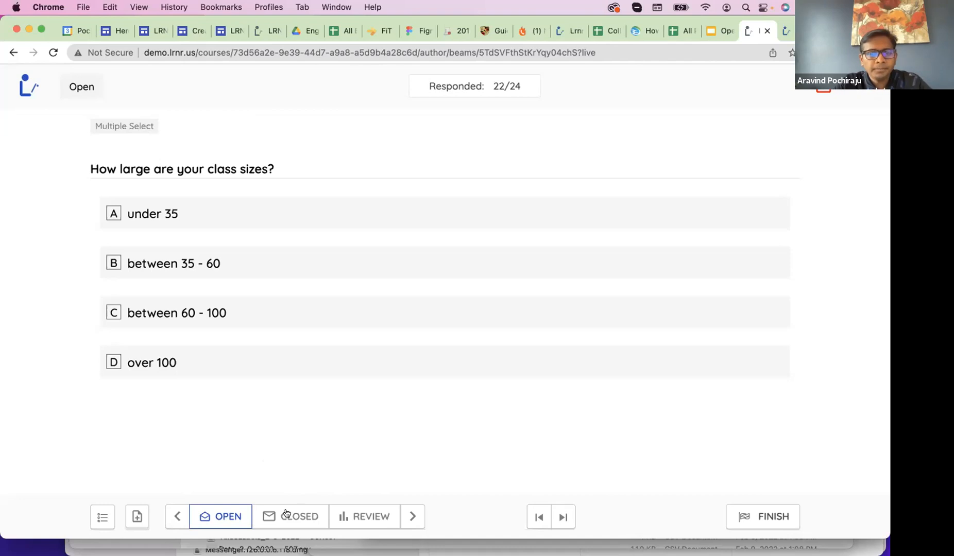
Close the class sizes question, review its 15, 6, 0 and 3 tallies, and advance to the tools question.
left_click(291, 517)
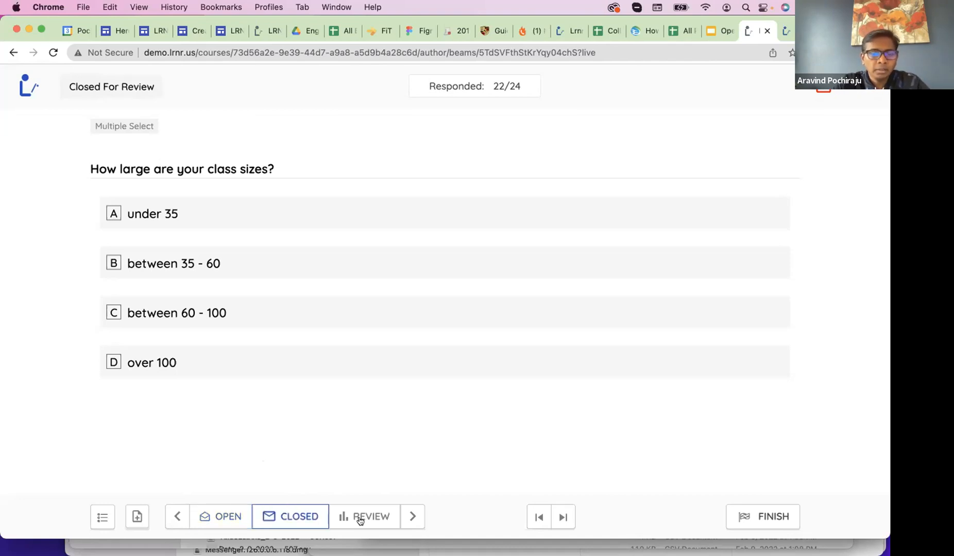
left_click(365, 517)
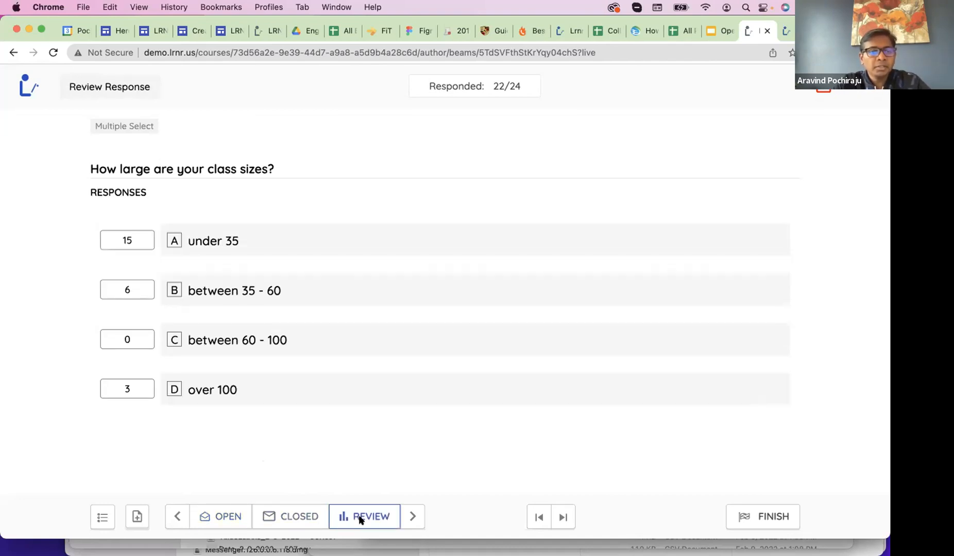
left_click(413, 517)
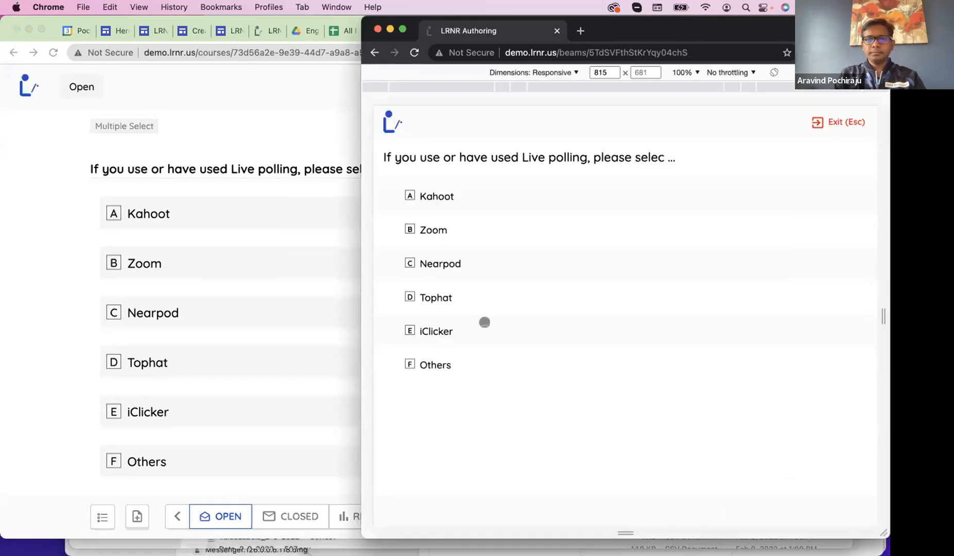
mouse_move(490, 210)
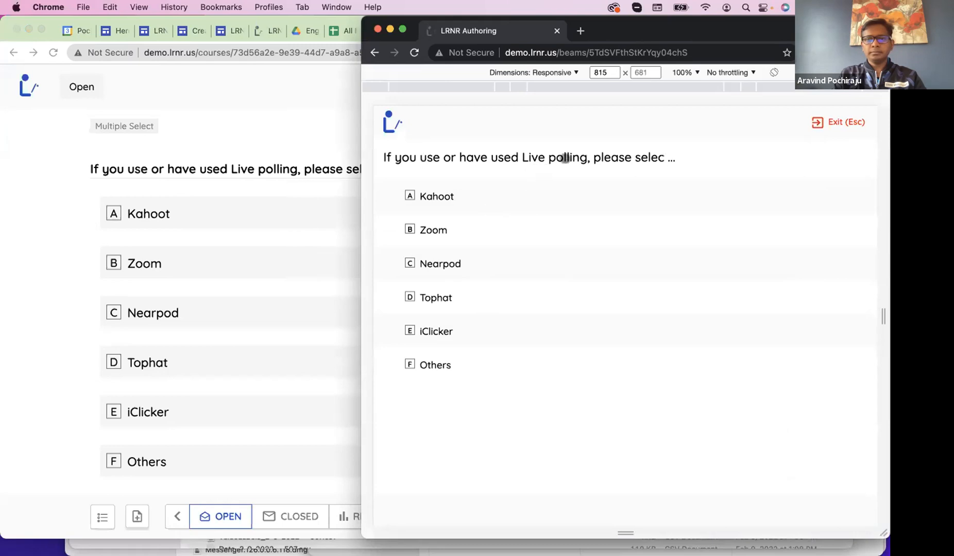
Submit a sample tools-used answer, close that question at 21 of 24, and advance to the intent-to-use question.
left_click(435, 298)
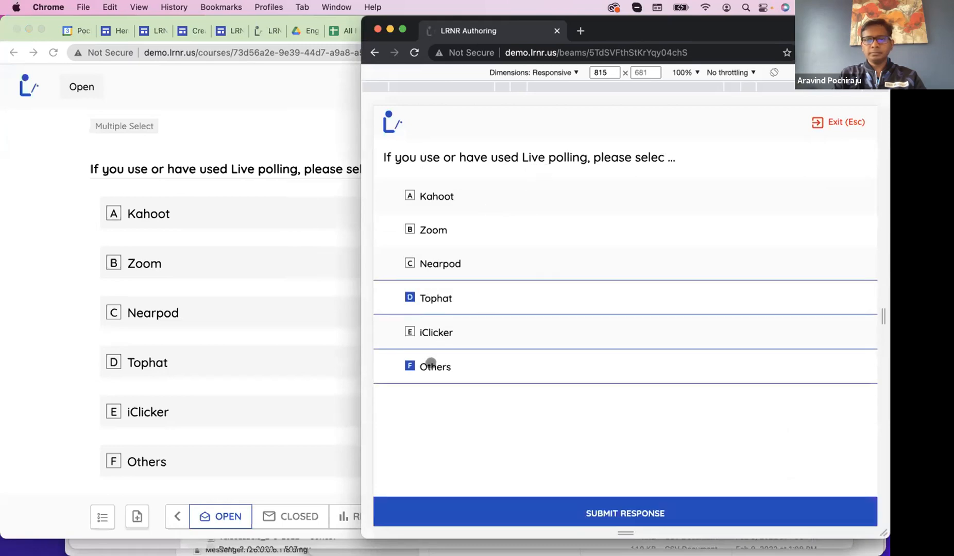
left_click(624, 513)
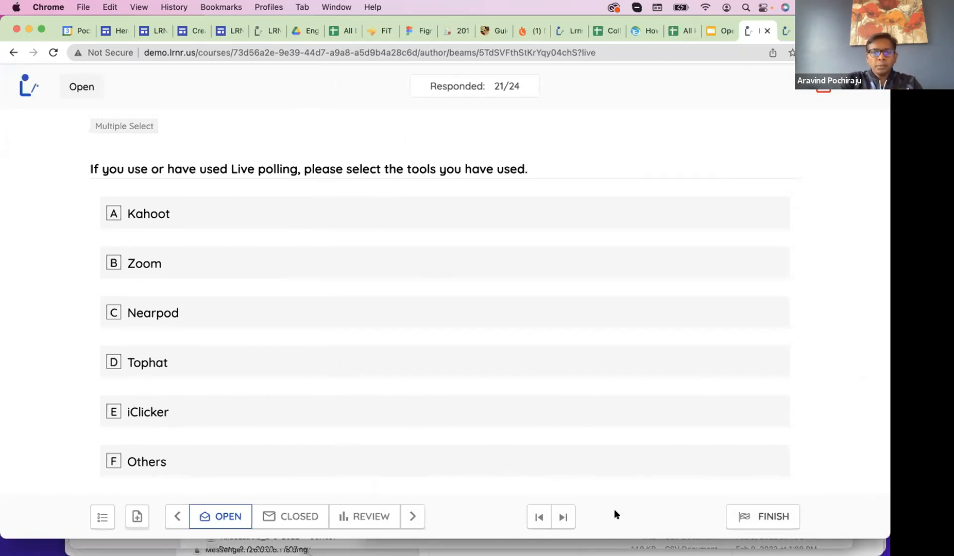
left_click(290, 518)
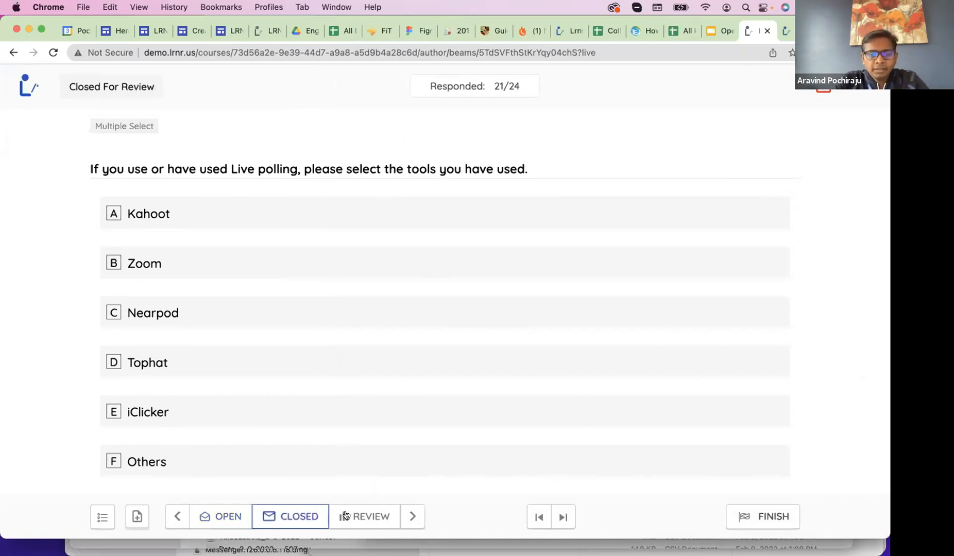
left_click(365, 517)
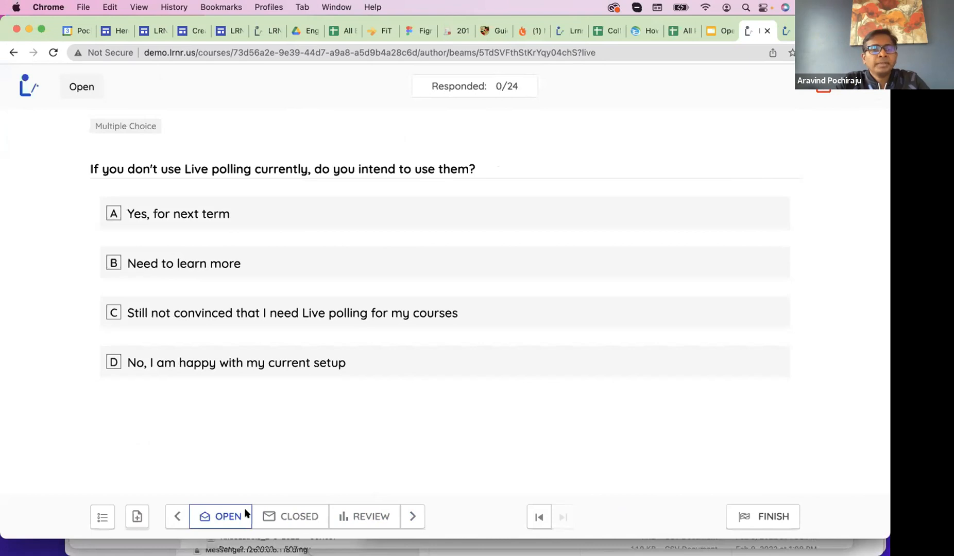
mouse_move(371, 334)
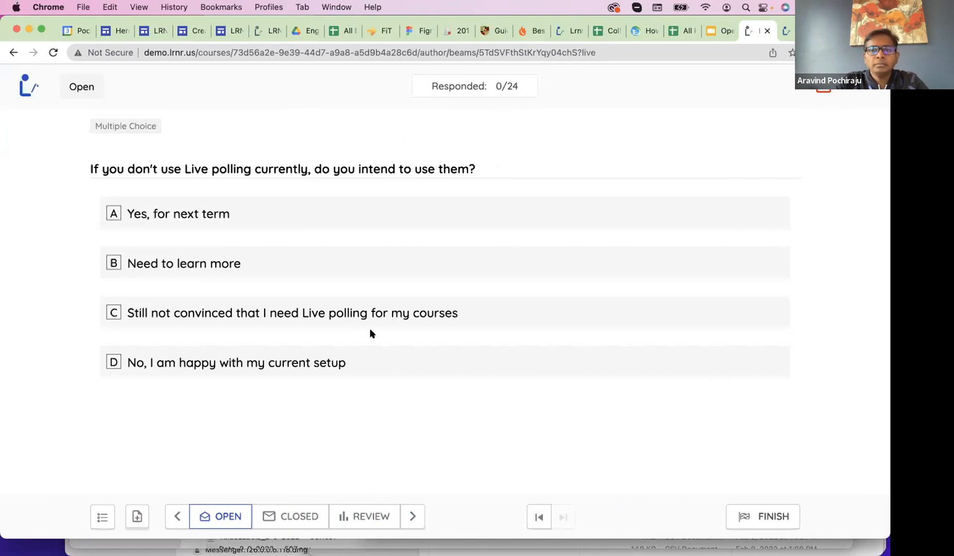
mouse_move(439, 411)
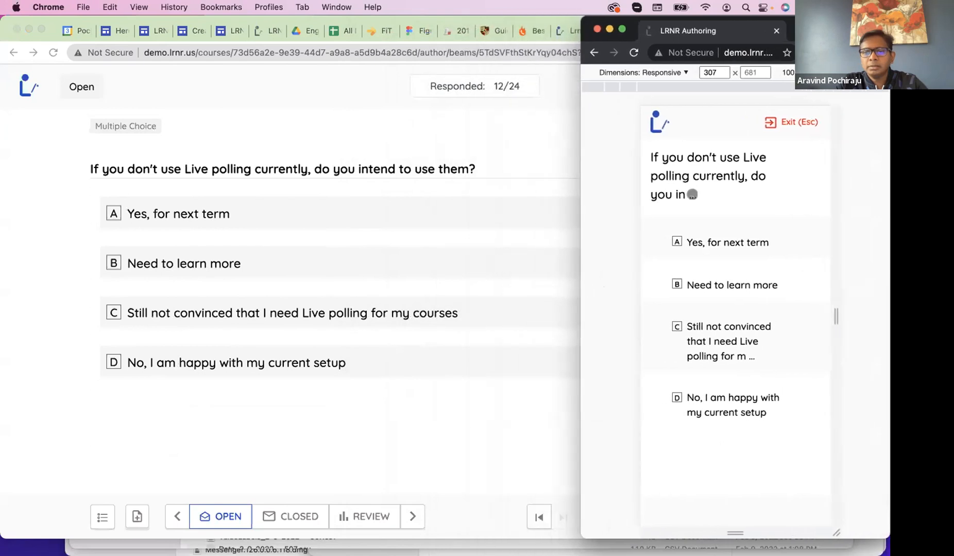
Submit the student's answer 'Still not convinced' after first picking 'Need to learn more'.
left_click(733, 285)
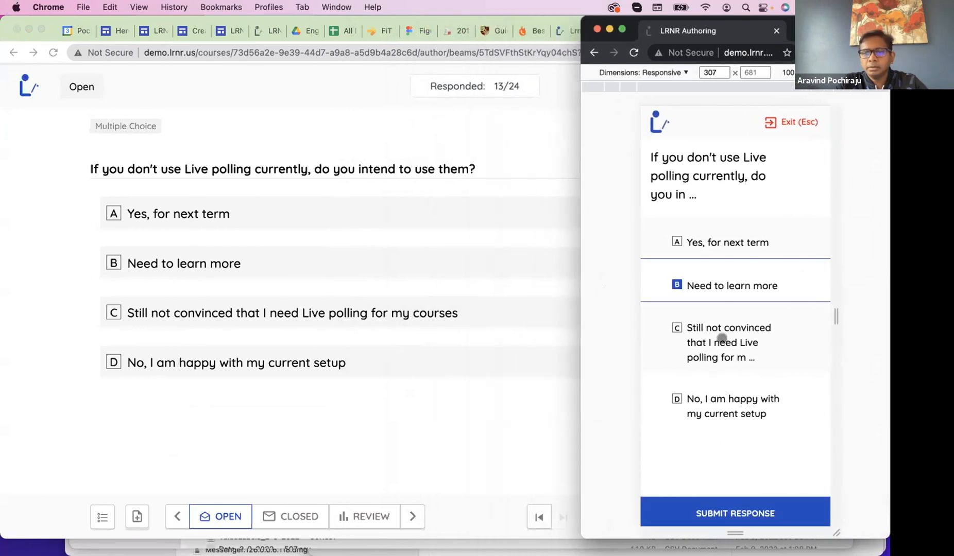
left_click(735, 342)
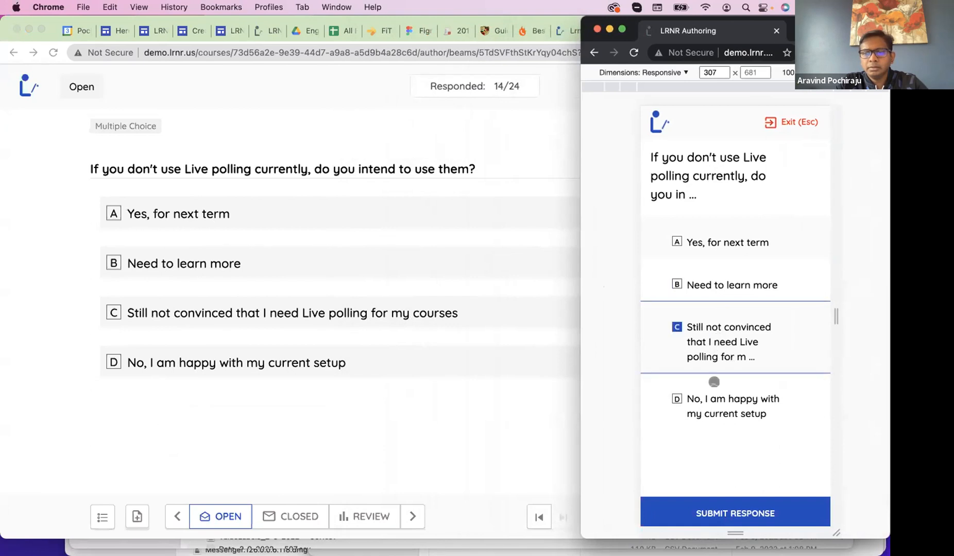
left_click(735, 513)
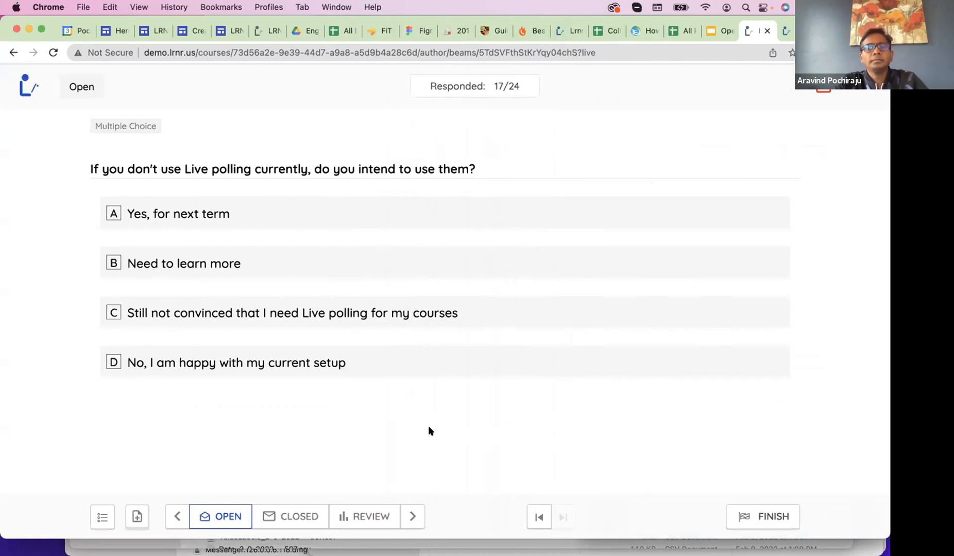
mouse_move(355, 430)
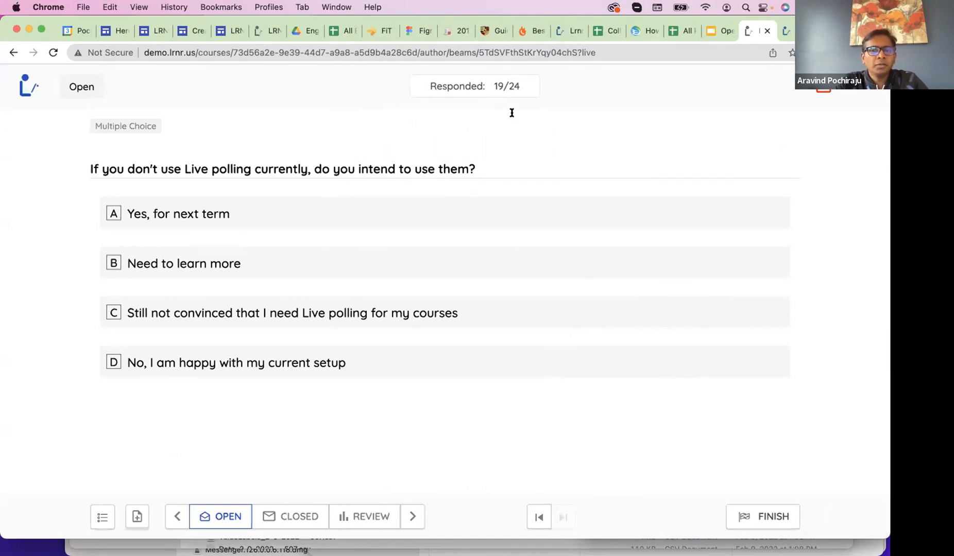
Close the intent-to-use question at 19 of 24 and review its 7, 7, 2 and 3 tallies.
left_click(298, 517)
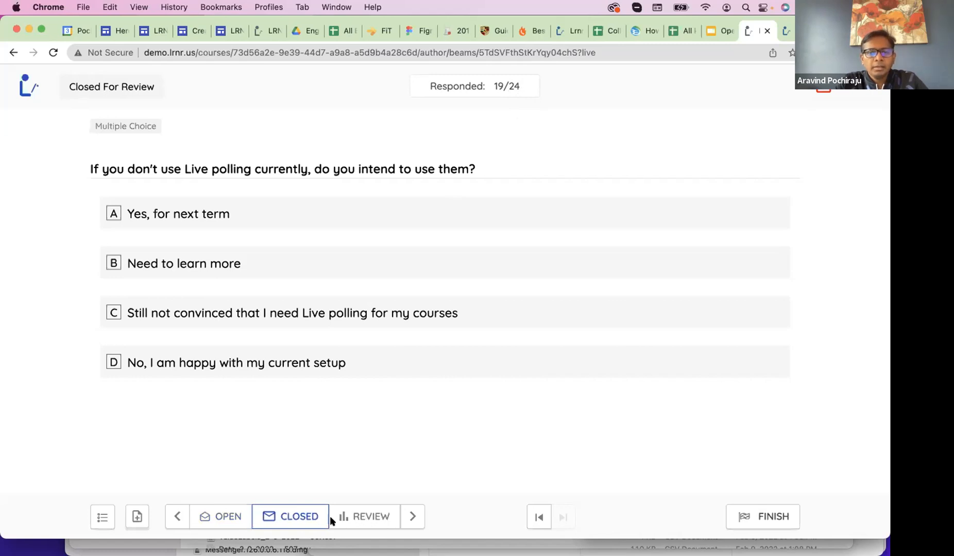
left_click(363, 517)
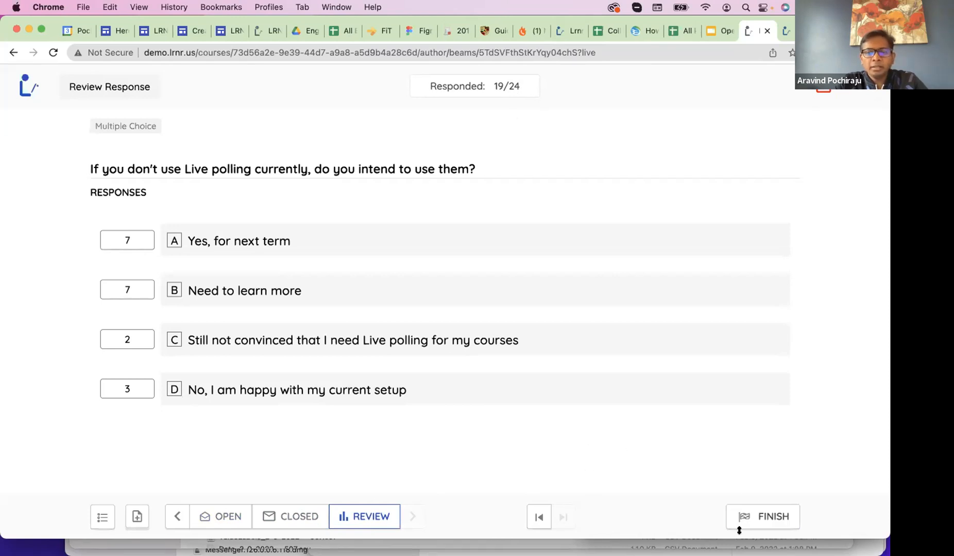
Finish the live poll and confirm submitting to finalize its grades.
left_click(762, 517)
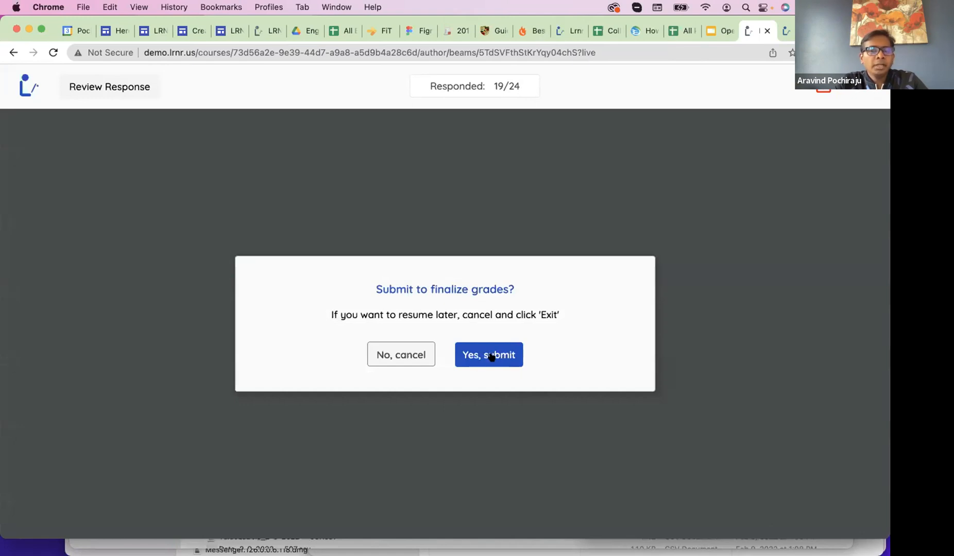
left_click(488, 354)
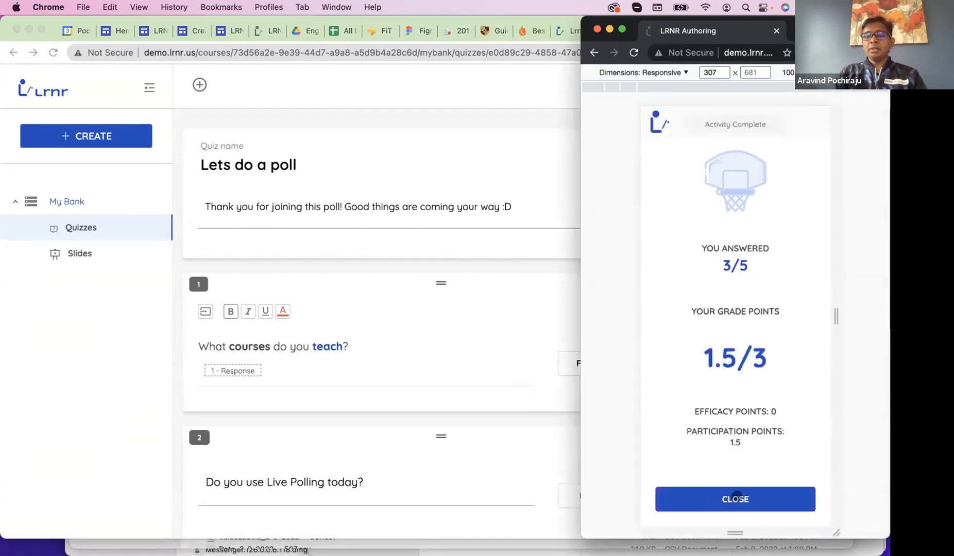
mouse_move(778, 423)
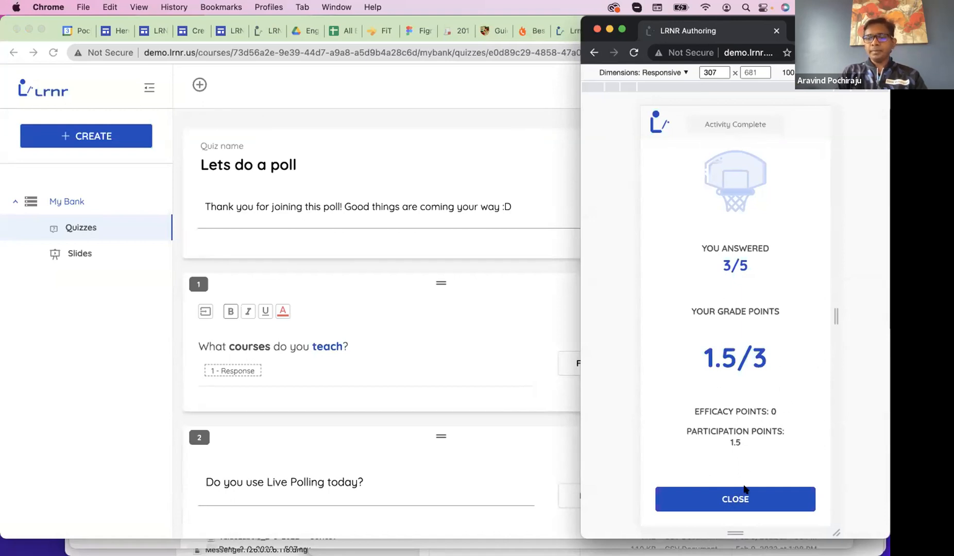
Dismiss the student's 3/5 answered, 1.5/3 points summary and close the student preview window.
left_click(734, 498)
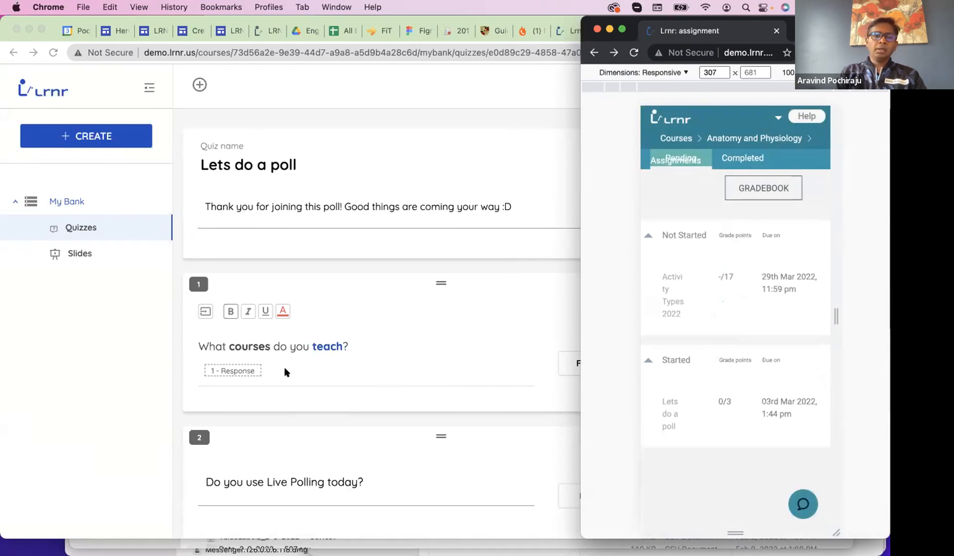
left_click(777, 31)
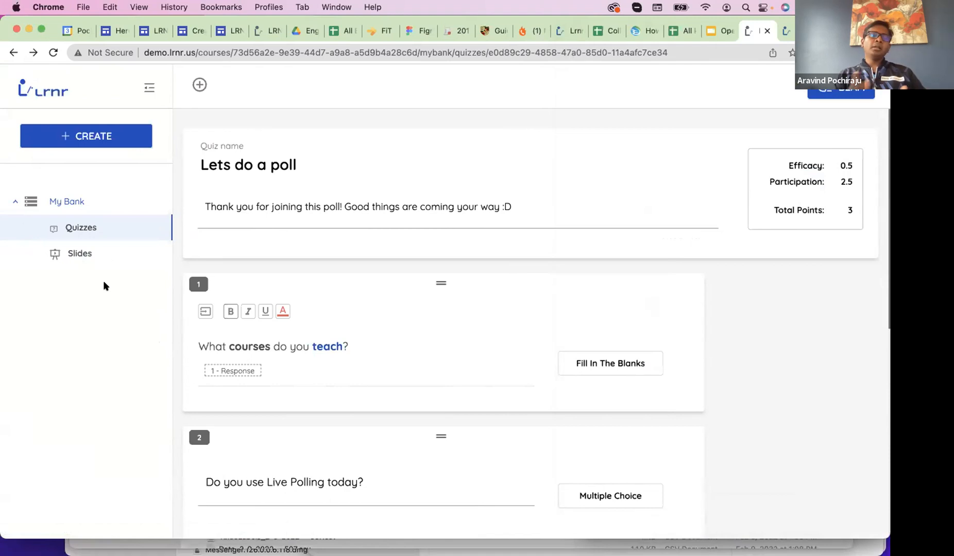
mouse_move(79, 254)
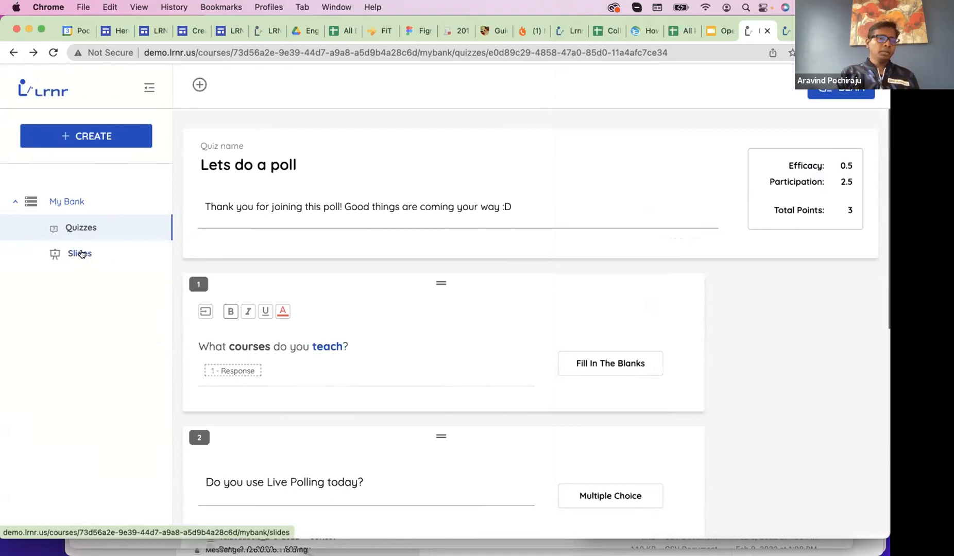
List the saved slide decks in My Bank, including 'Lets check some interactive slides' with 18 slides.
left_click(79, 253)
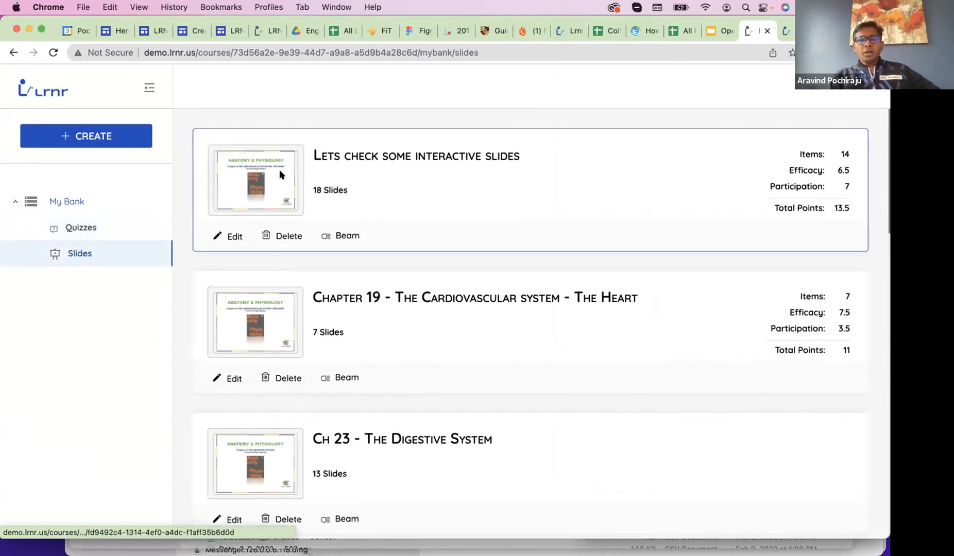
scroll("down", 3)
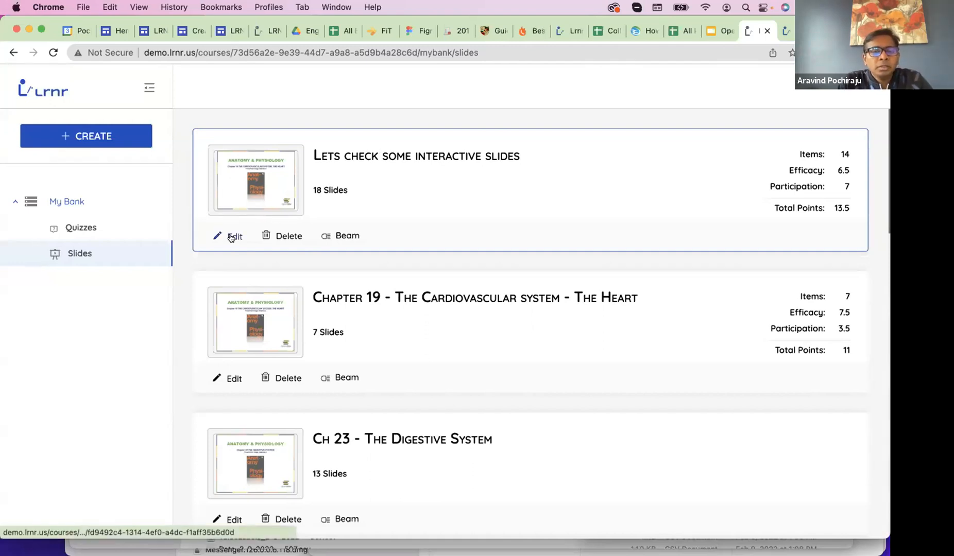
Open 'Lets check some interactive slides' for editing and bring the neuron Click on Target question with its scoring settings into view.
left_click(234, 236)
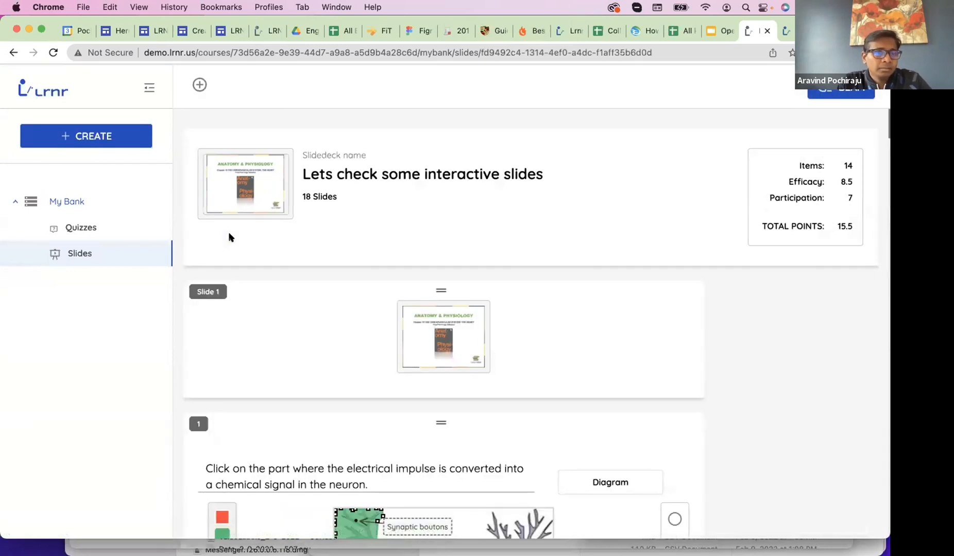
left_click(85, 136)
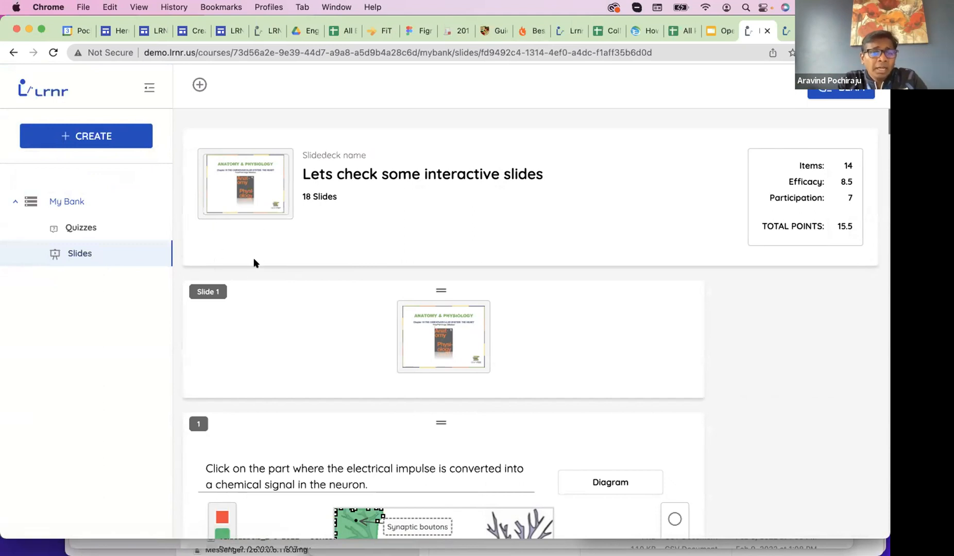
mouse_move(527, 277)
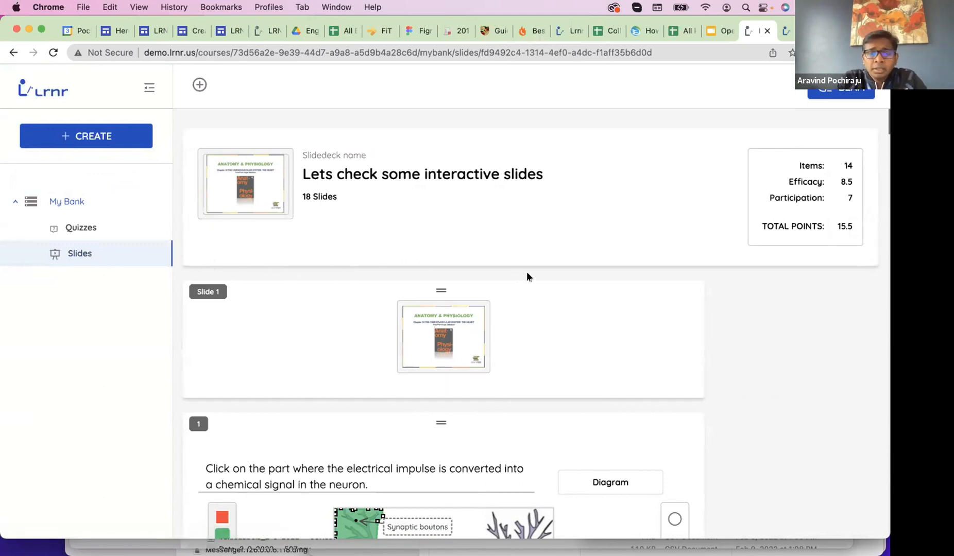
scroll("down", 3)
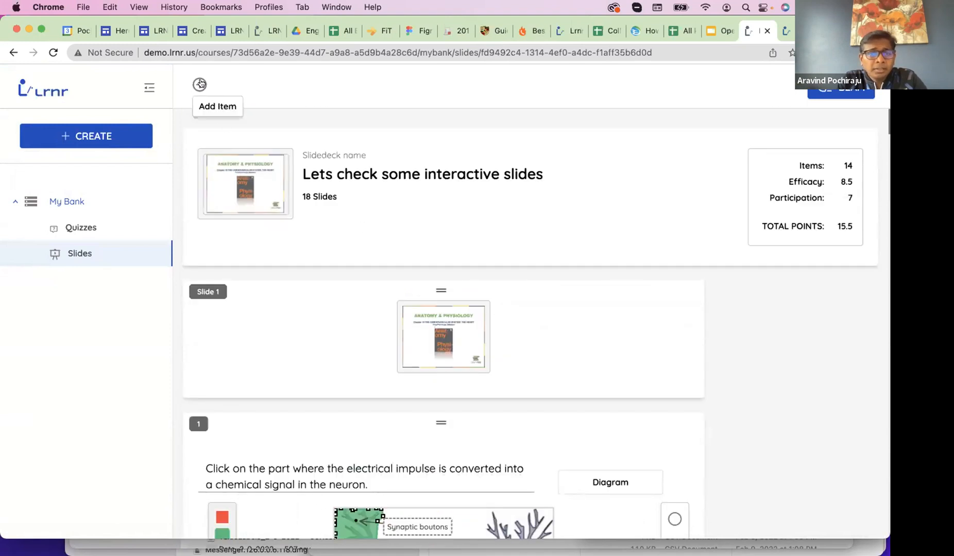
left_click(200, 84)
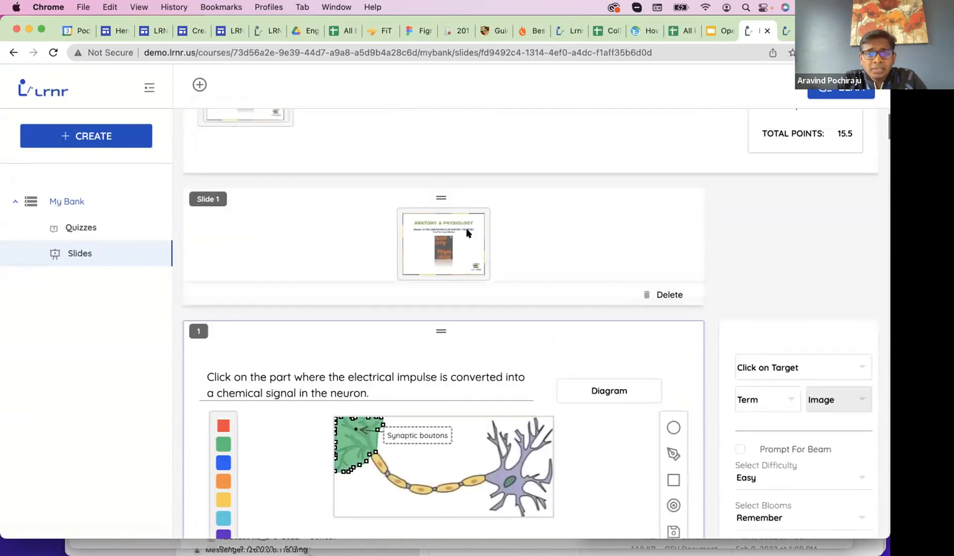
scroll("down", 3)
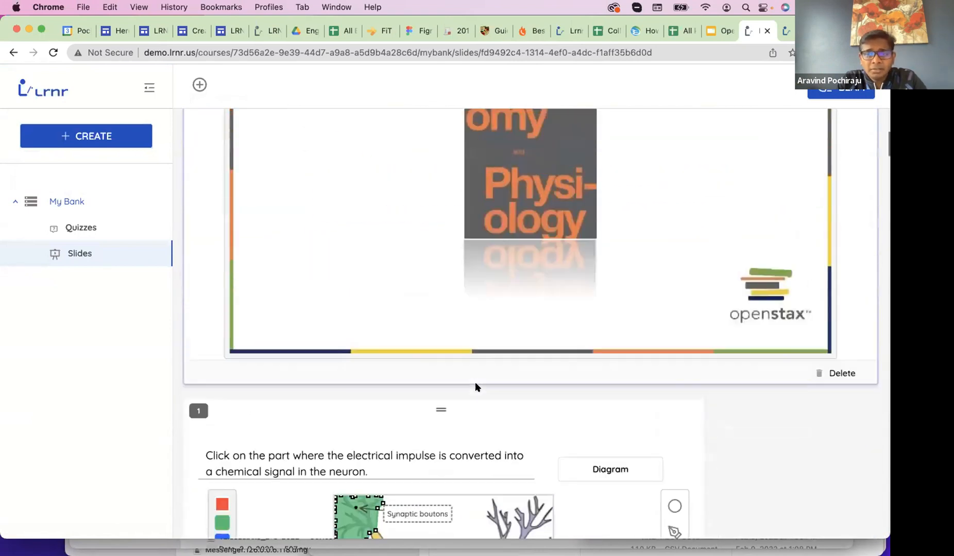
scroll("down", 3)
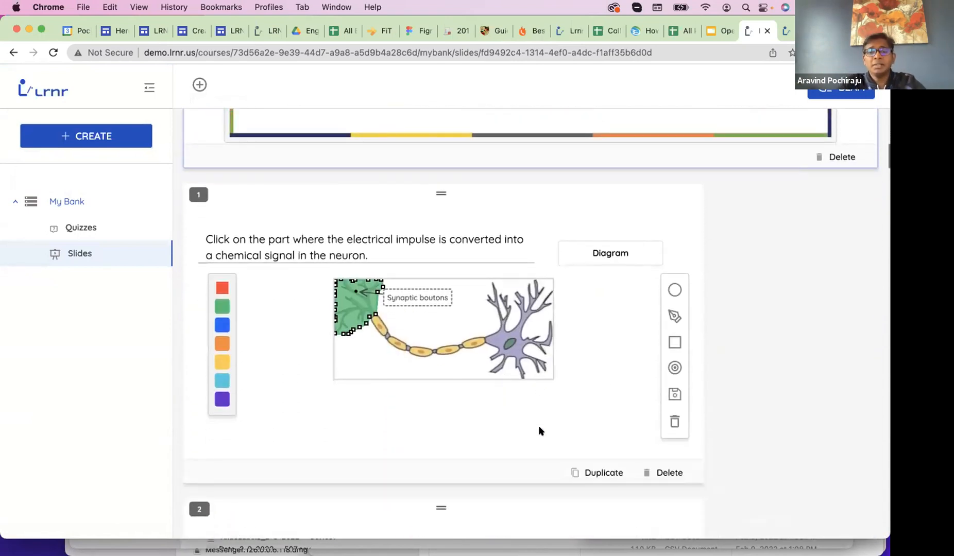
scroll("down", 3)
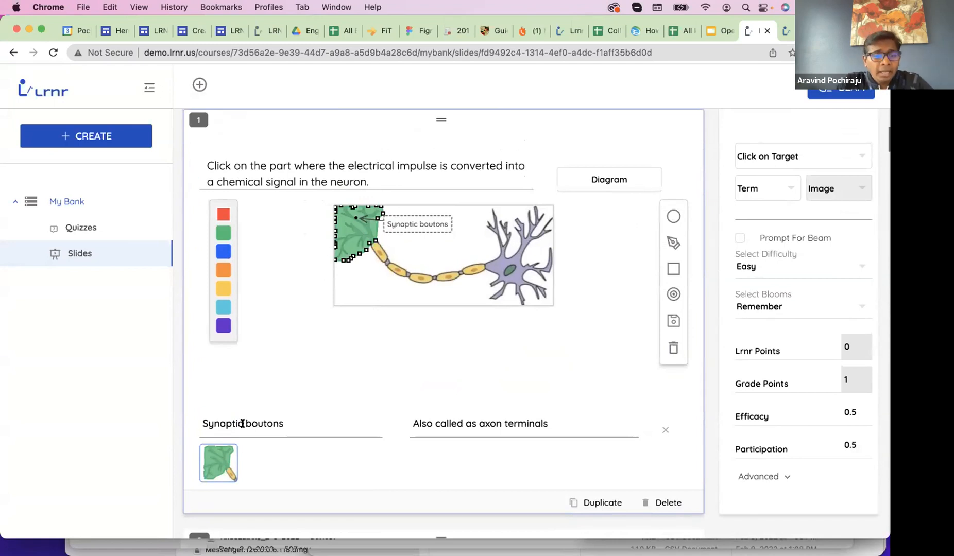
Enable Prompt For Beam on the Synaptic boutons neuron question, leaving Click on Target as the mode.
double_click(264, 424)
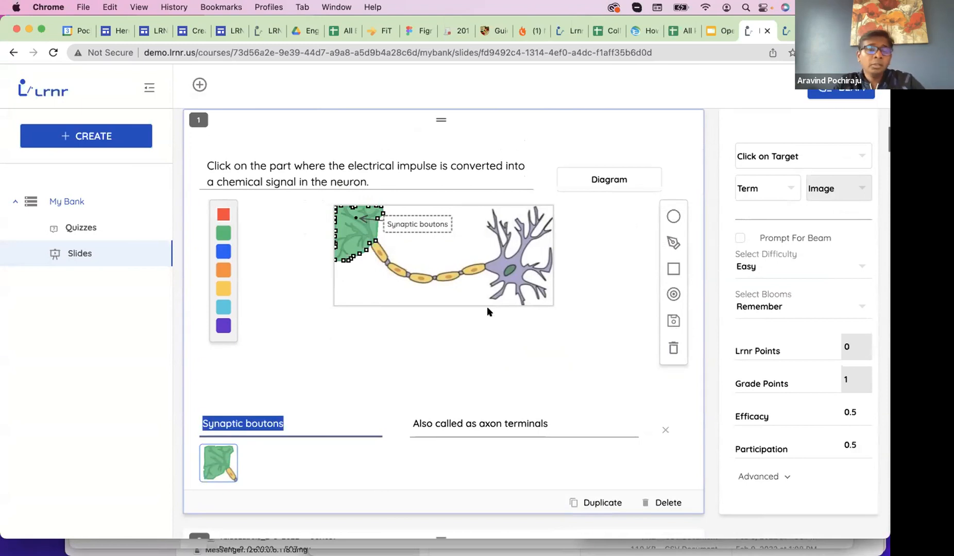
left_click(801, 156)
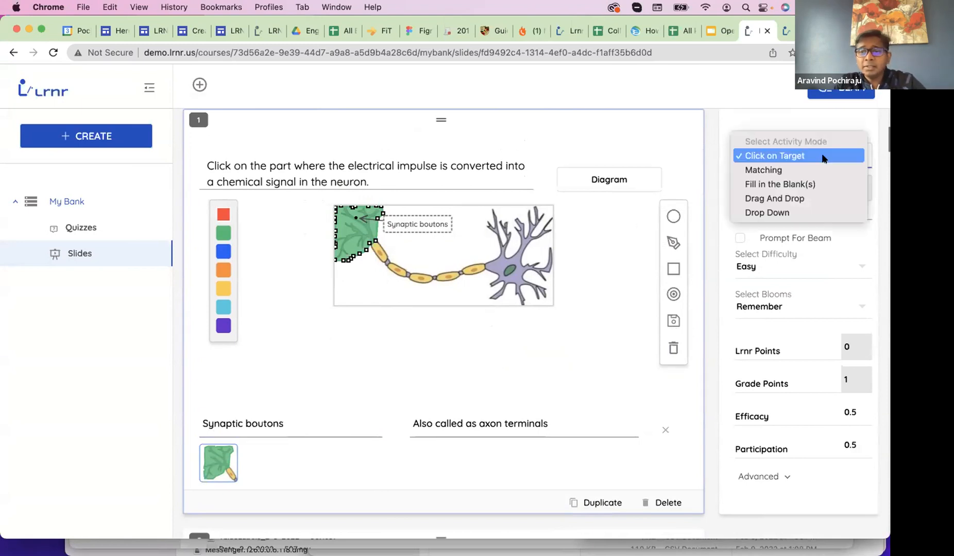
mouse_move(780, 183)
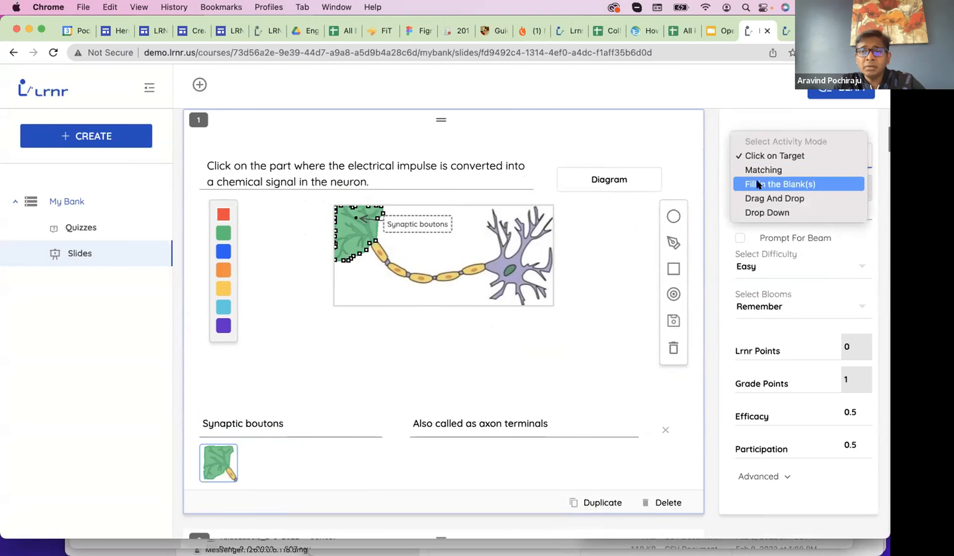
mouse_move(767, 212)
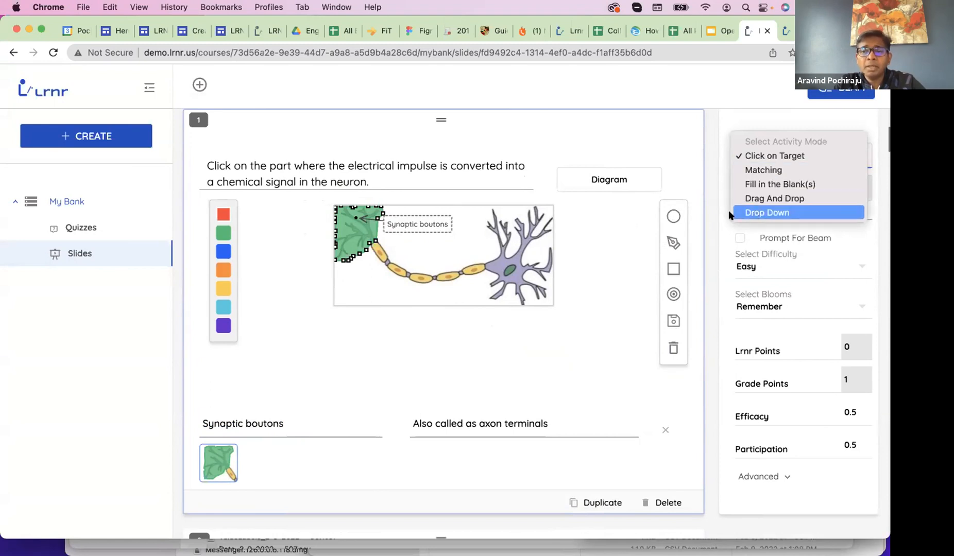
left_click(775, 155)
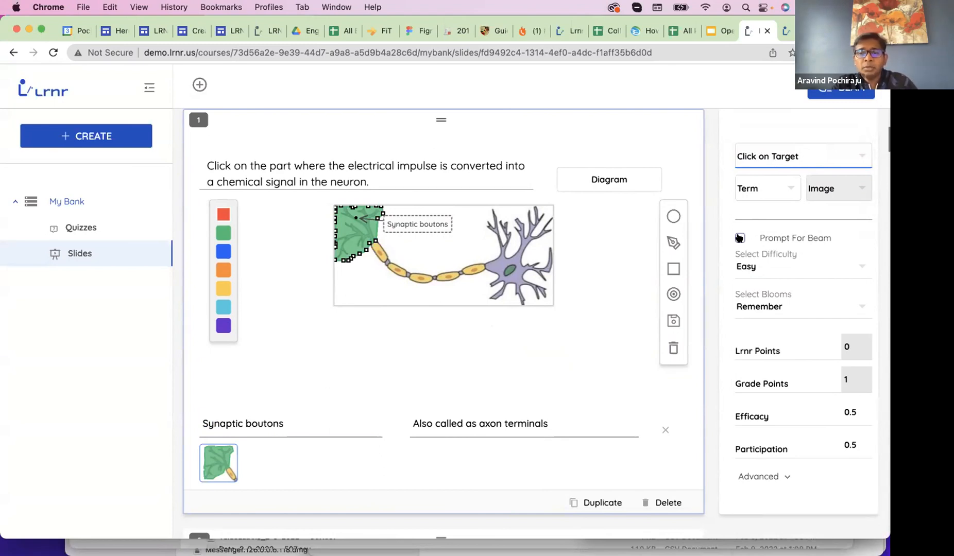
left_click(740, 238)
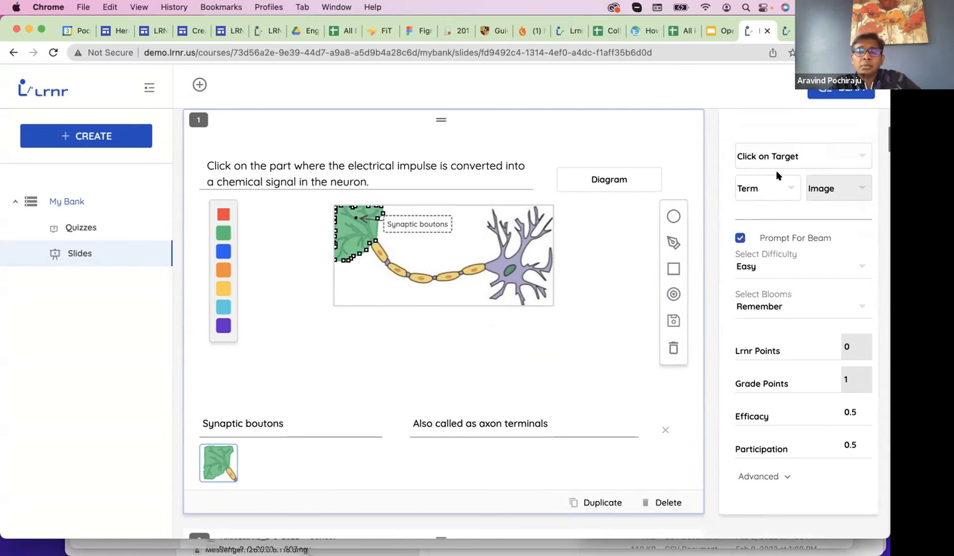
left_click(802, 156)
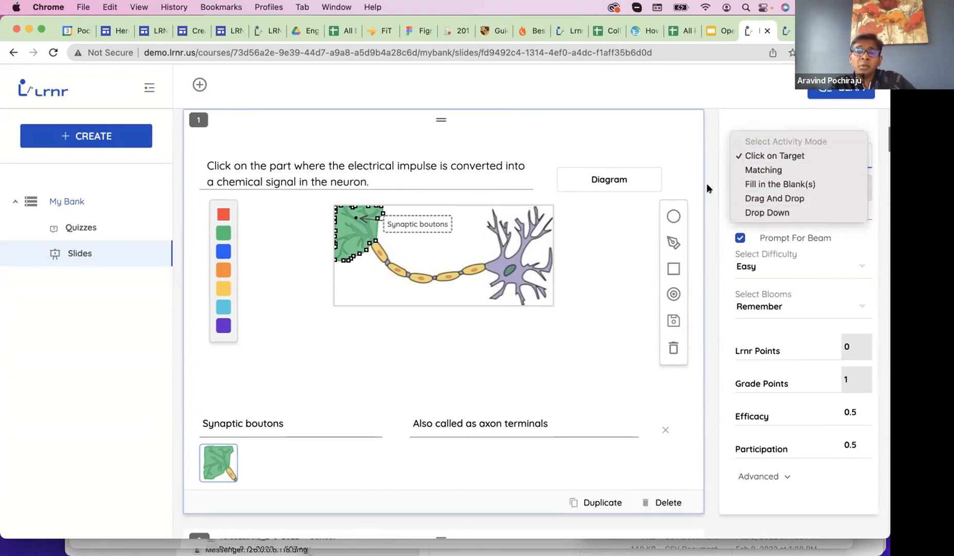
left_click(741, 238)
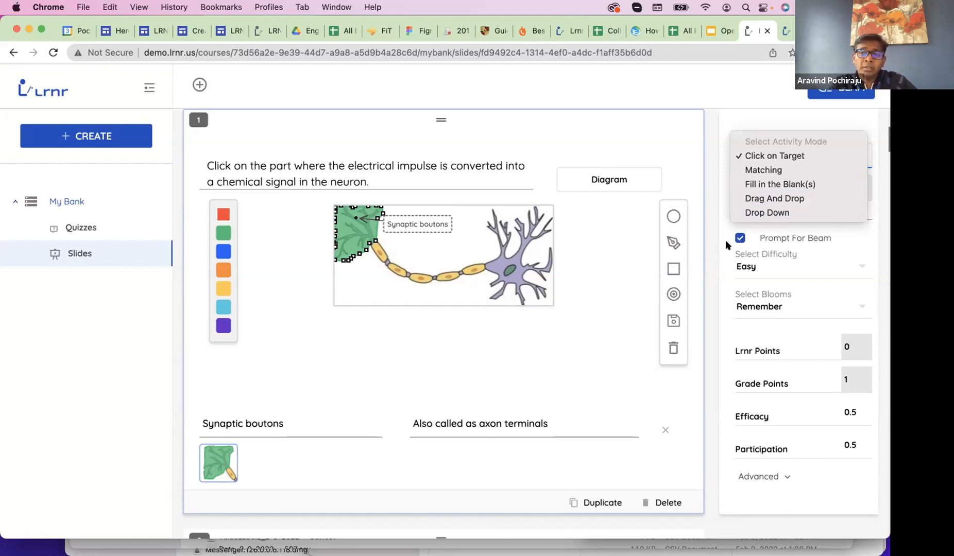
left_click(774, 156)
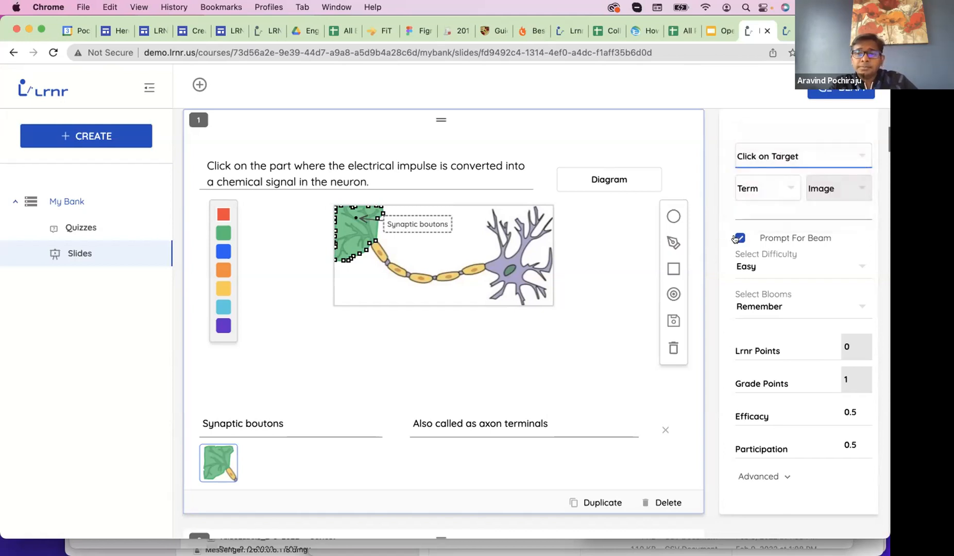
scroll("down", 3)
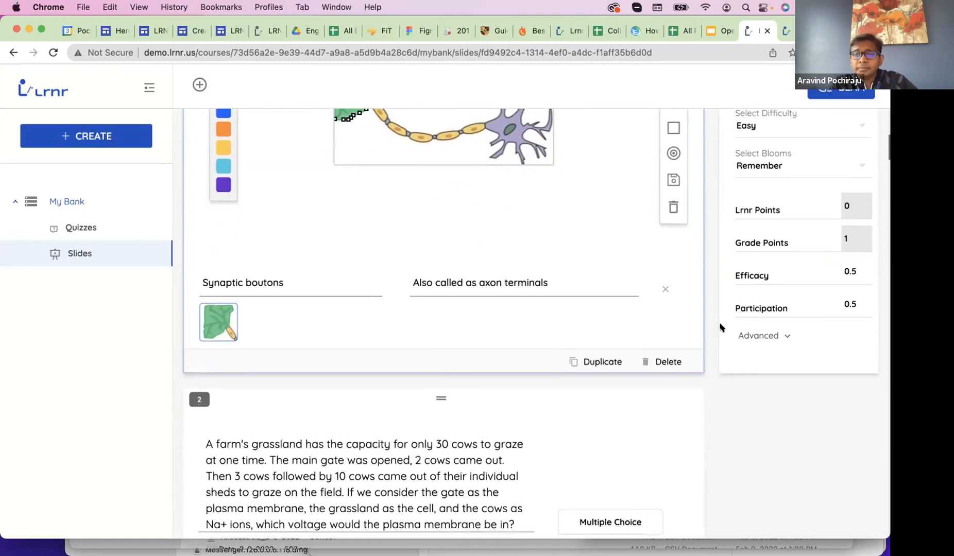
left_click(764, 336)
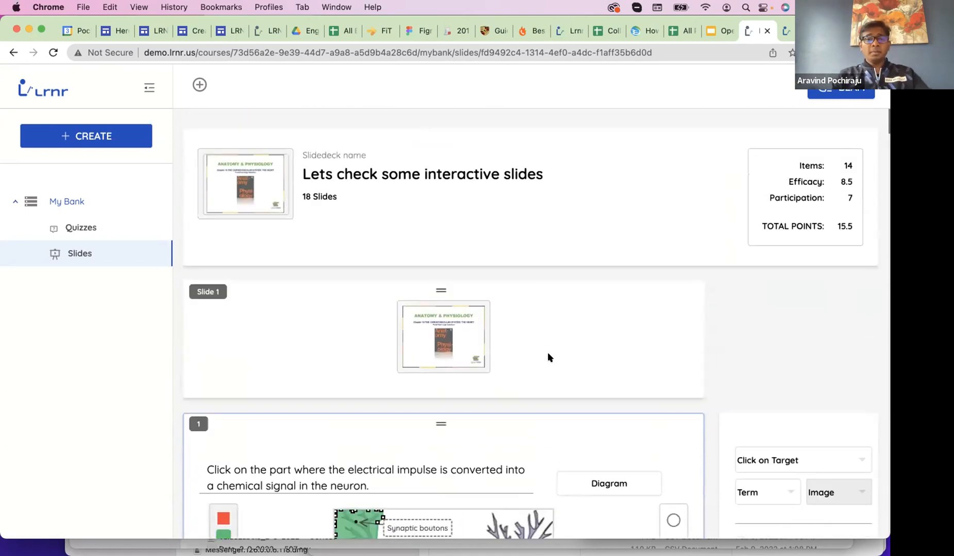
scroll("down", 3)
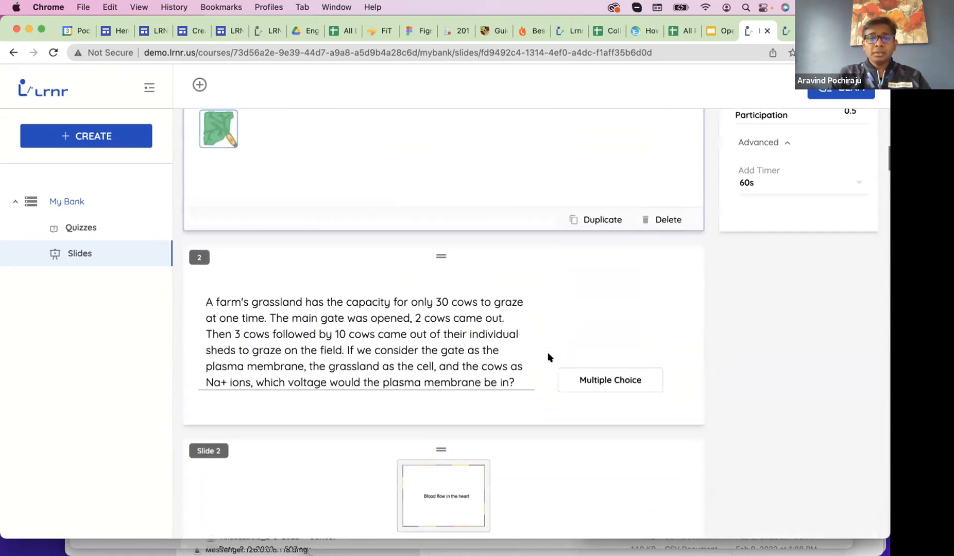
scroll("down", 3)
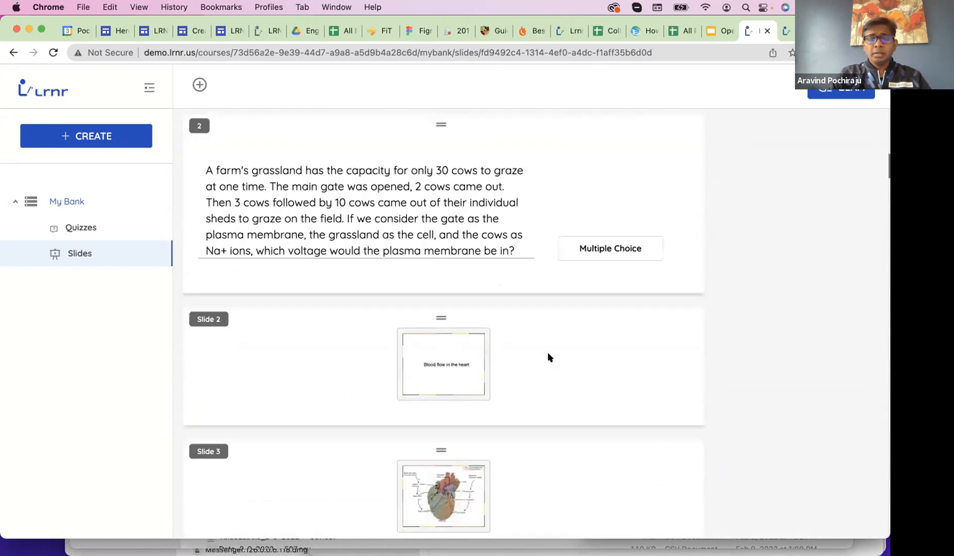
scroll("down", 3)
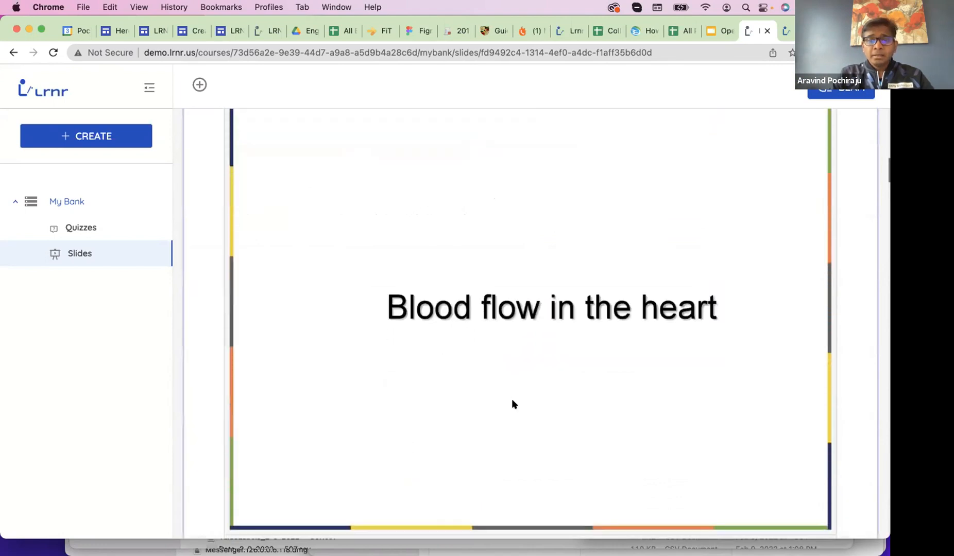
scroll("down", 3)
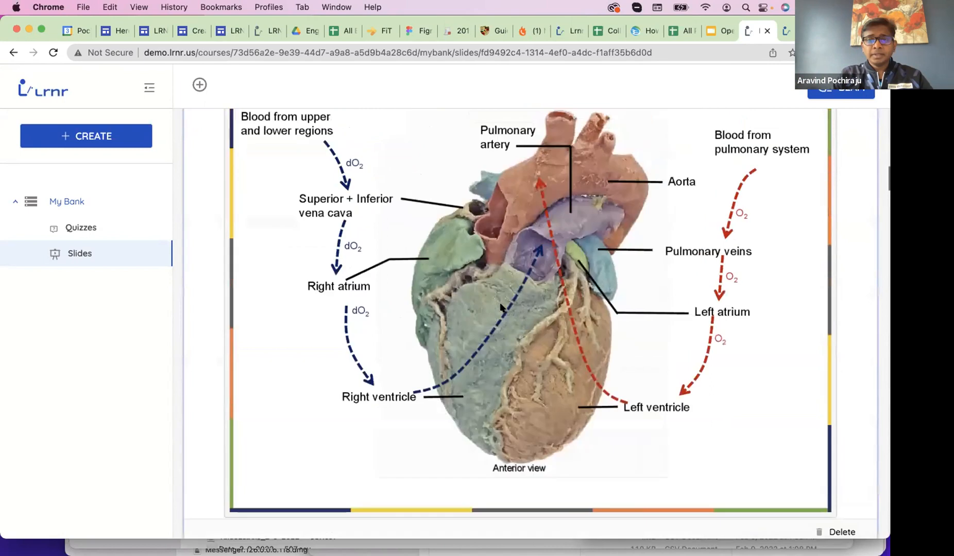
scroll("down", 3)
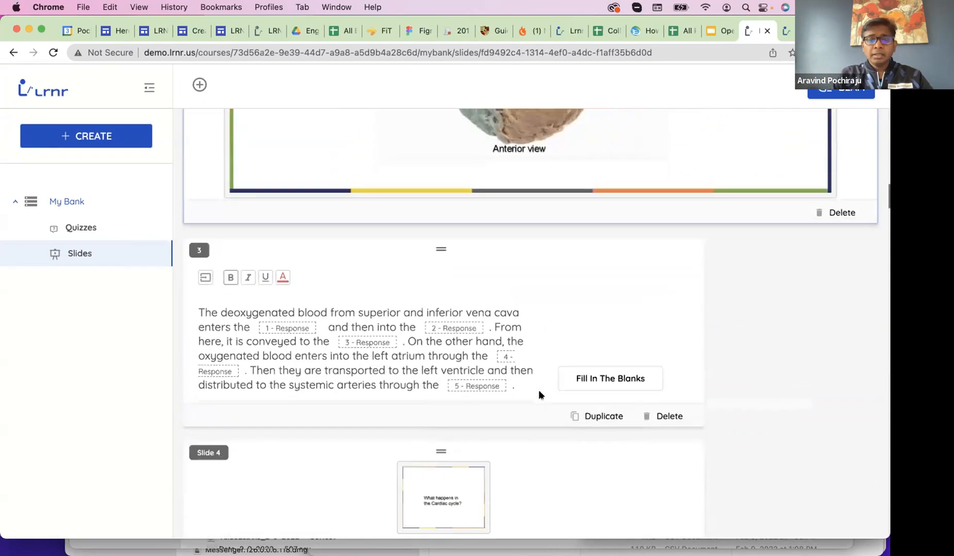
scroll("down", 3)
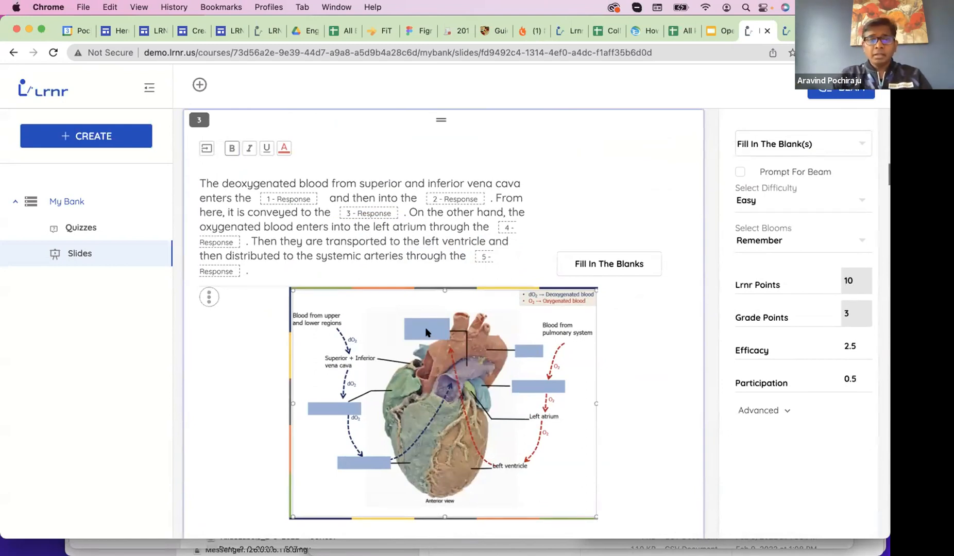
scroll("down", 3)
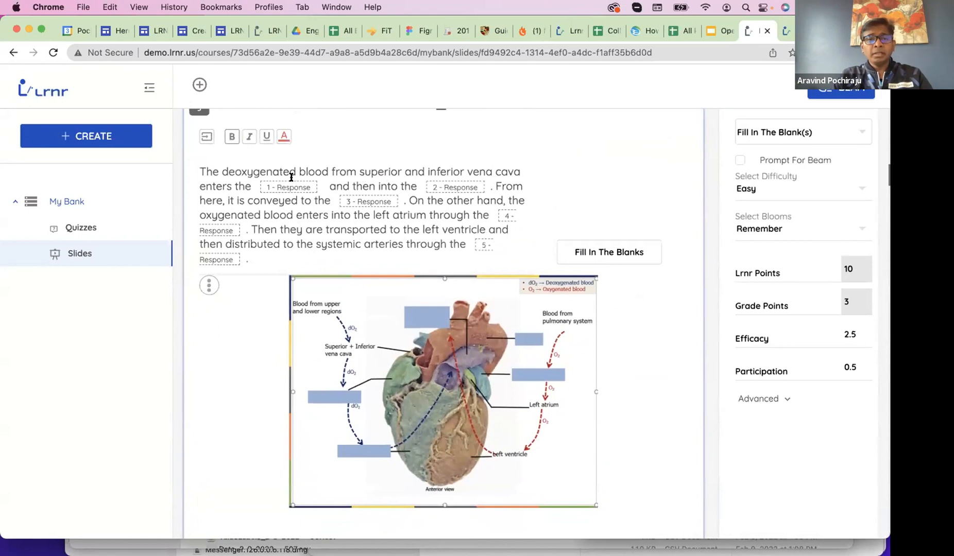
mouse_move(474, 321)
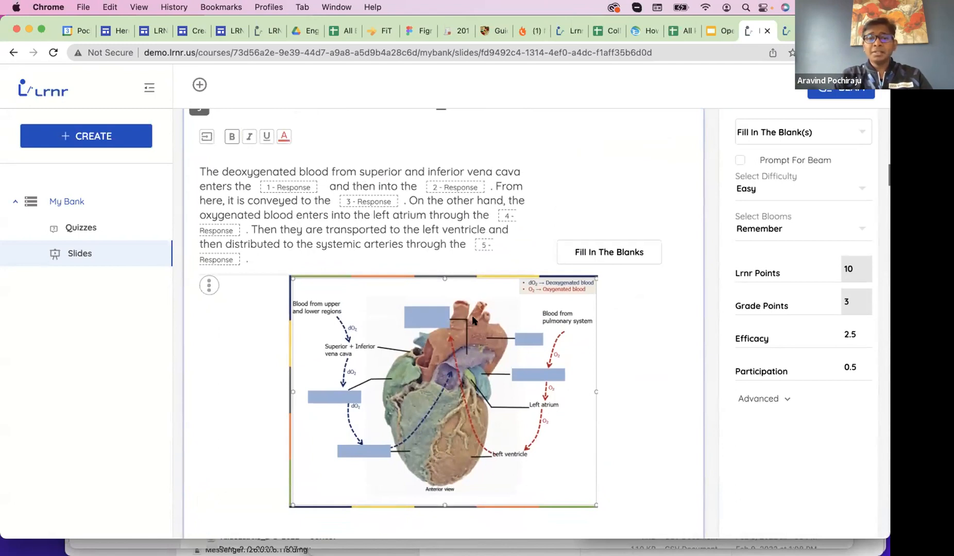
scroll("down", 3)
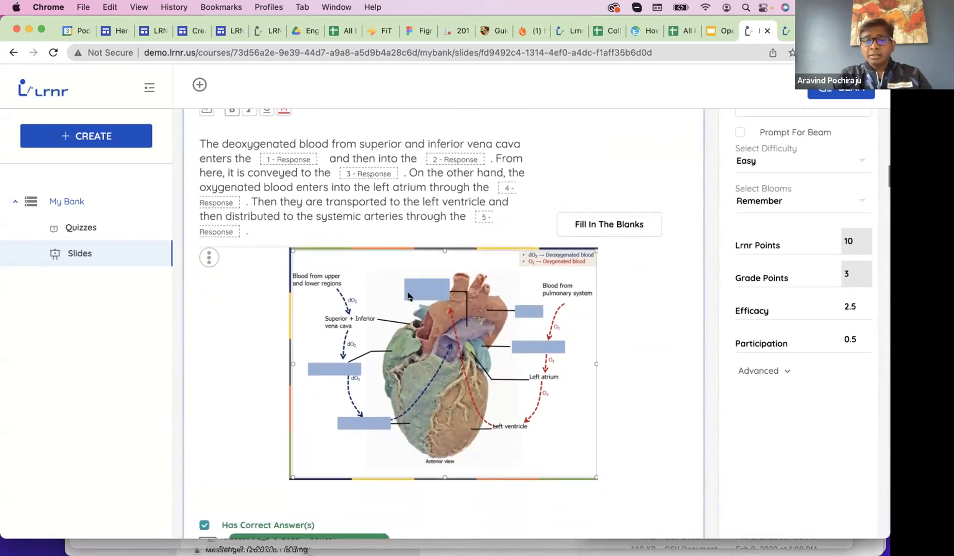
mouse_move(445, 314)
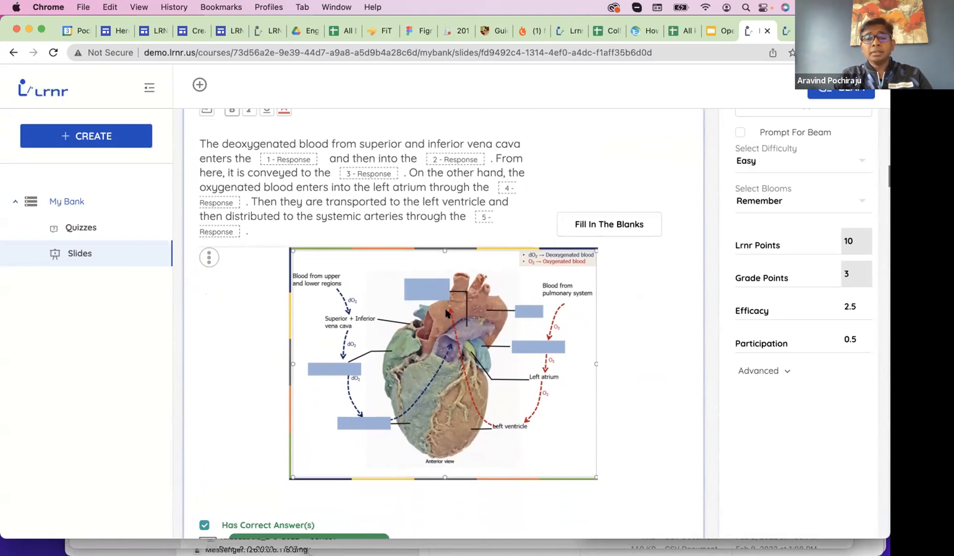
mouse_move(418, 303)
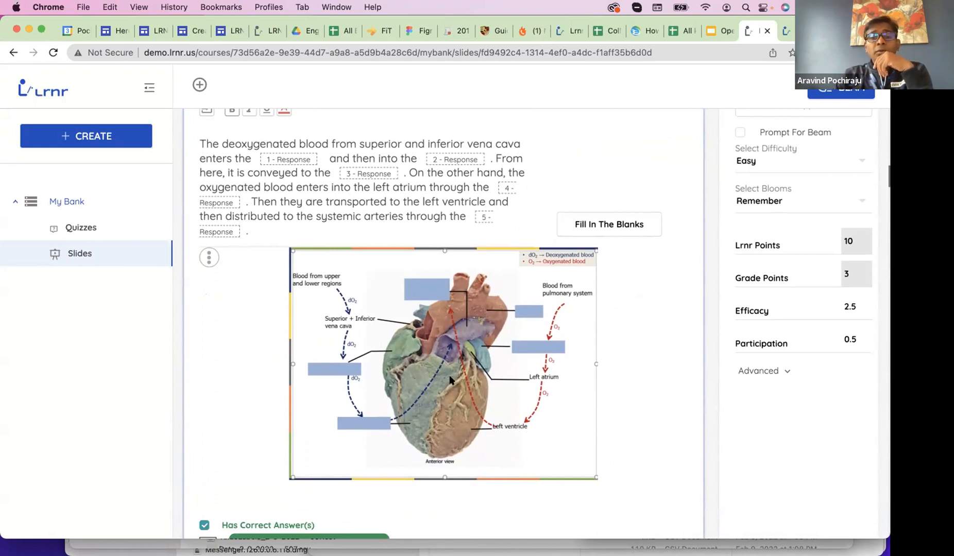
mouse_move(526, 313)
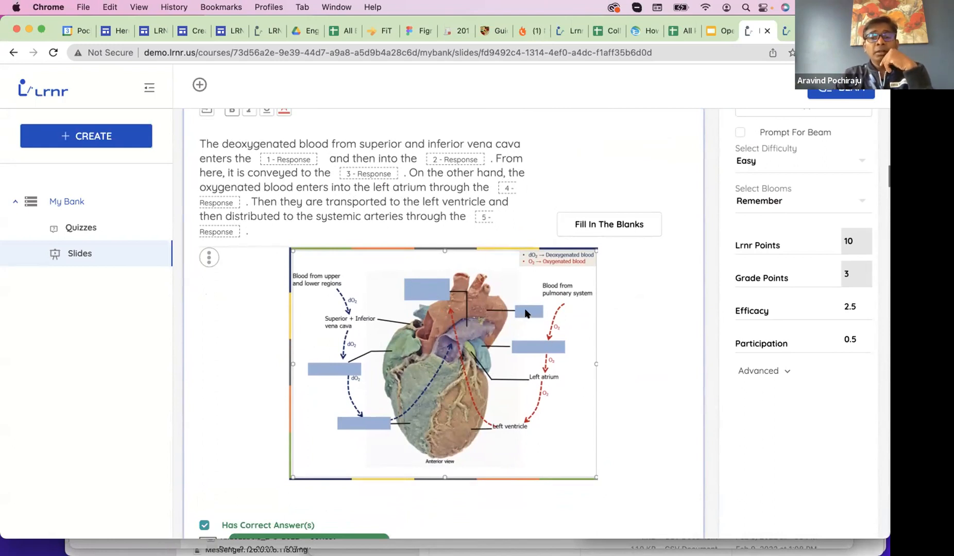
mouse_move(563, 338)
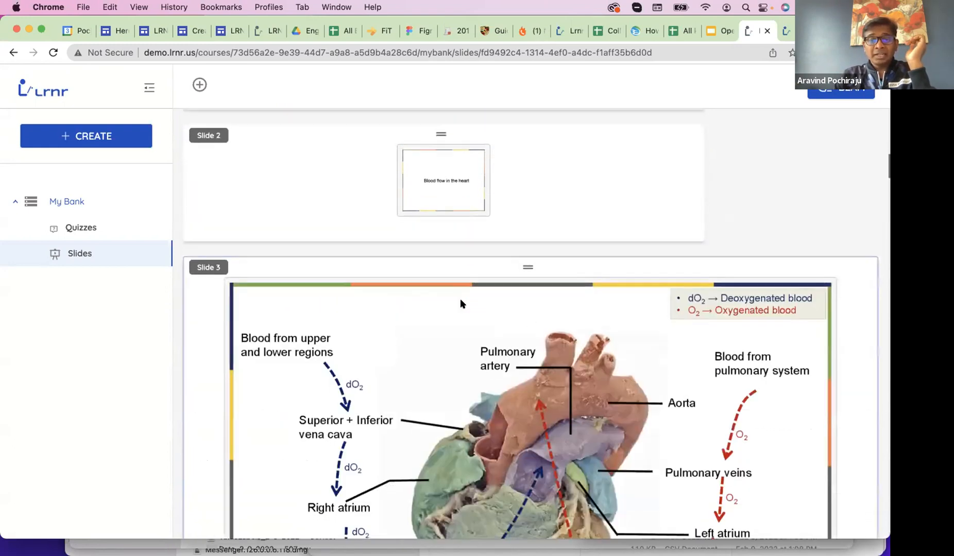
scroll("down", 3)
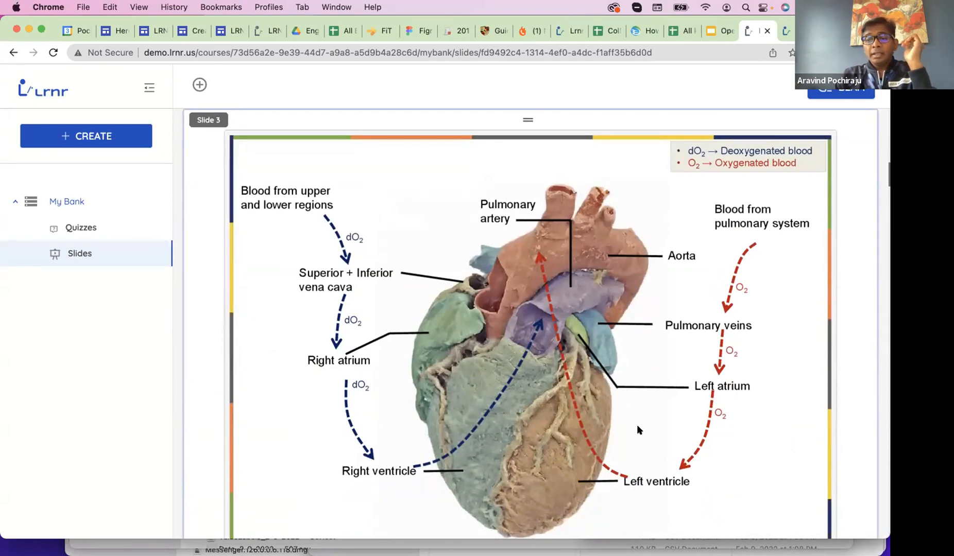
scroll("down", 3)
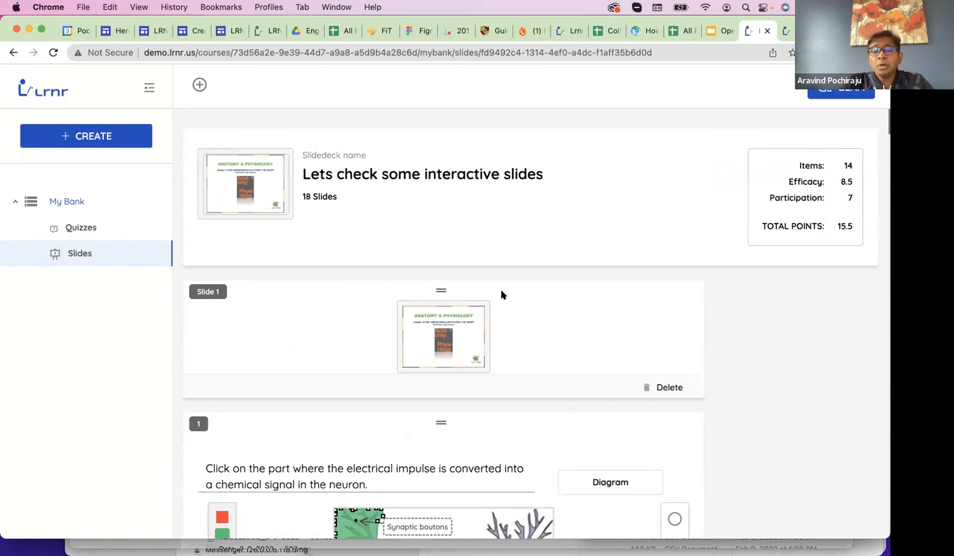
Scroll down the 'Lets check some interactive slides' deck overview.
scroll("down", 3)
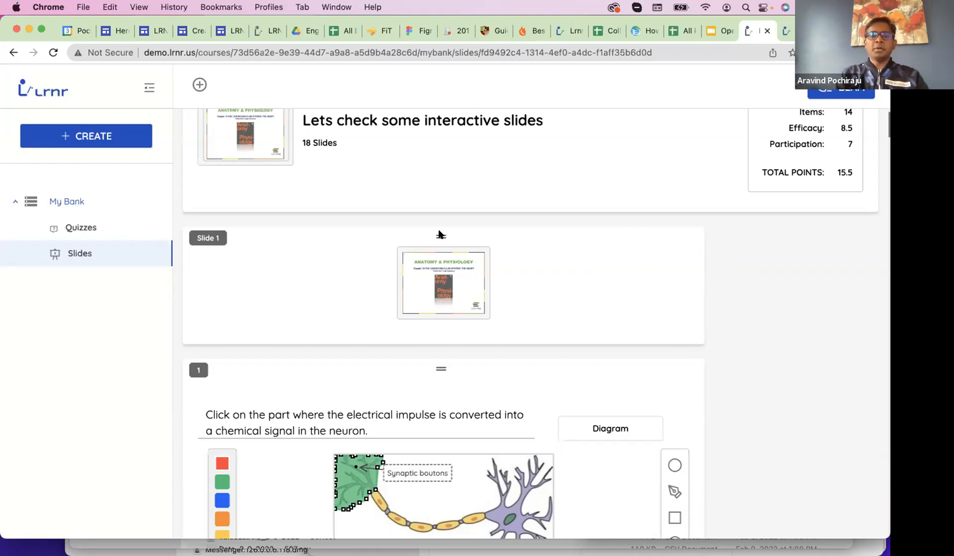
mouse_move(431, 257)
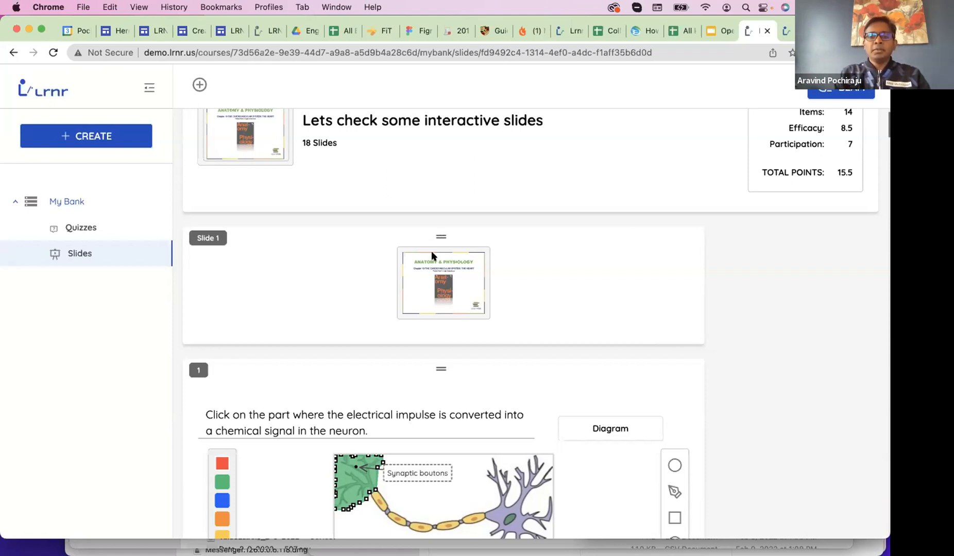
mouse_move(428, 246)
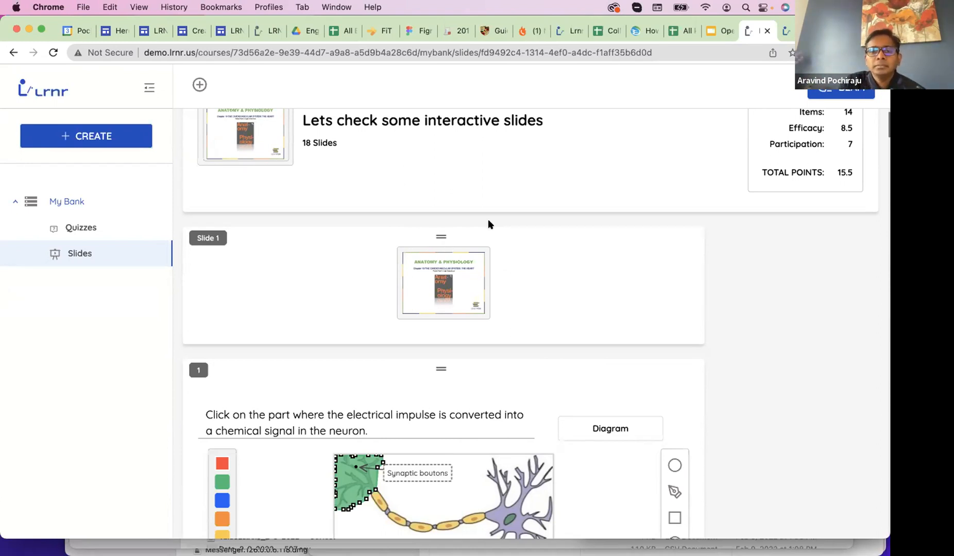
mouse_move(719, 356)
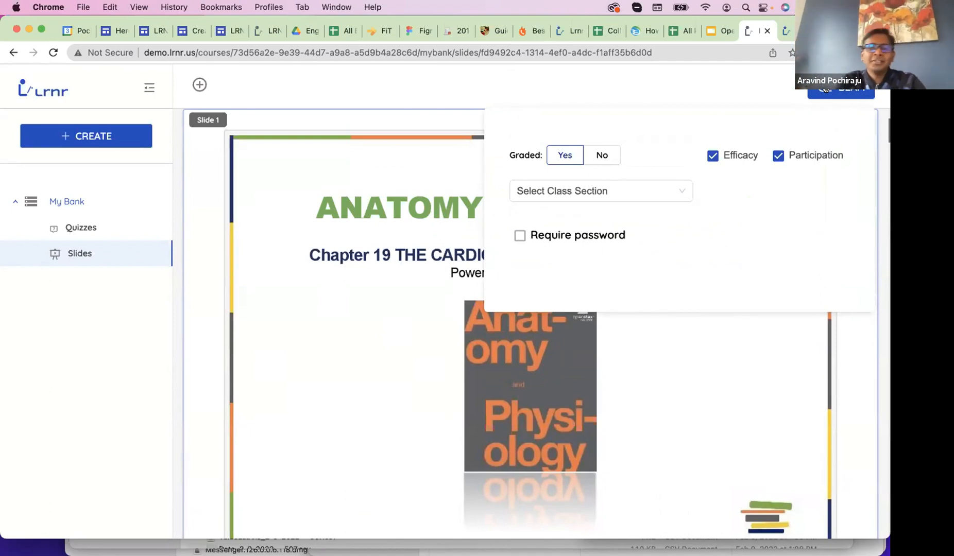
mouse_move(679, 200)
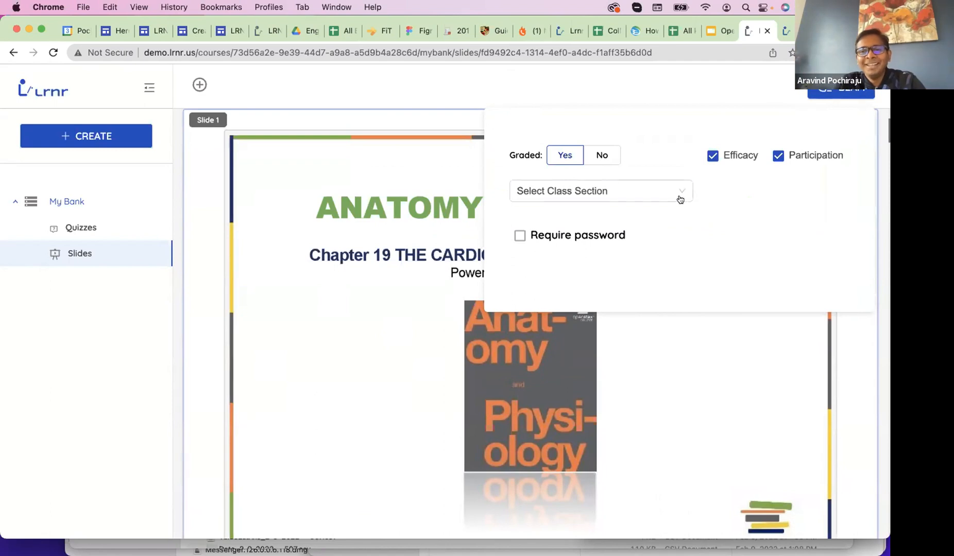
Launch the graded live session for class section OER-LRNR-2022.
left_click(600, 191)
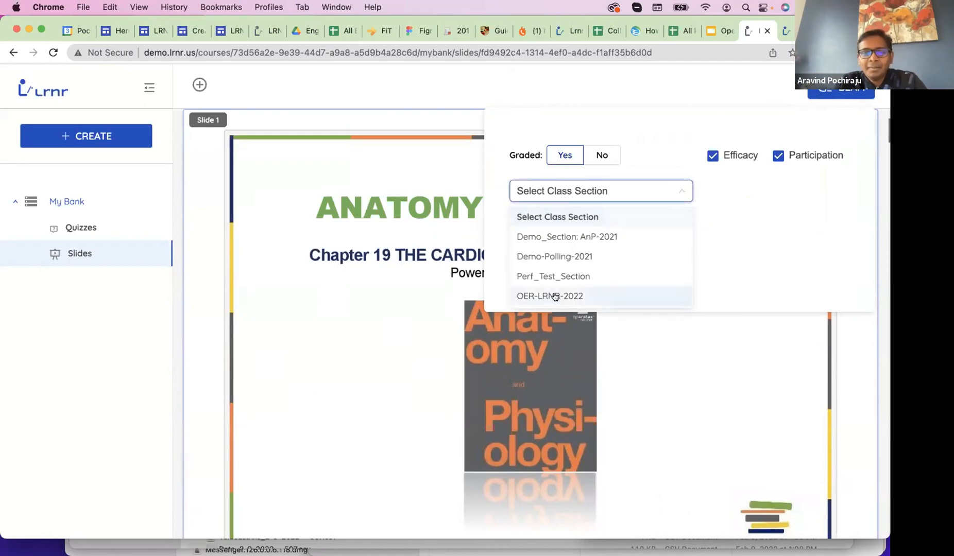
left_click(549, 296)
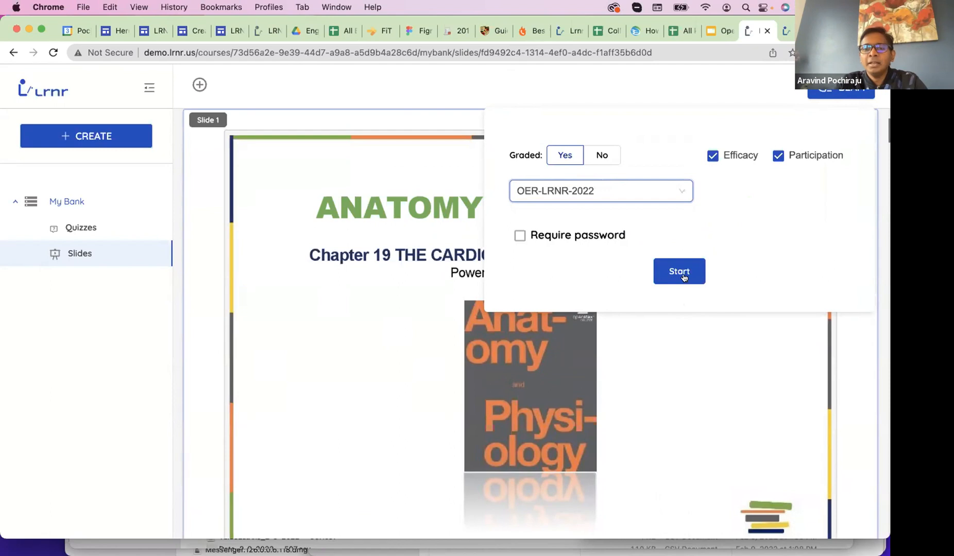
left_click(679, 272)
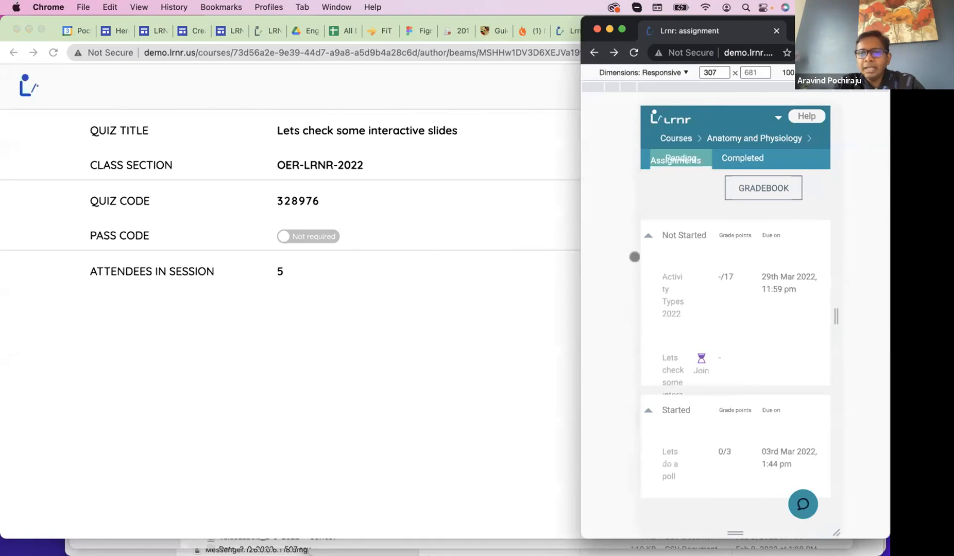
Join the live interactive slides assignment from the student preview window.
left_click(701, 363)
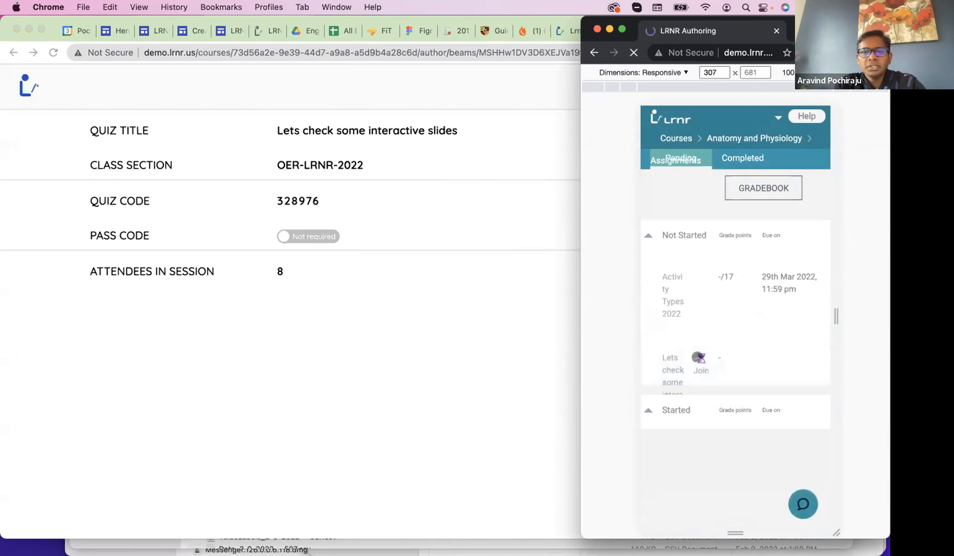
left_click(701, 365)
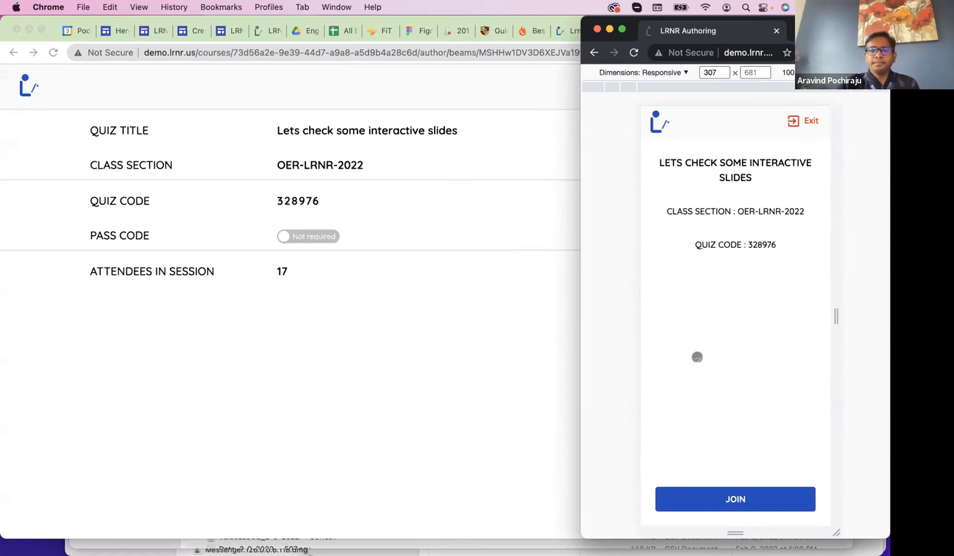
left_click(735, 499)
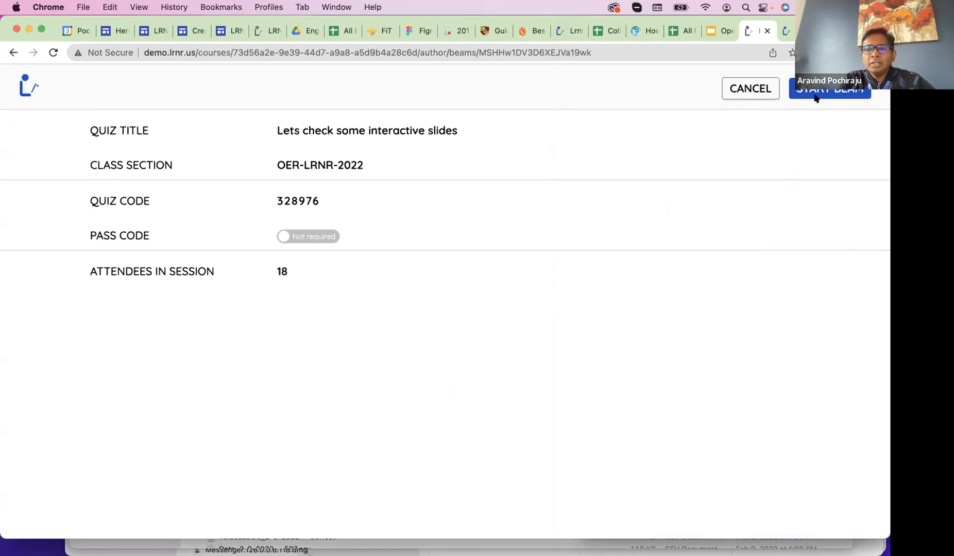
Start the Beam so attendees see the Anatomy & Physiology Chapter 19 title slide.
left_click(828, 88)
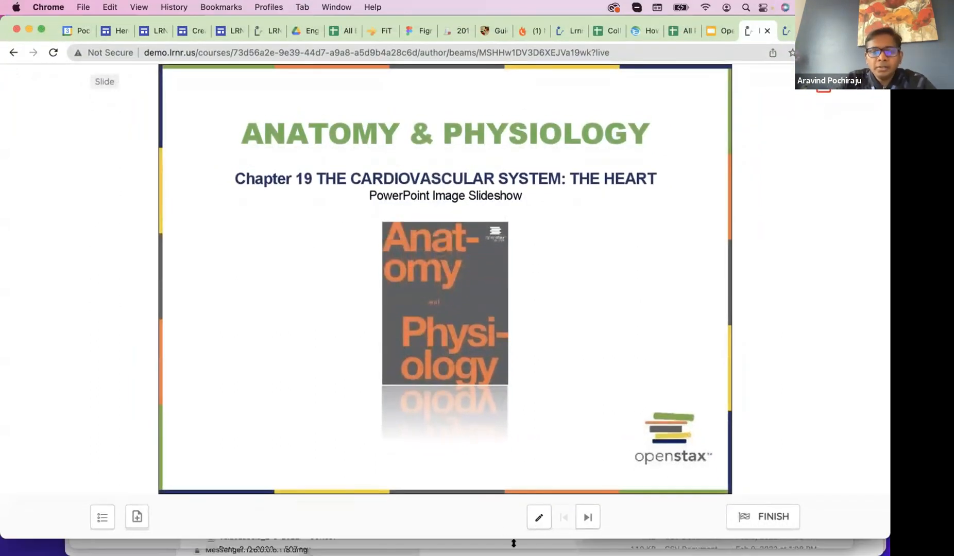
Draw an arrow beside the title and a smiley face with the pen tool.
left_click(538, 517)
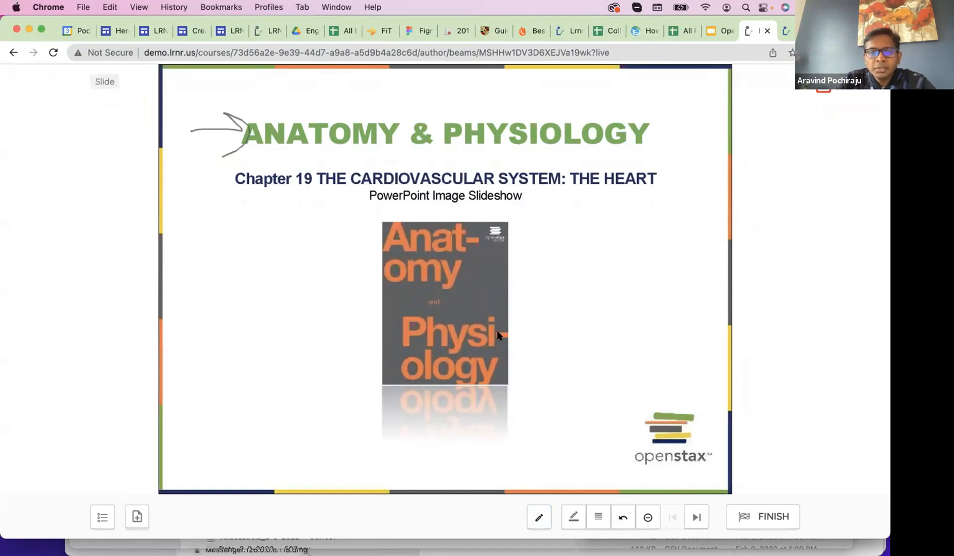
mouse_move(652, 367)
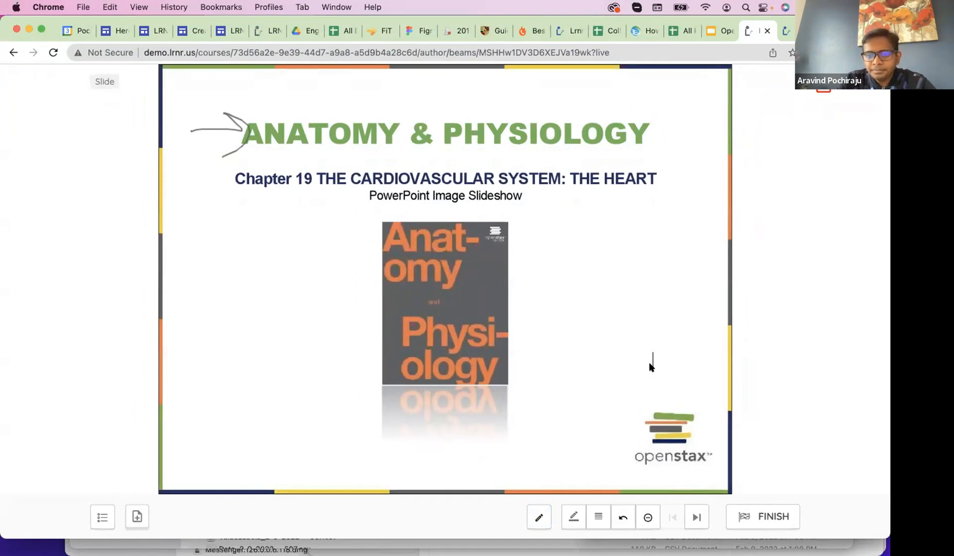
right_click(651, 358)
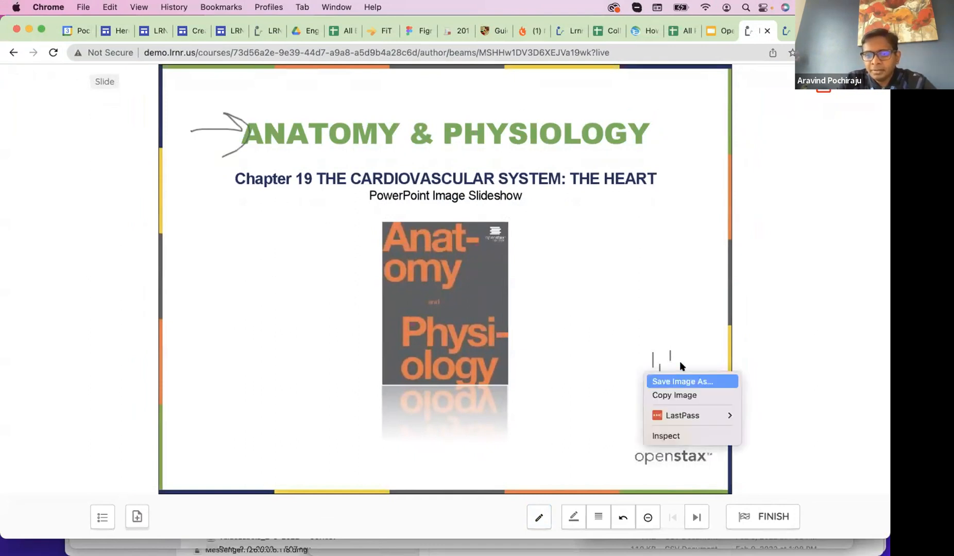
left_click(684, 380)
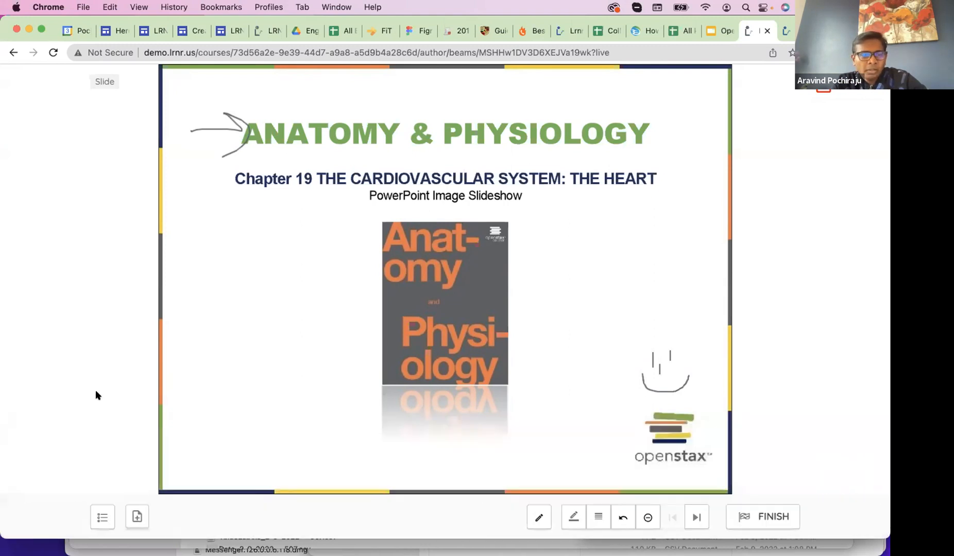
mouse_move(137, 518)
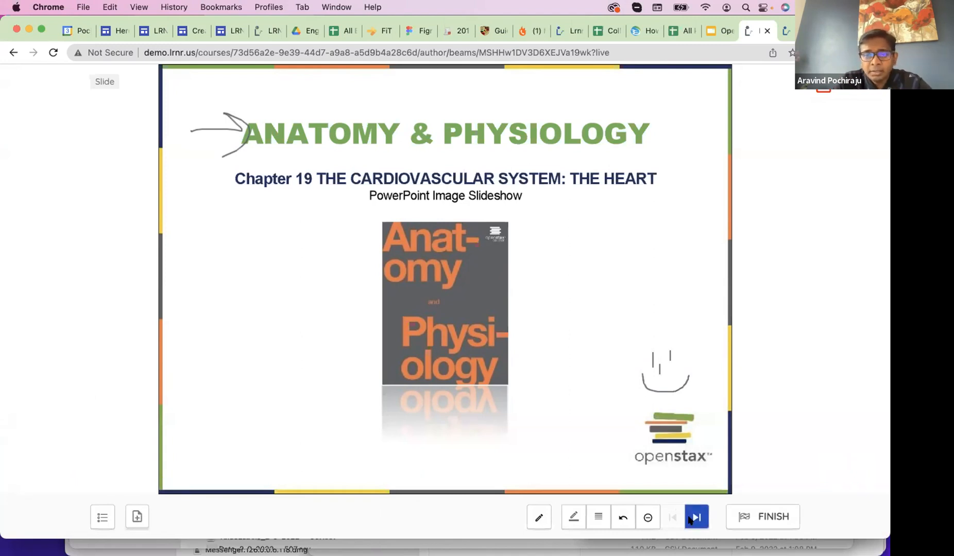
Advance to the neuron question and submit a student answer marking the neuron's left end.
left_click(696, 518)
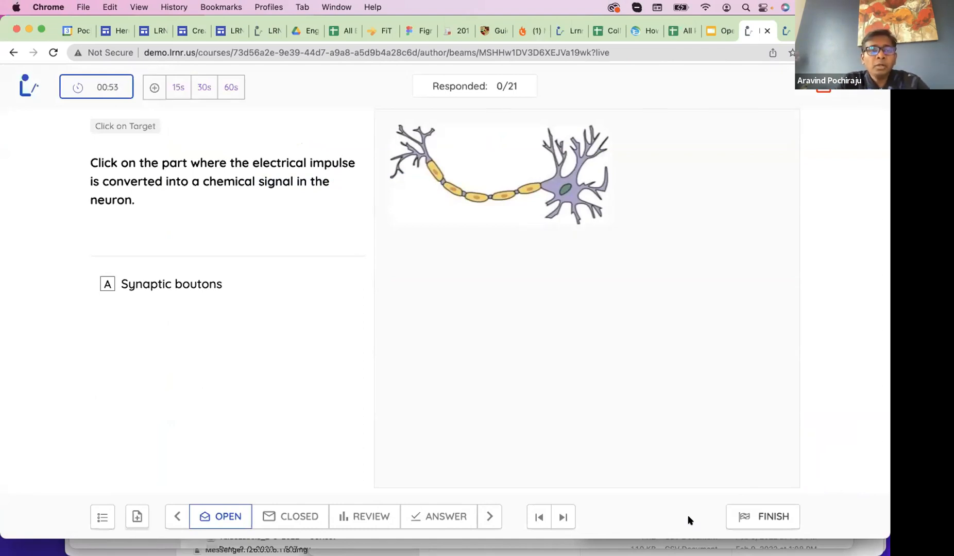
mouse_move(202, 210)
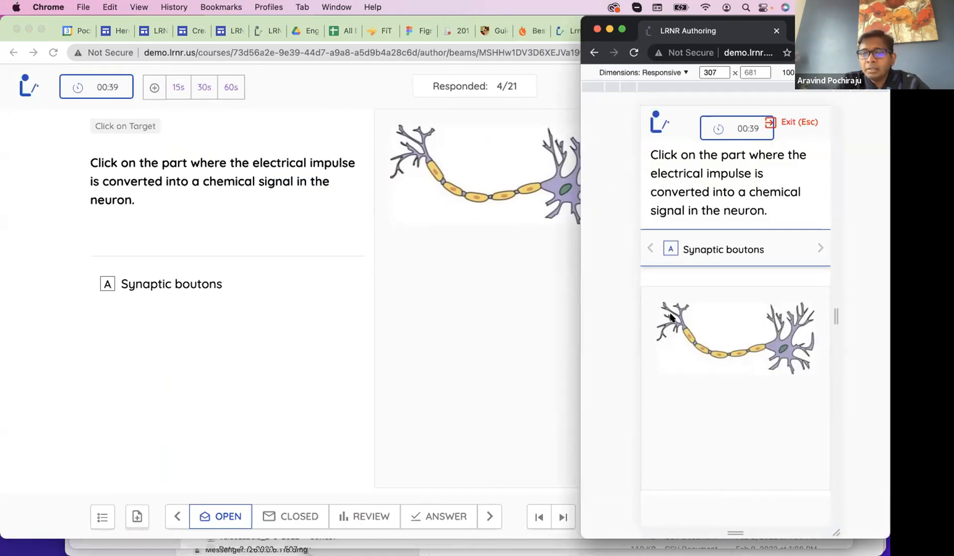
left_click(674, 310)
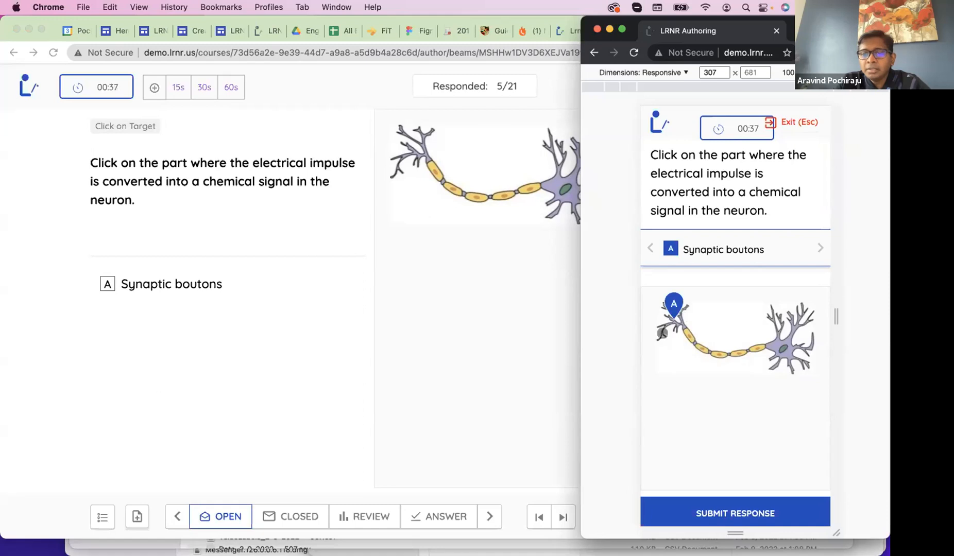
left_click(735, 513)
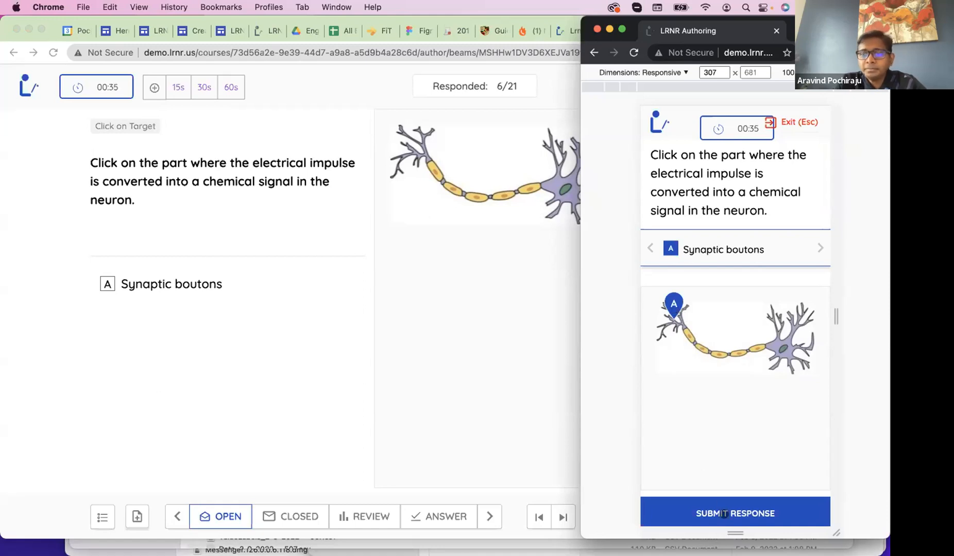
left_click(735, 514)
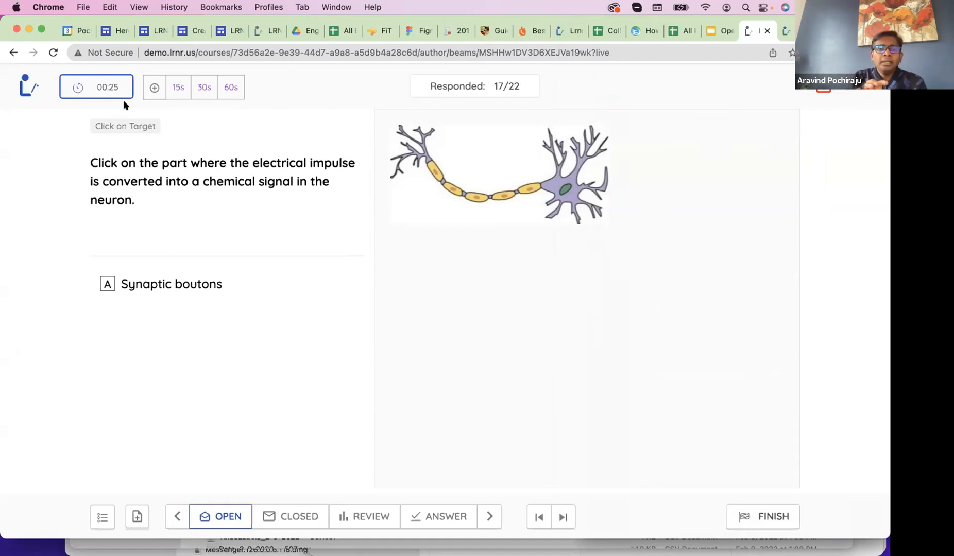
Close the neuron poll, reveal its correct region, and move to the grassland voltage question.
left_click(178, 86)
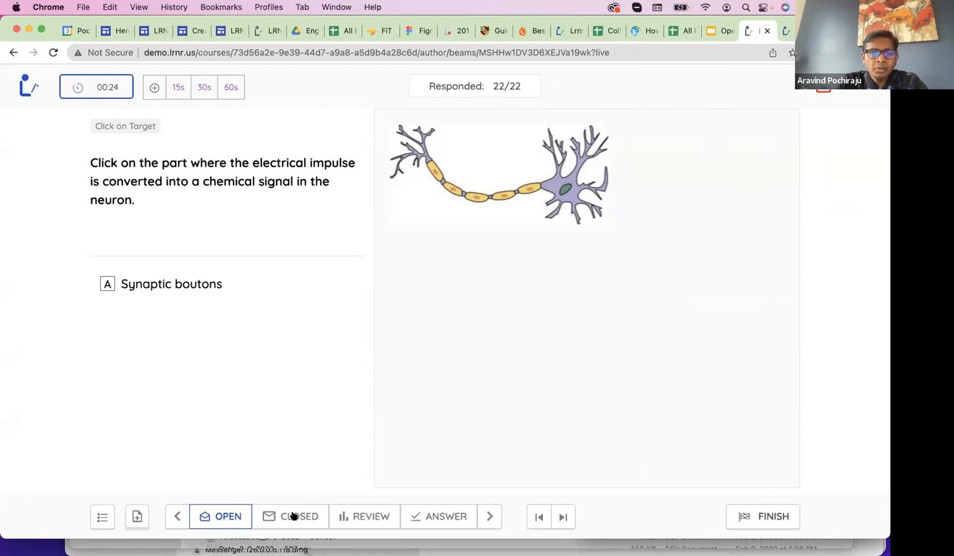
left_click(299, 516)
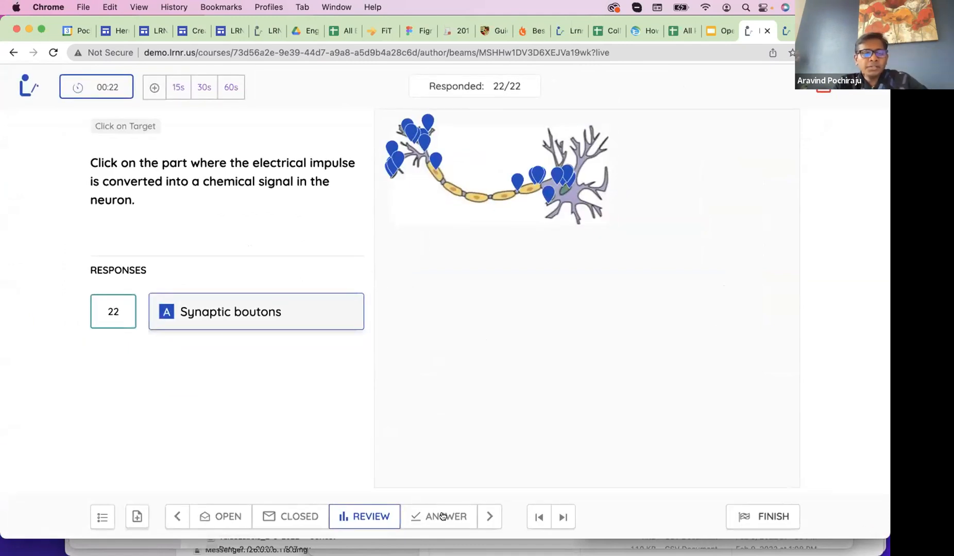
left_click(446, 517)
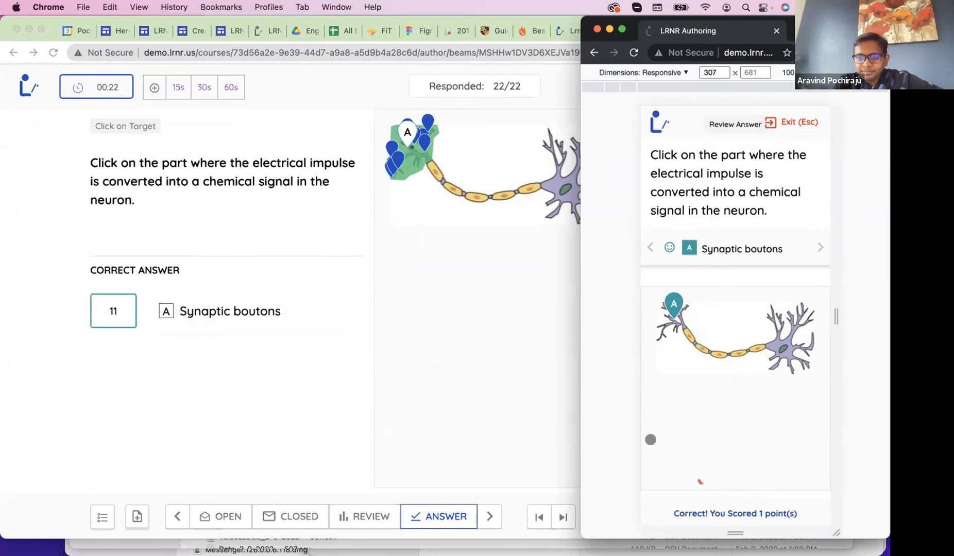
left_click(777, 31)
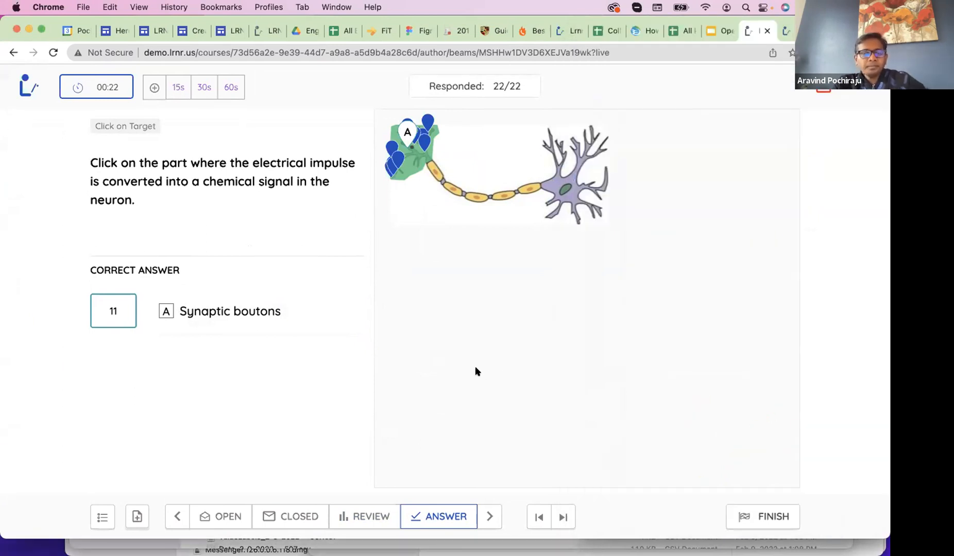
left_click(562, 517)
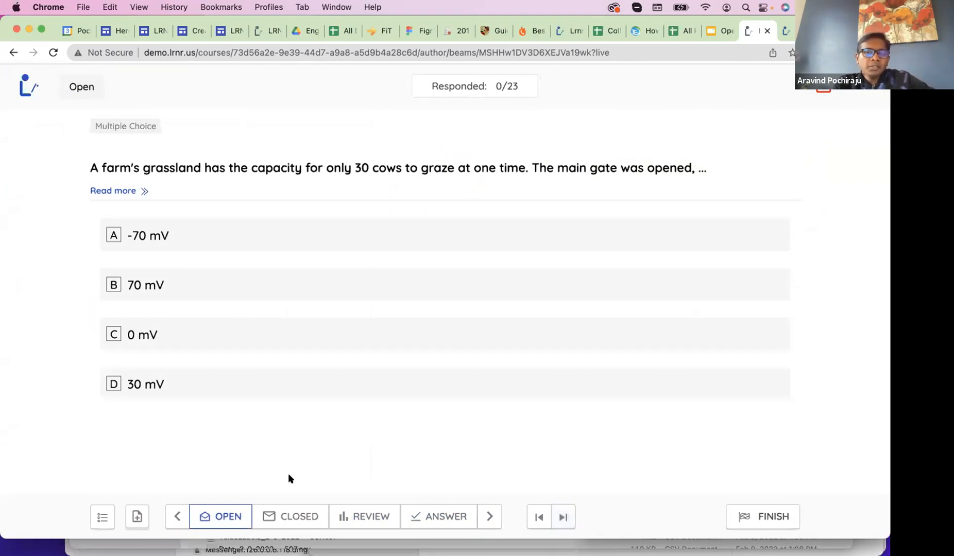
Expand the grassland question text and submit 70 mV as the student's answer.
left_click(102, 517)
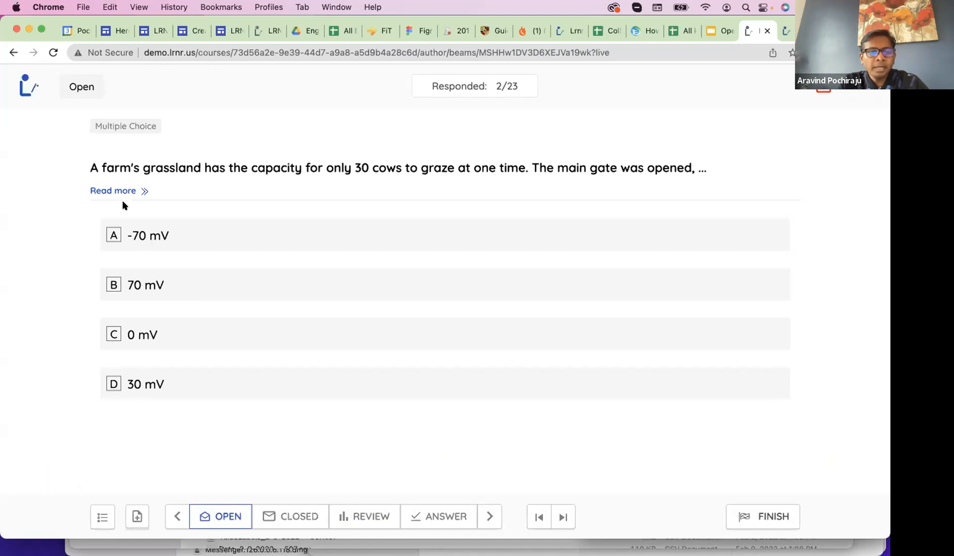
left_click(112, 191)
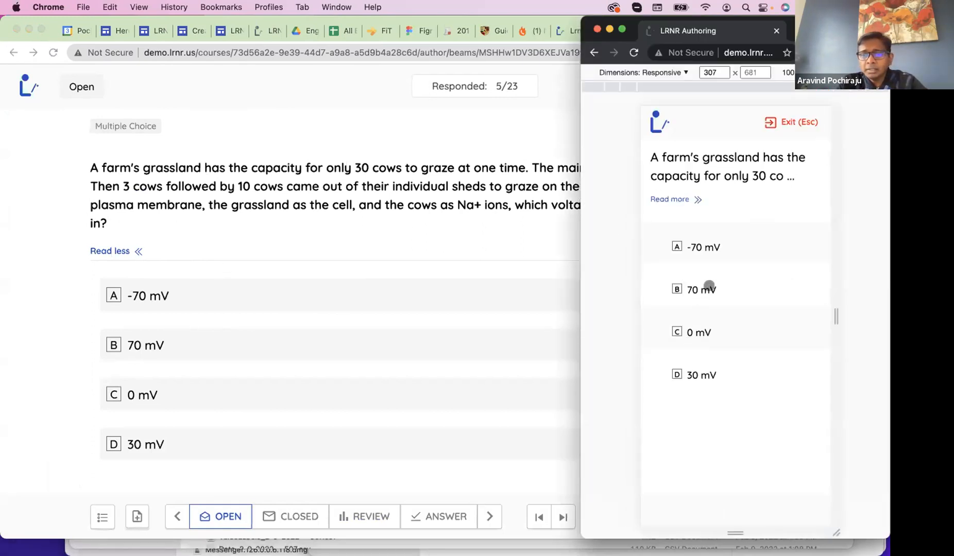
left_click(701, 290)
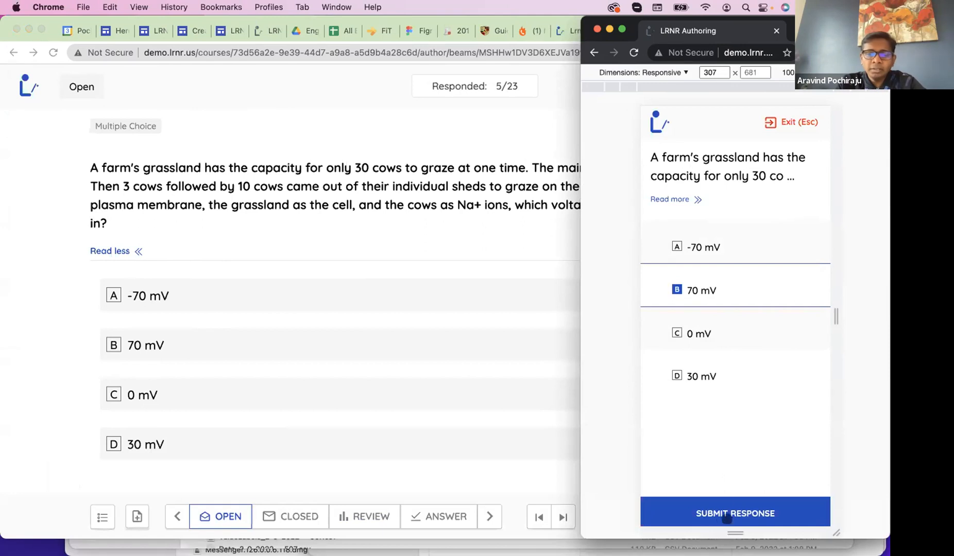
left_click(735, 513)
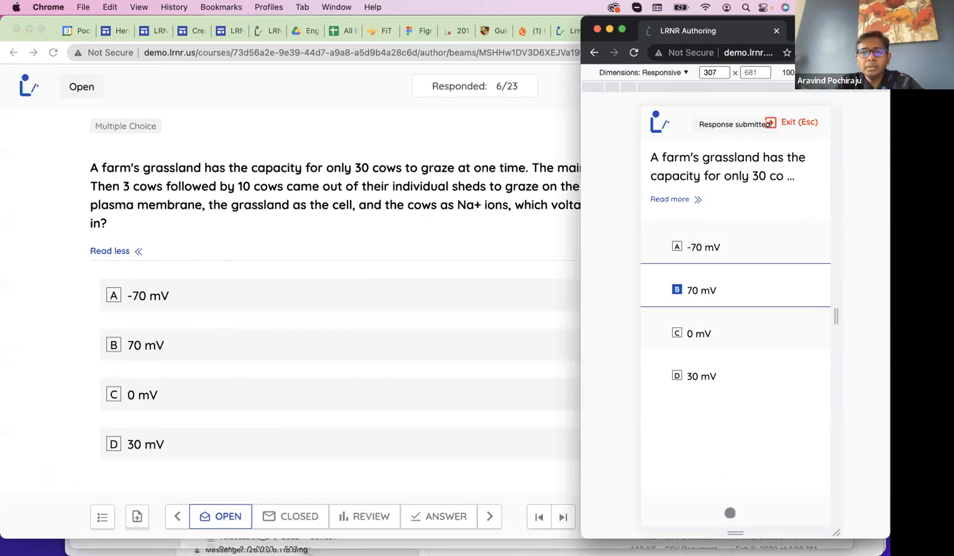
left_click(669, 198)
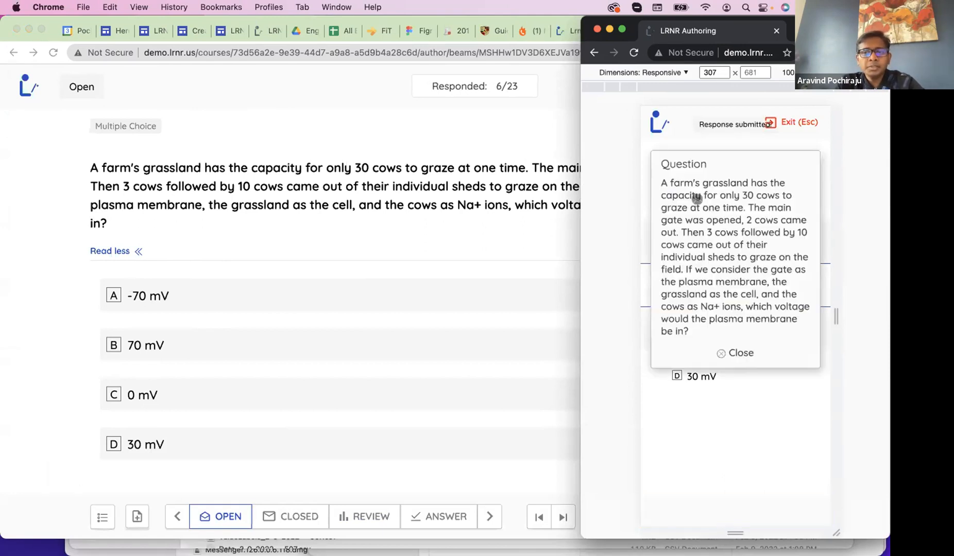
left_click(735, 353)
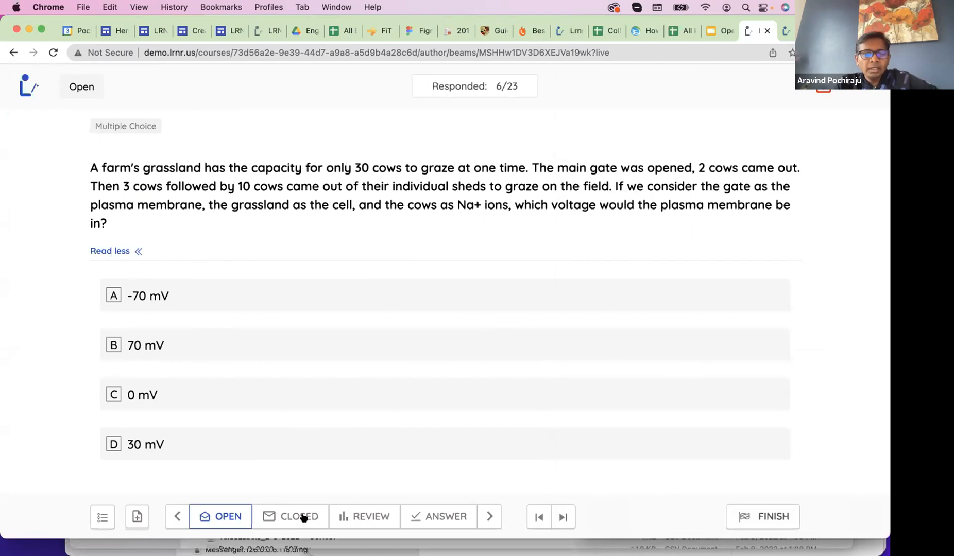
Close the grassland poll, show per-option counts, and reveal 0 mV as correct.
left_click(298, 517)
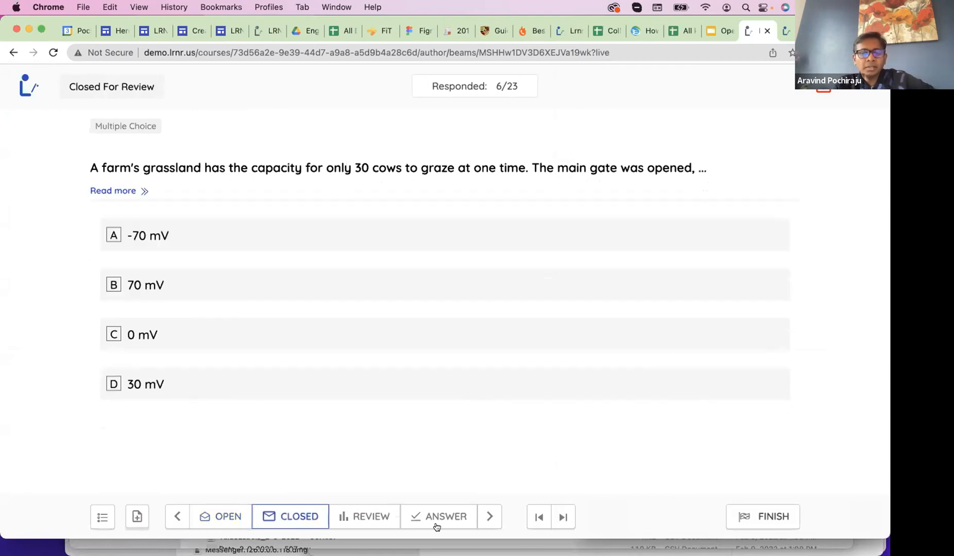
left_click(371, 517)
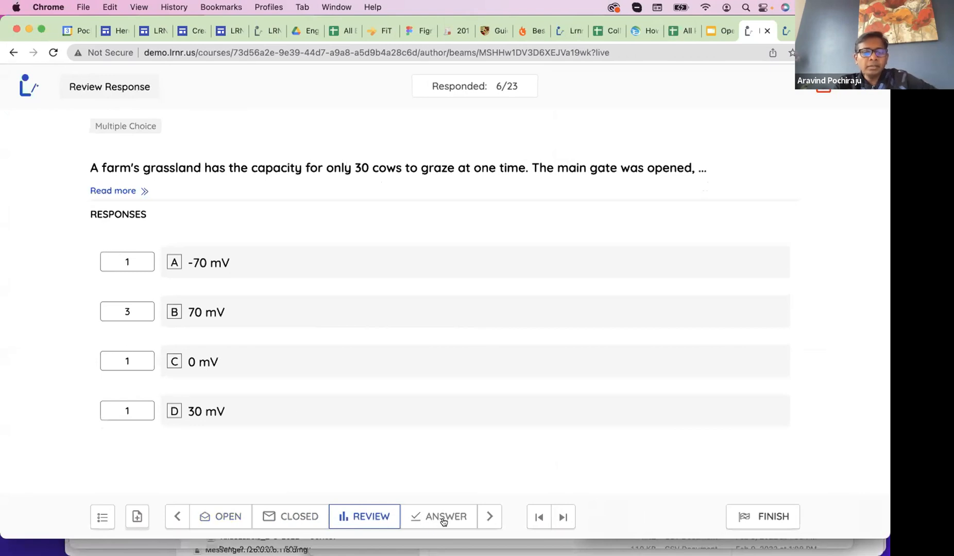
left_click(446, 517)
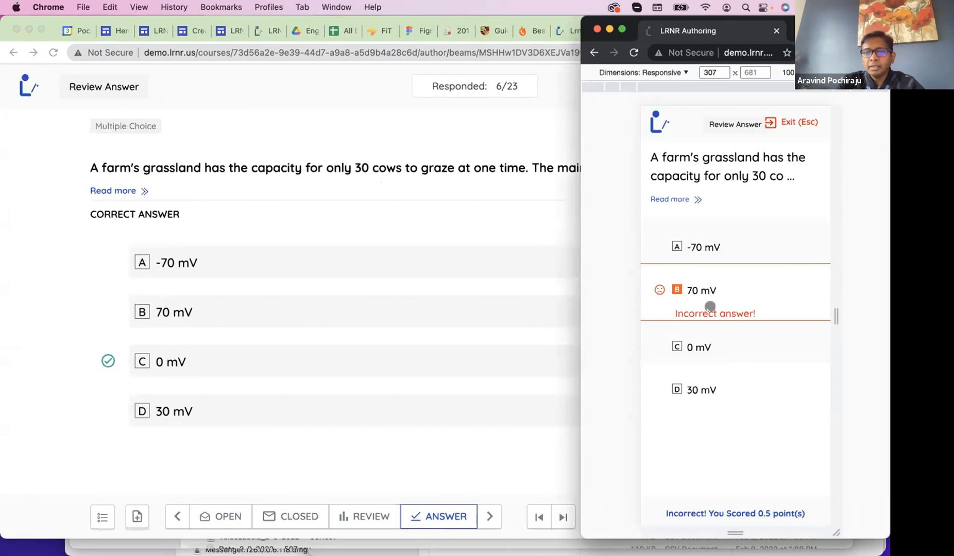
mouse_move(664, 368)
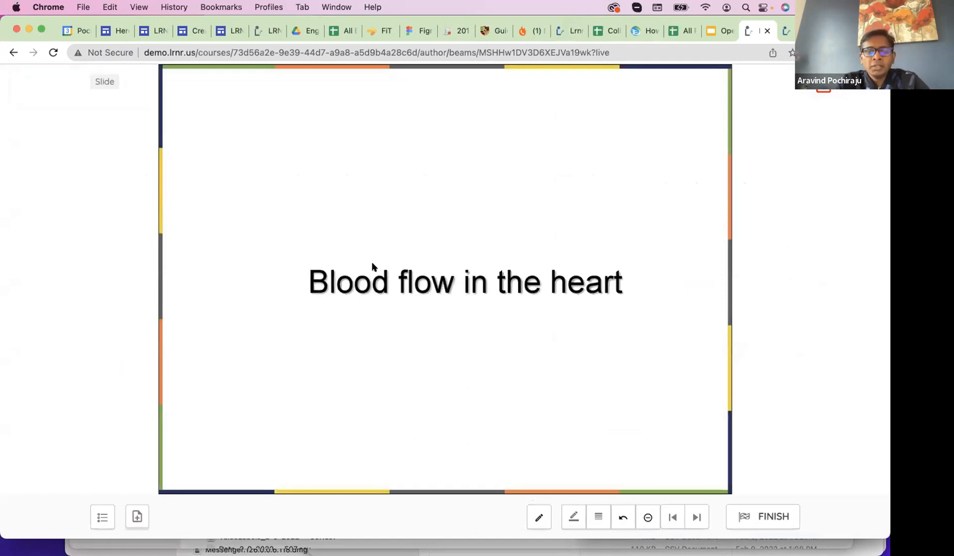
mouse_move(137, 517)
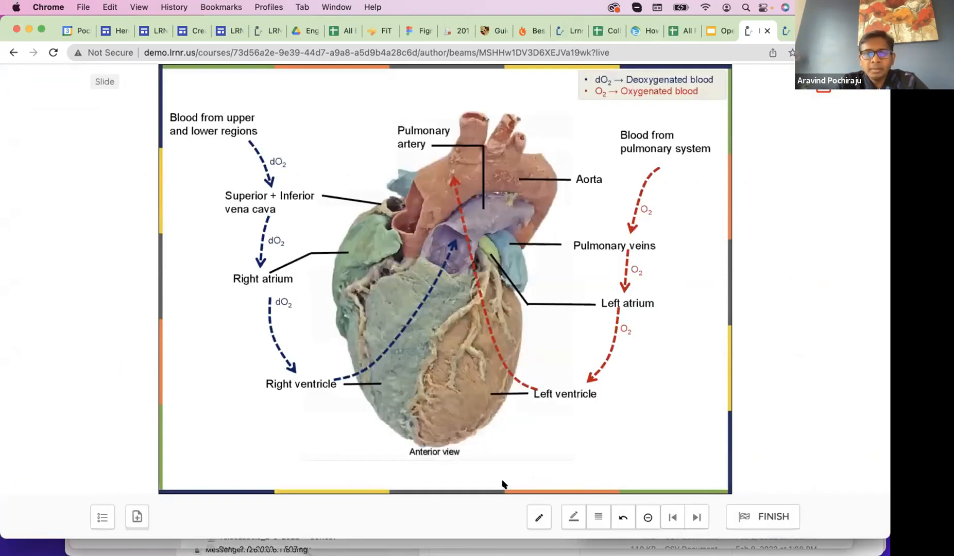
Advance from the heart diagram slide to the fill-in-the-blanks blood flow question.
left_click(102, 517)
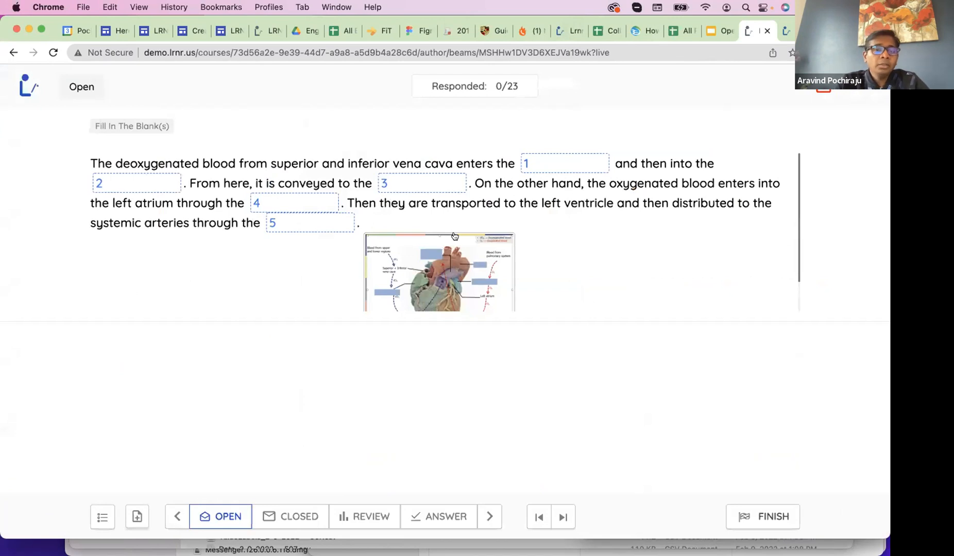
Jump via the slide strip to the Cardiac cycle title slide.
scroll("down", 3)
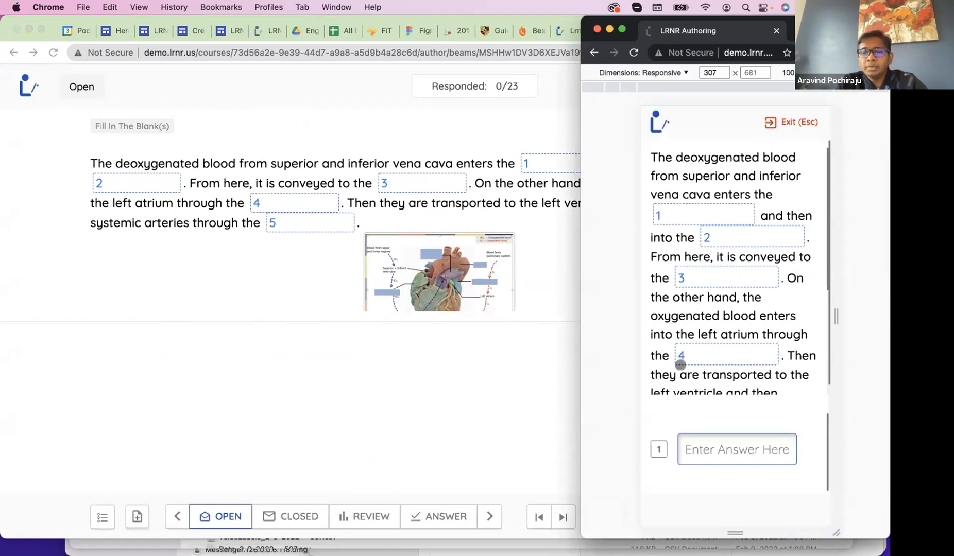
mouse_move(692, 216)
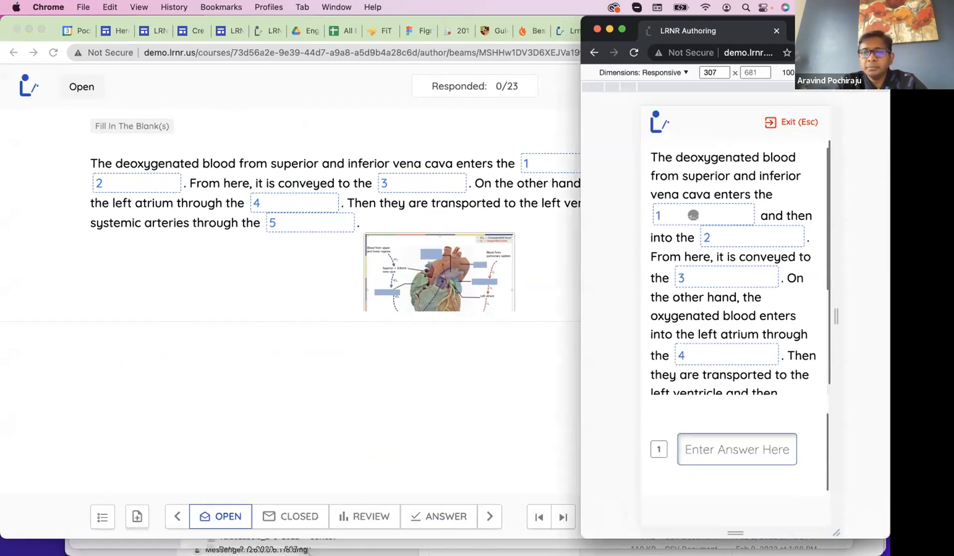
left_click(737, 450)
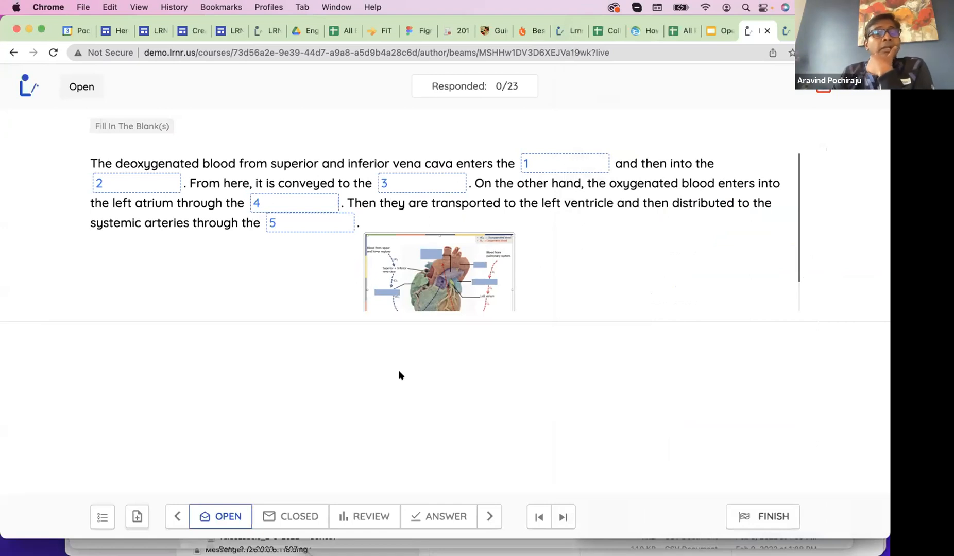
mouse_move(322, 491)
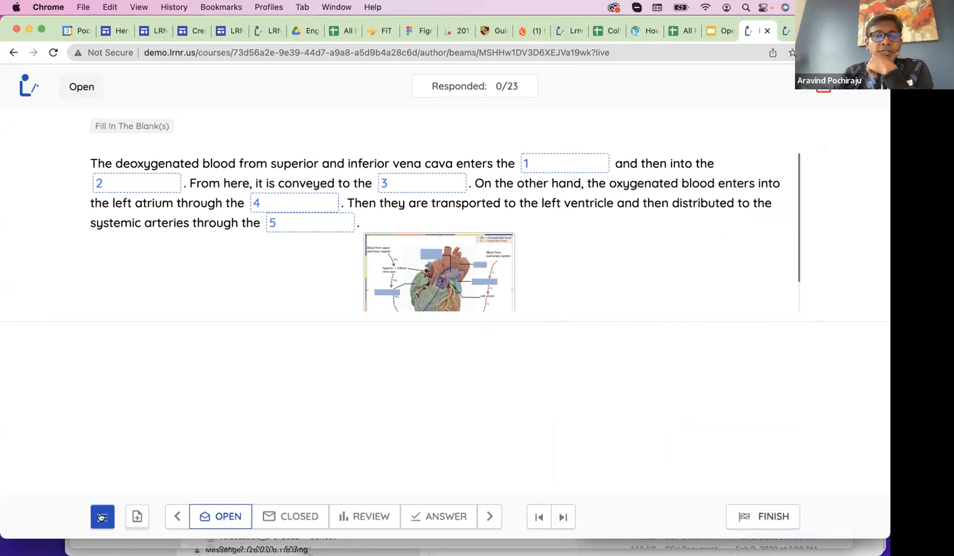
left_click(102, 517)
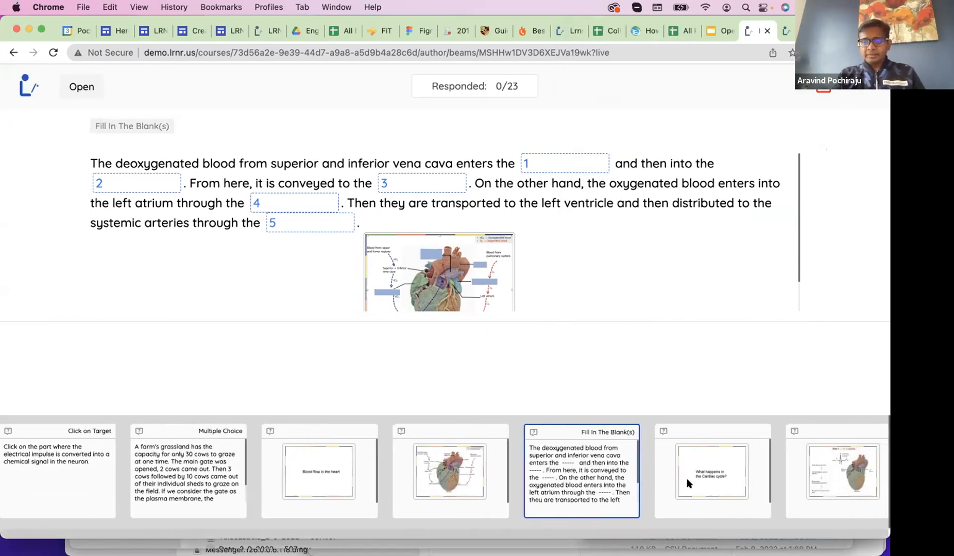
left_click(712, 472)
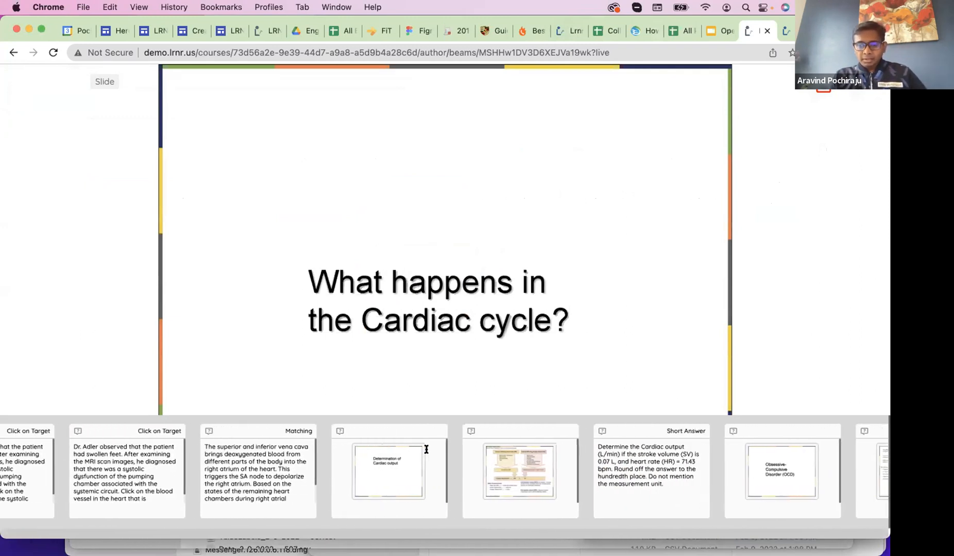
Skip ahead to the Obsessive-Compulsive Disorder (OCD) title slide.
scroll("right", 3)
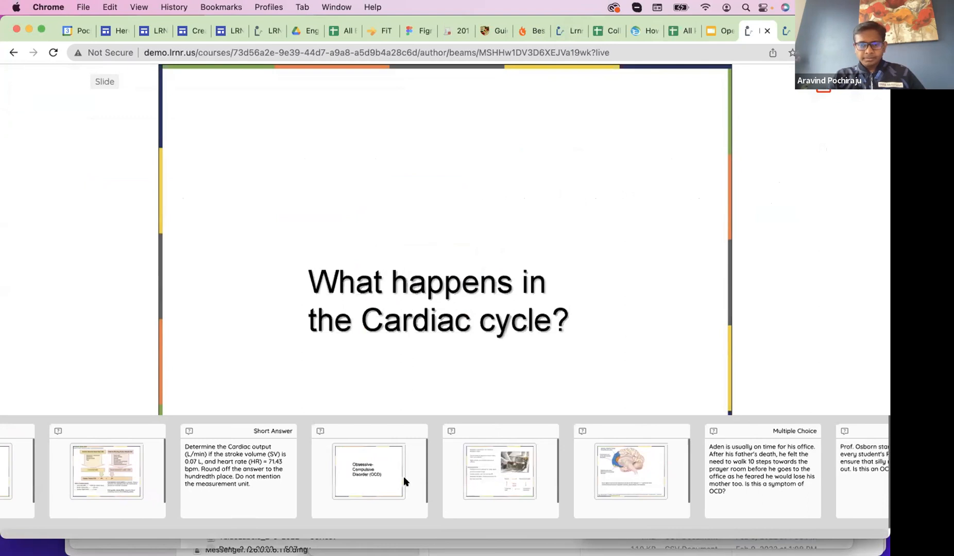
left_click(368, 471)
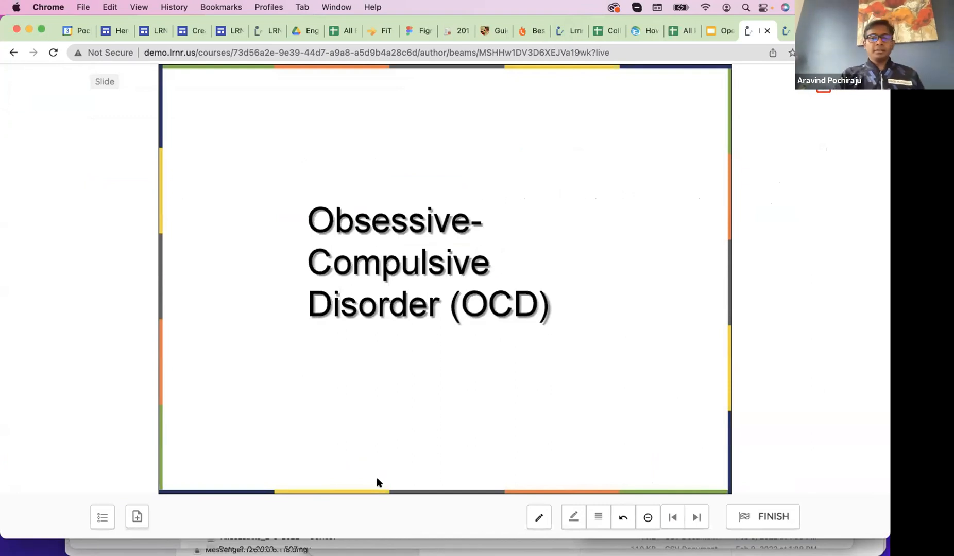
mouse_move(136, 517)
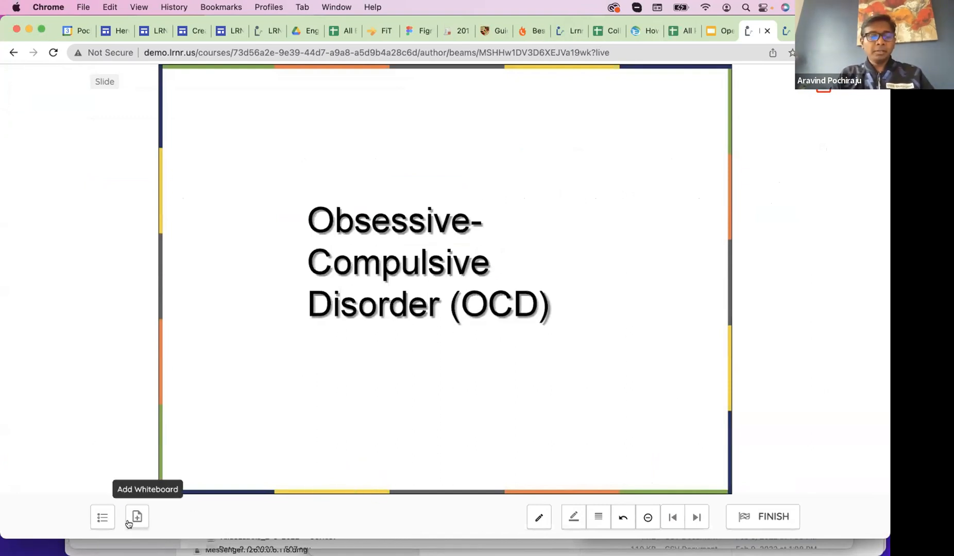
Add a whiteboard, handwrite OCD and underline it twice in red ink.
left_click(136, 518)
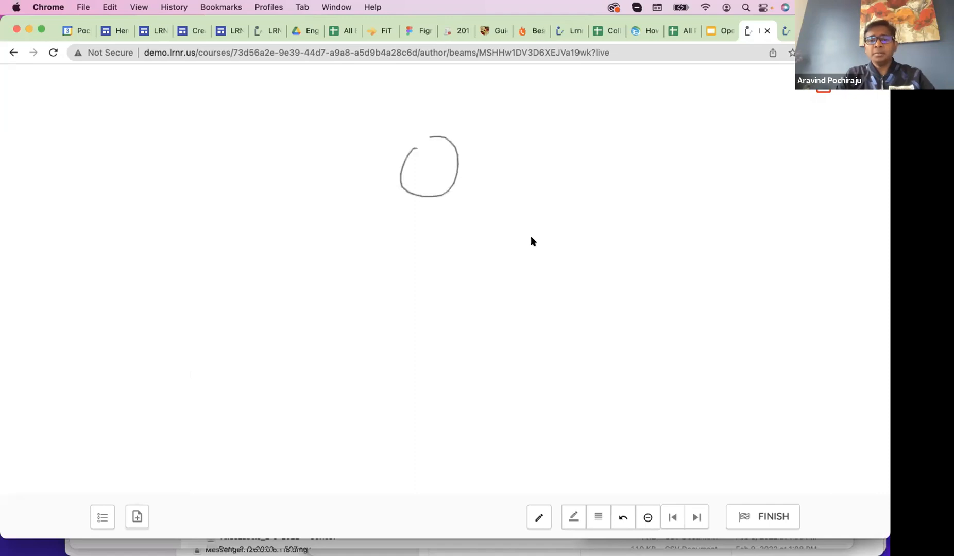
left_click(573, 518)
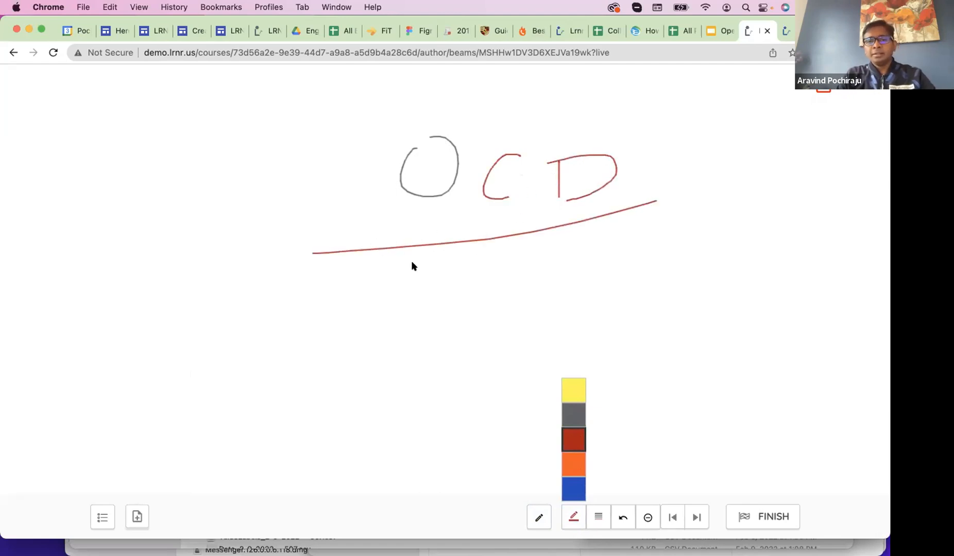
left_click_drag(412, 268, 622, 233)
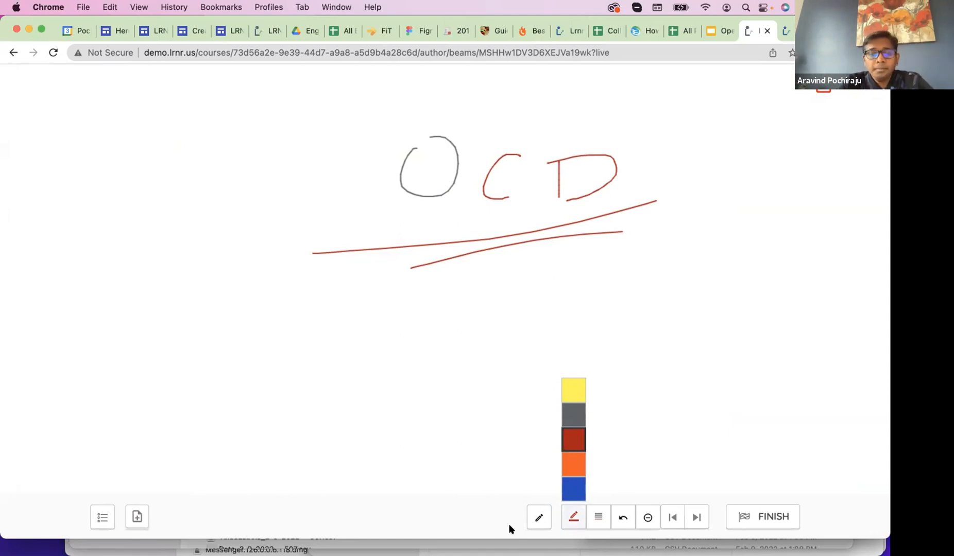
mouse_move(66, 513)
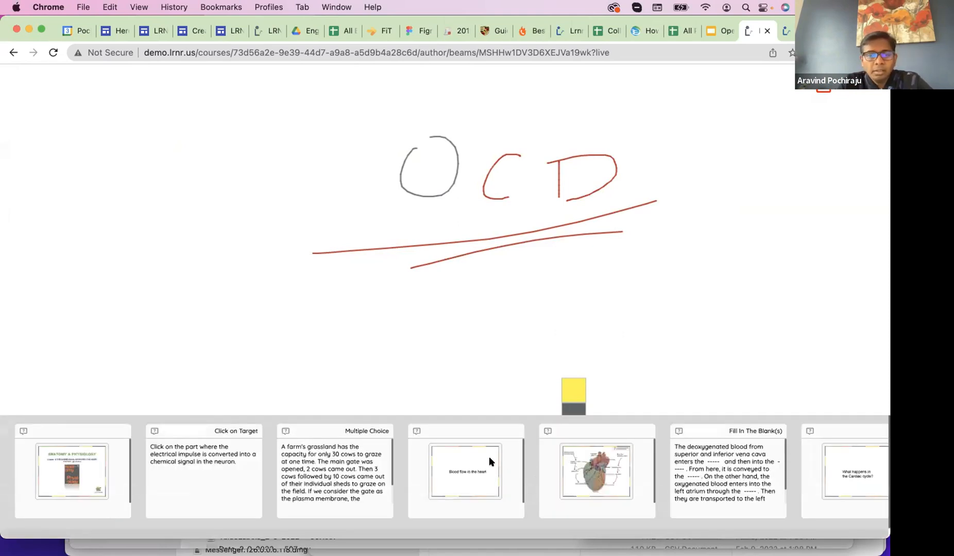
Move through the OCD symptoms and brain regions slides to the Aden yes/no poll.
left_click(697, 518)
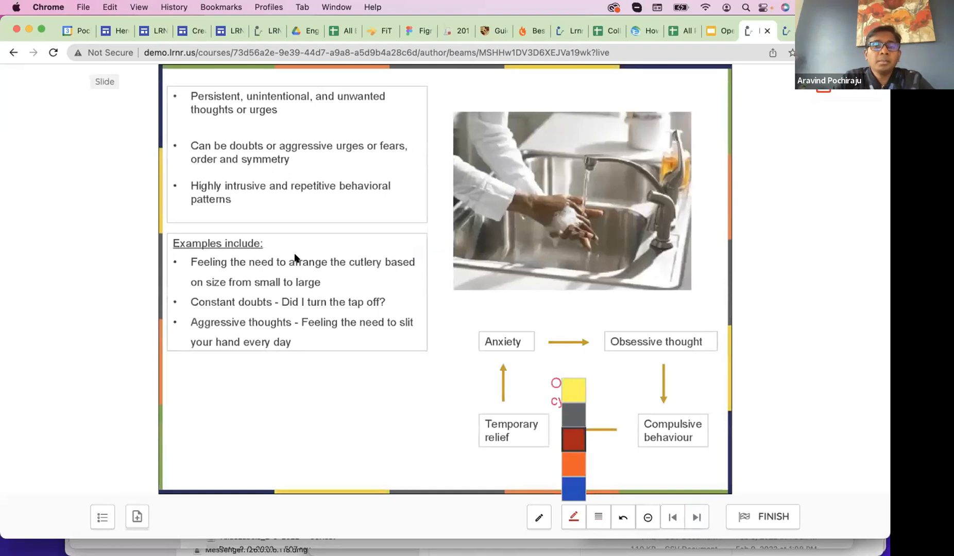
left_click(573, 517)
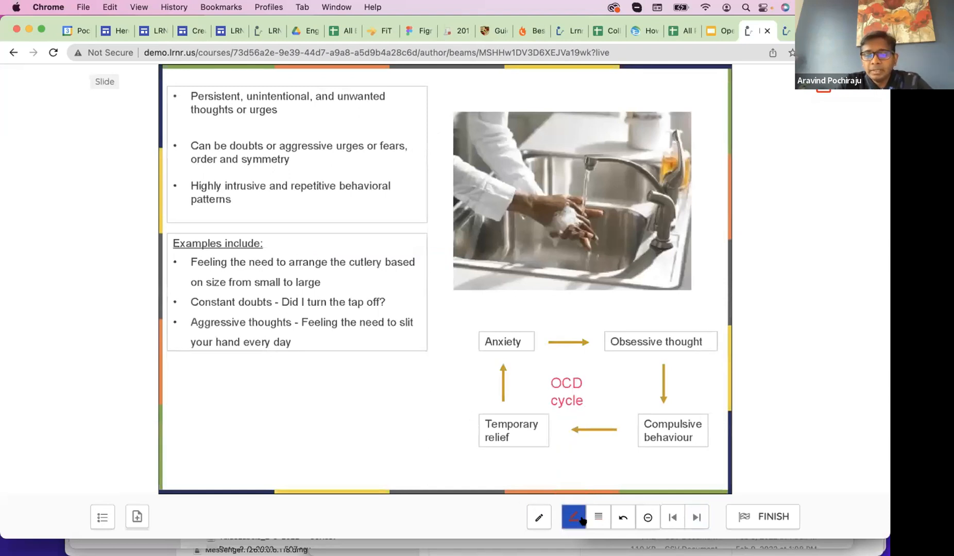
left_click(696, 517)
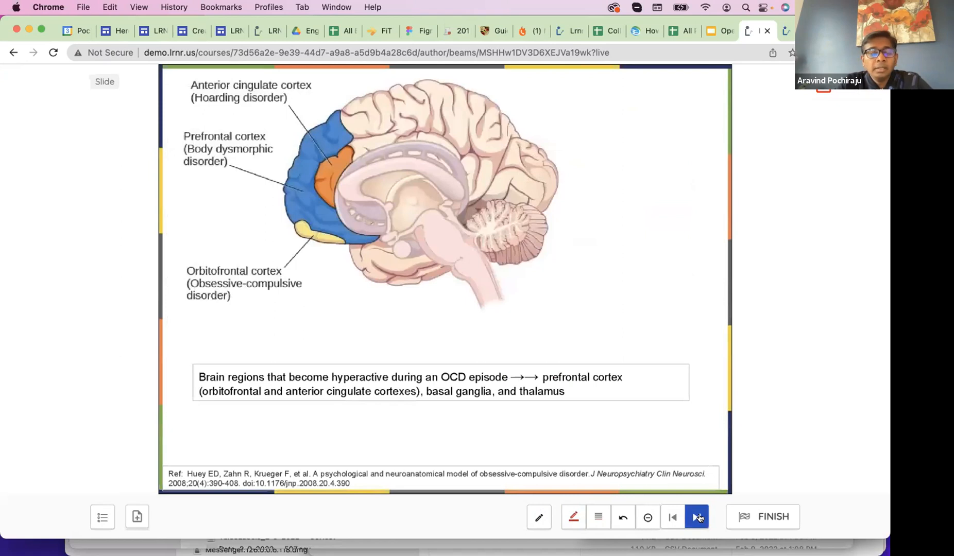
left_click(697, 517)
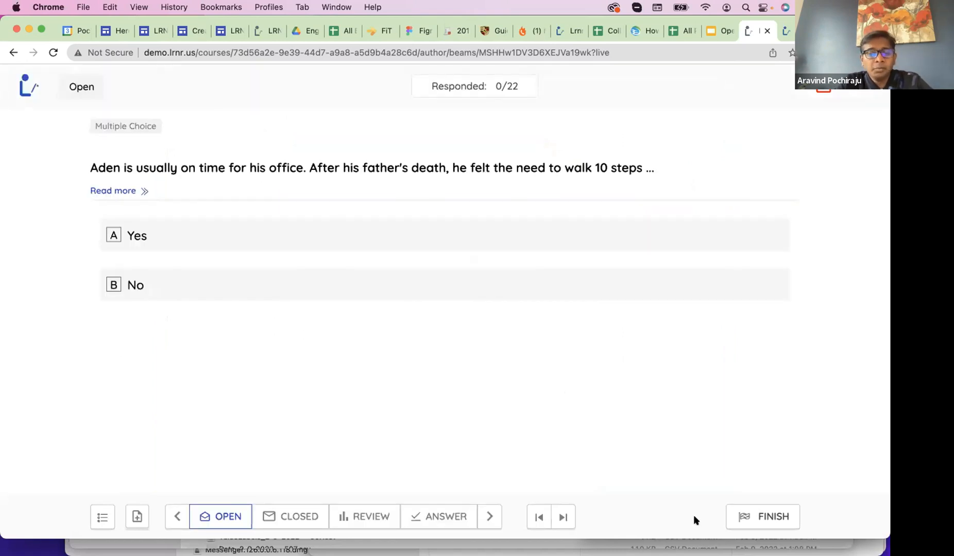
mouse_move(121, 481)
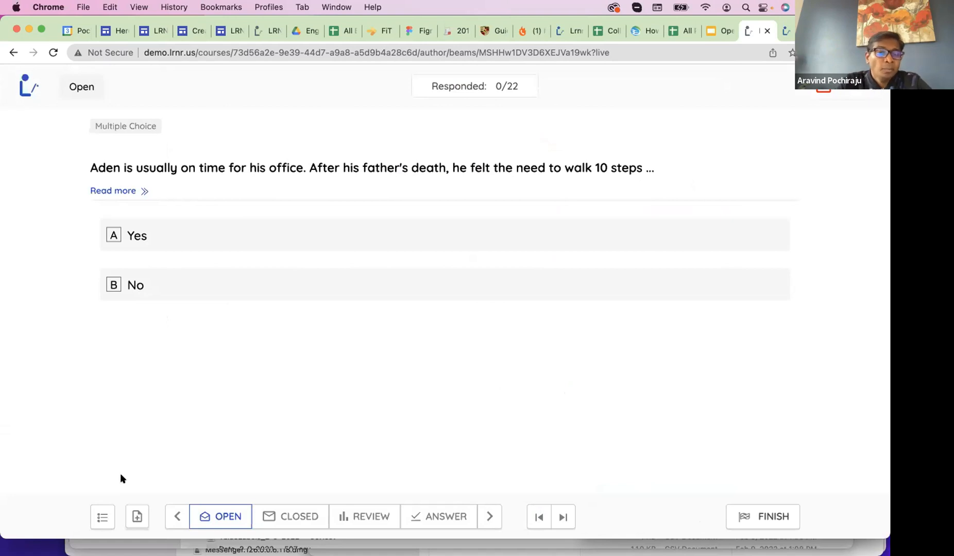
left_click(102, 517)
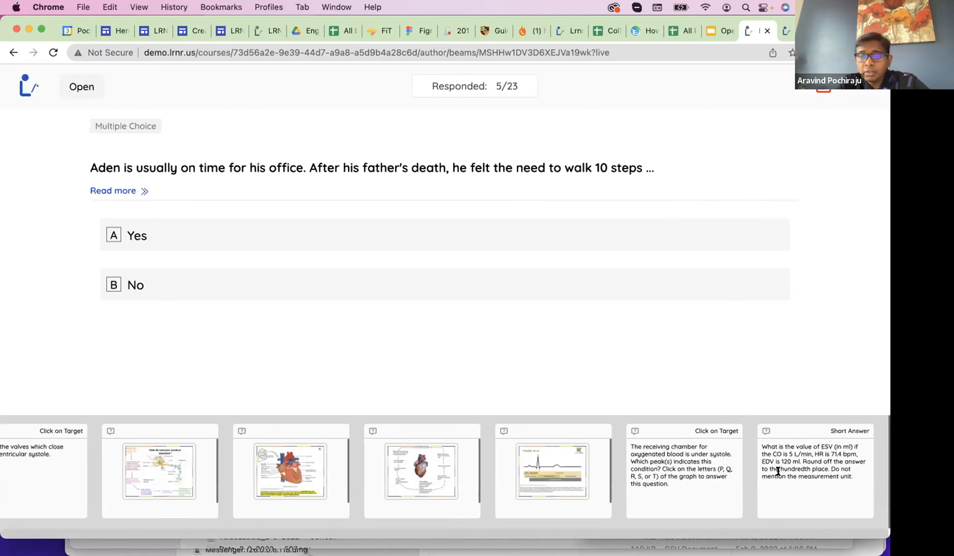
Jump to the ESV short-answer question and submit 1.2 from the student preview.
left_click(814, 471)
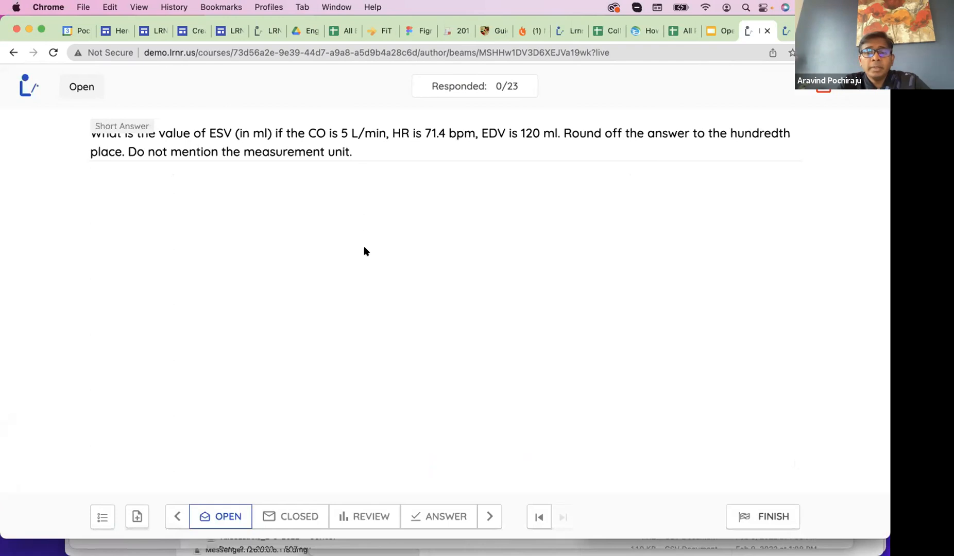
mouse_move(471, 357)
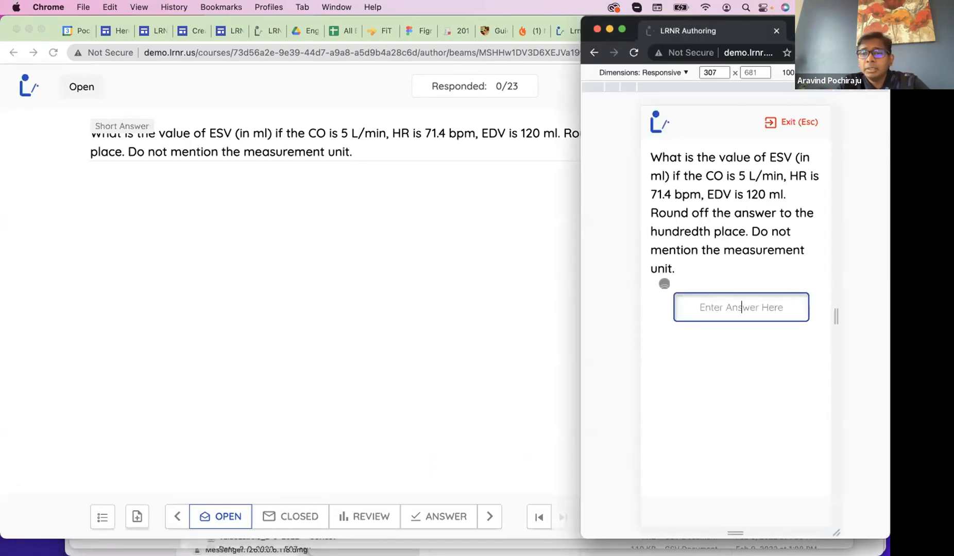
type("1.2")
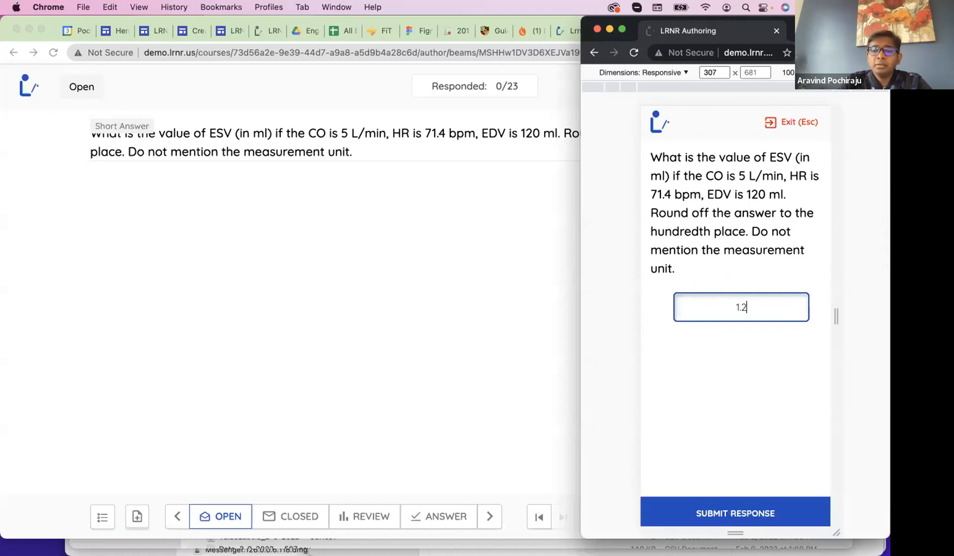
left_click(734, 514)
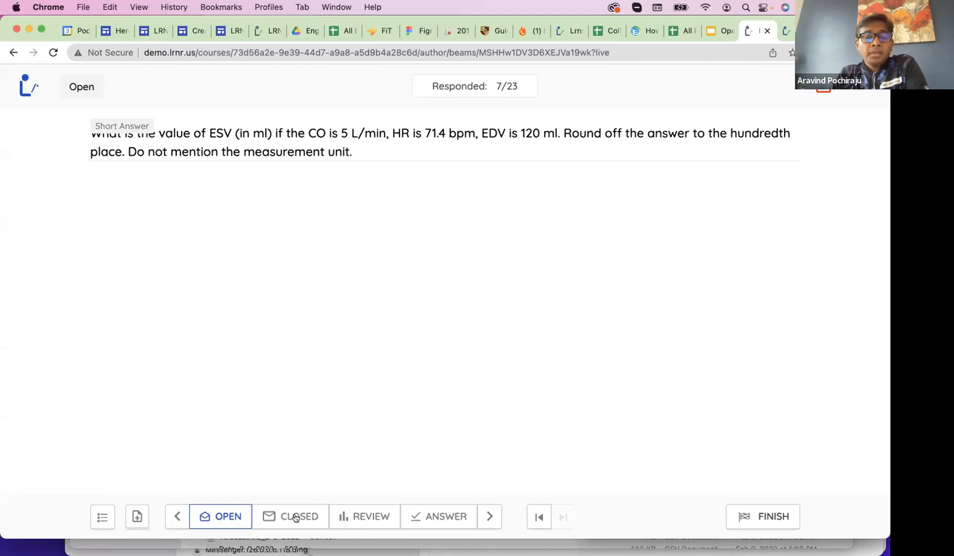
left_click(364, 518)
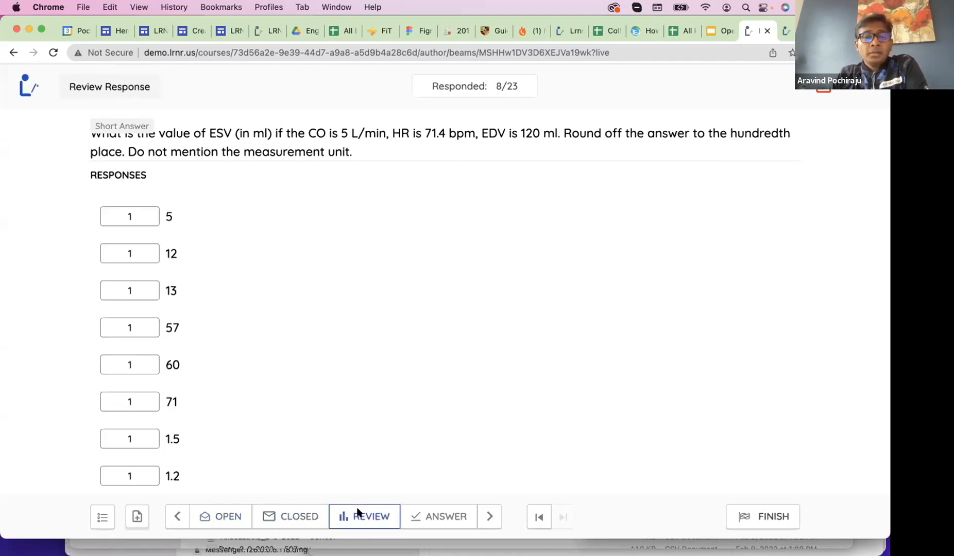
mouse_move(200, 415)
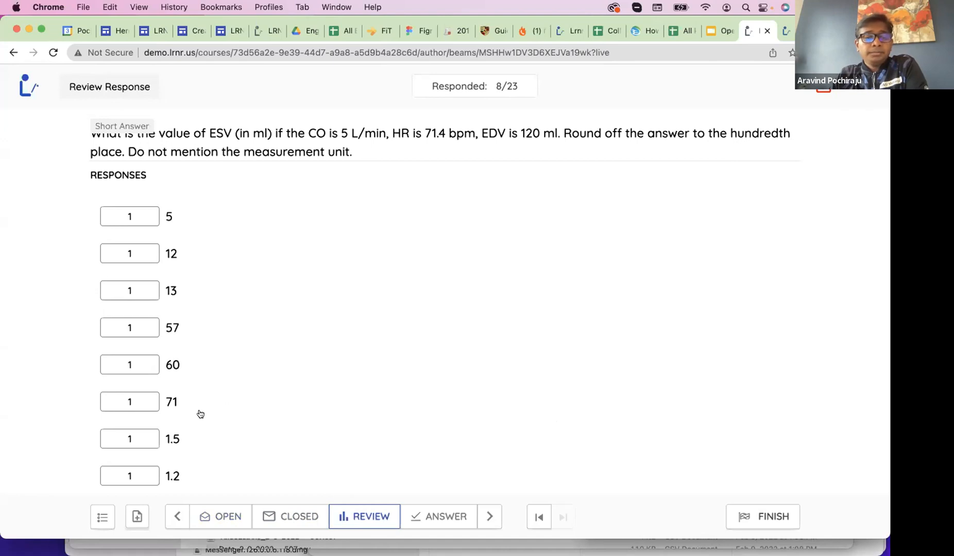
left_click(439, 517)
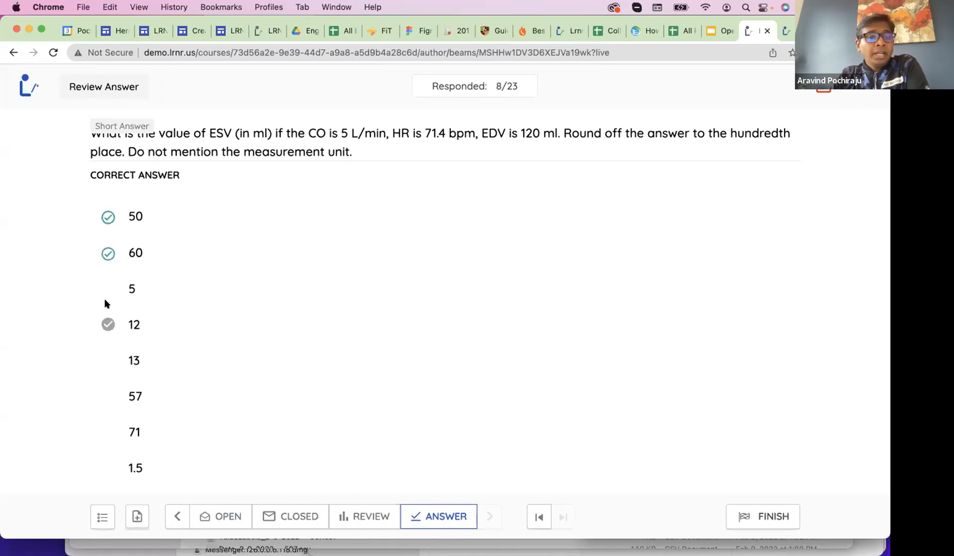
left_click(108, 291)
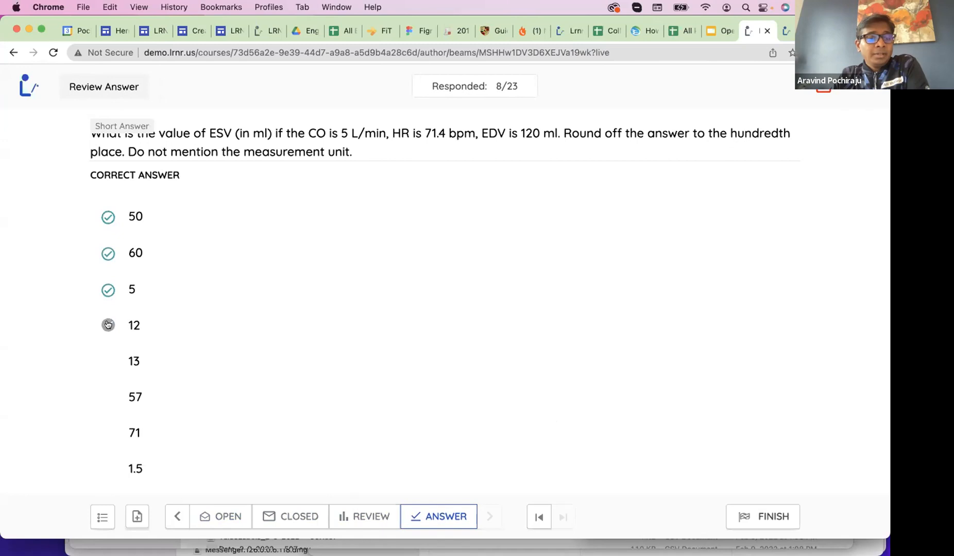
left_click(109, 327)
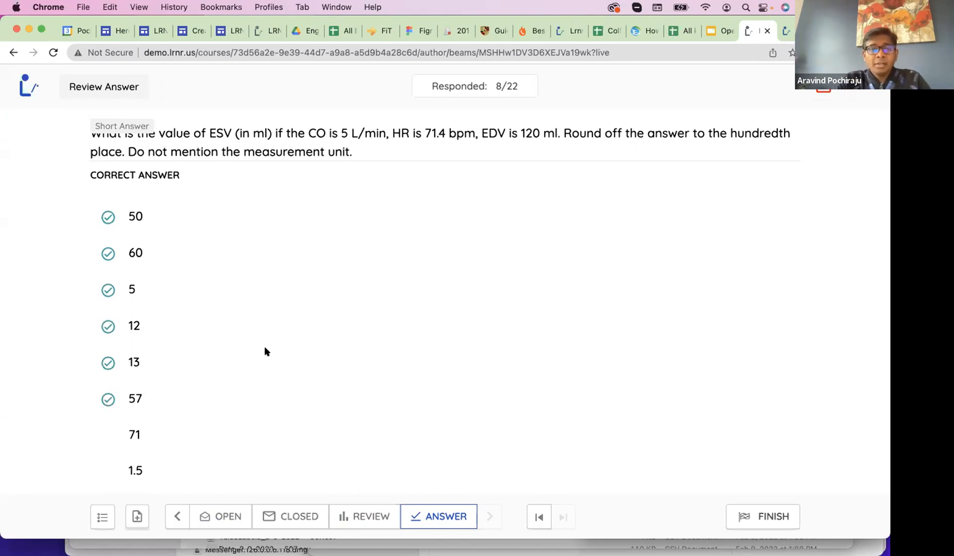
mouse_move(217, 341)
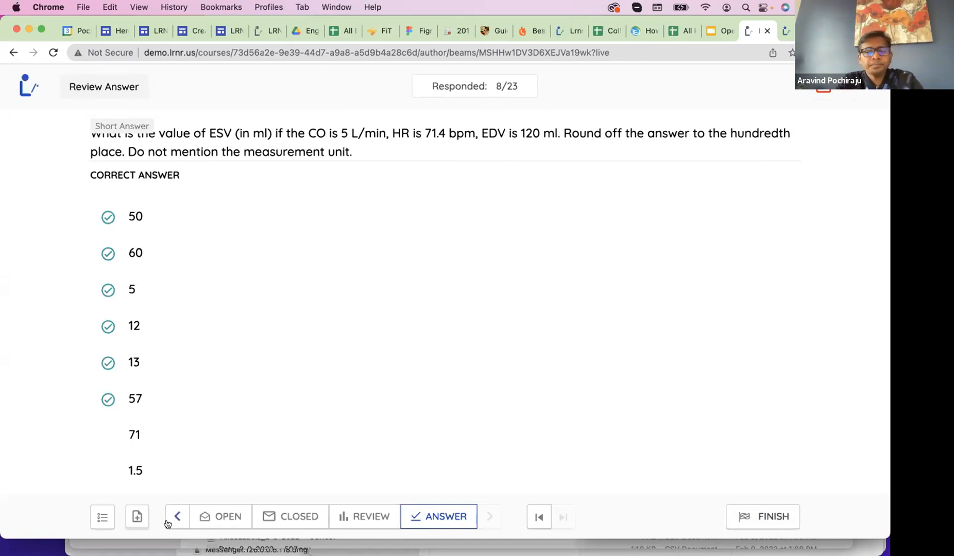
mouse_move(524, 347)
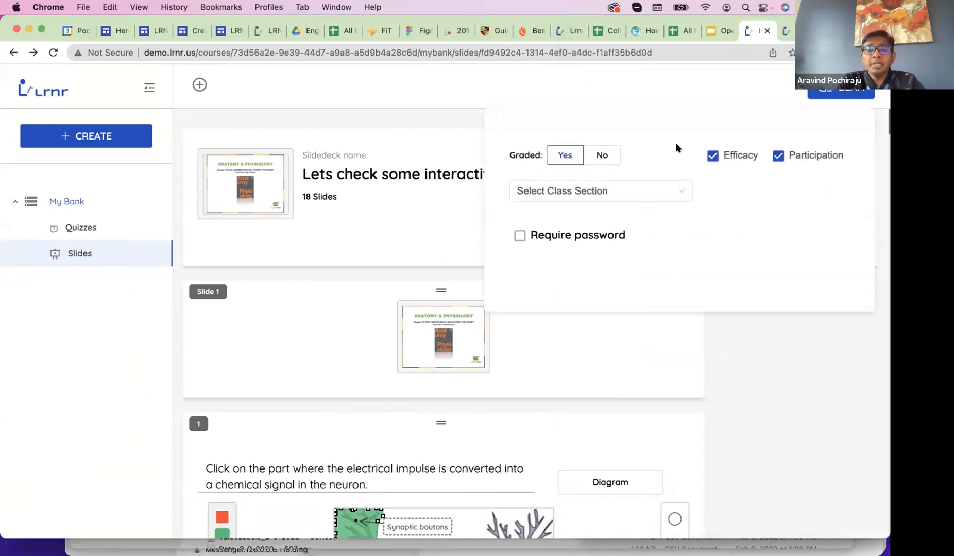
Resume the slides session graded for the OER-LRNR-2022 class section.
left_click(600, 192)
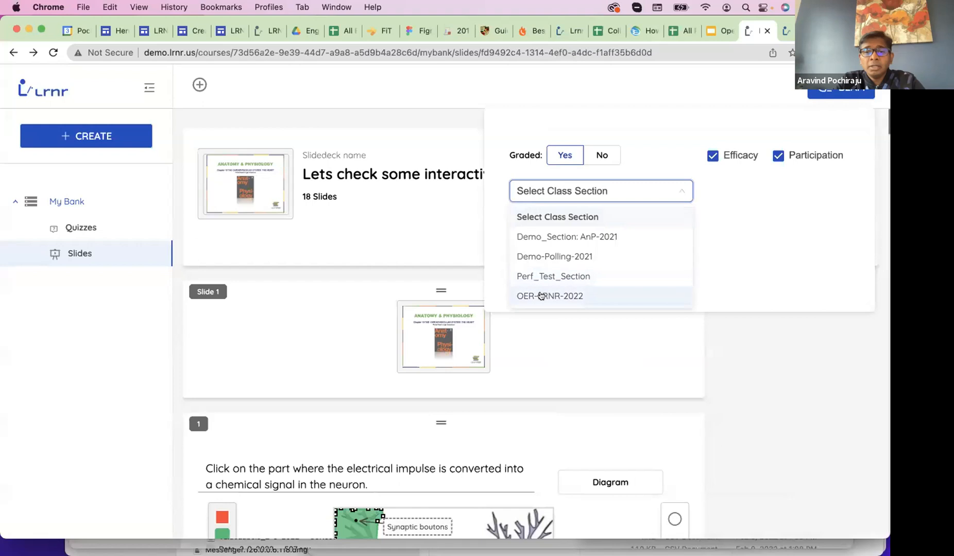
left_click(550, 296)
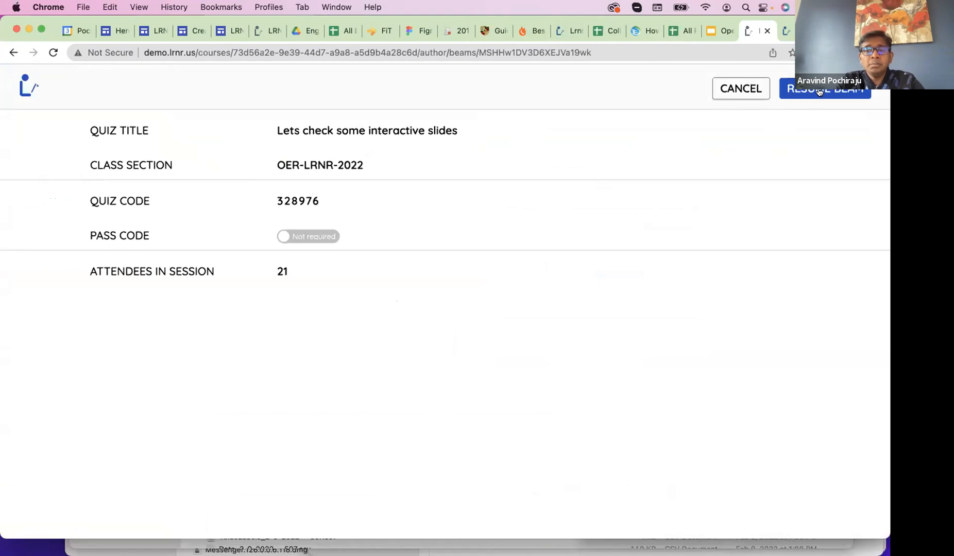
left_click(825, 89)
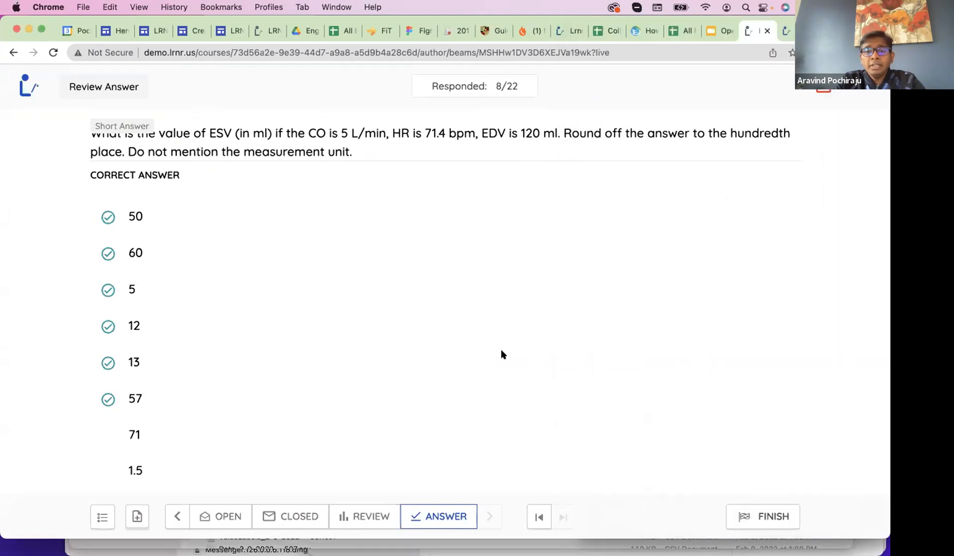
Finish the live session and confirm submitting to finalize grades.
left_click(772, 517)
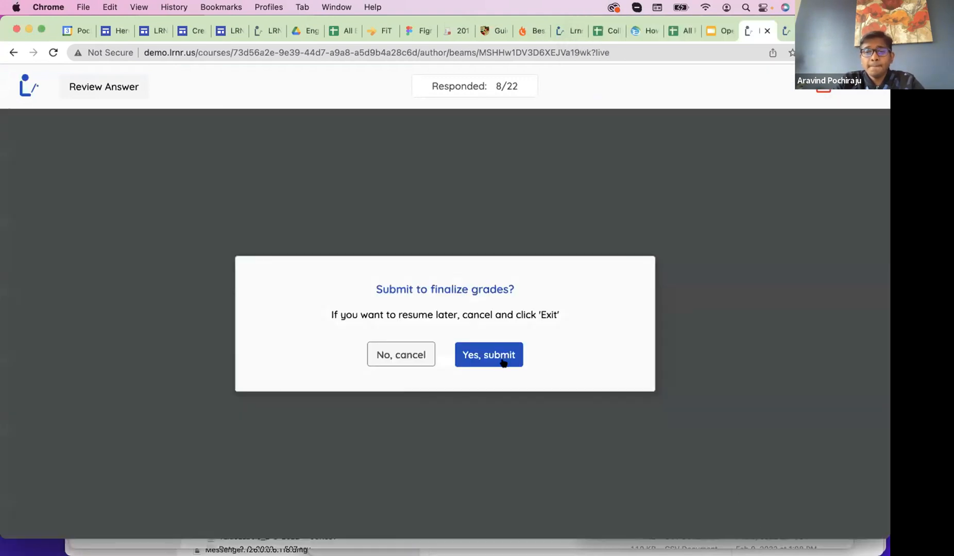
left_click(488, 355)
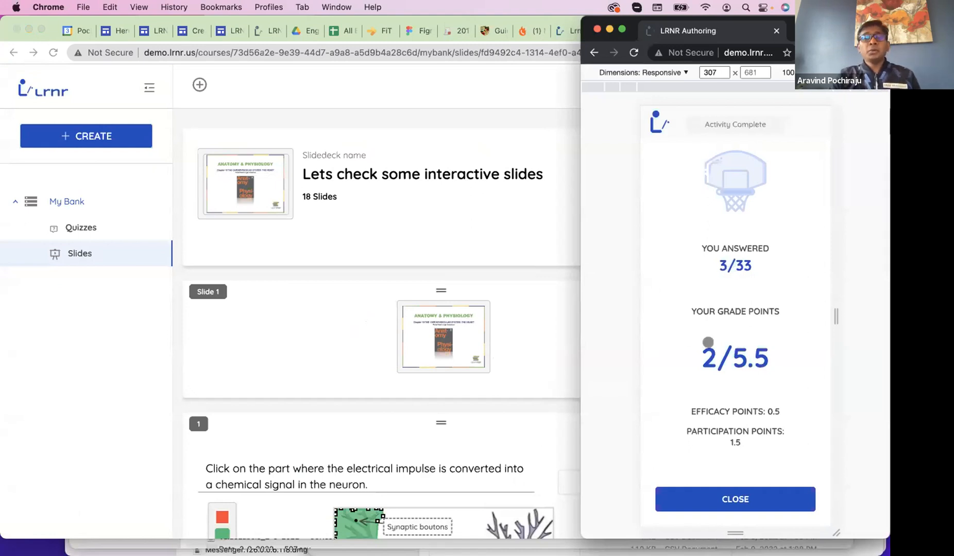
mouse_move(726, 424)
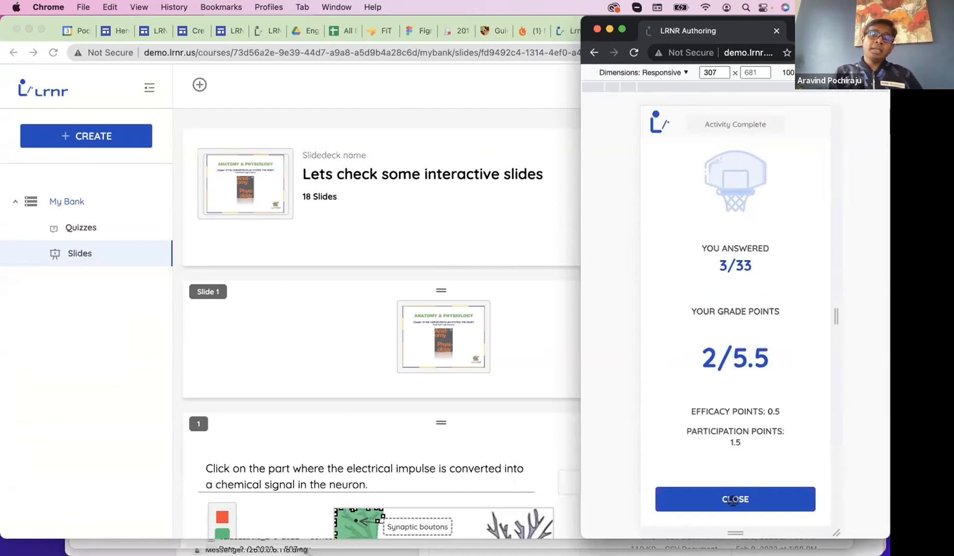
Close the student results window and browse the course Assignments list.
left_click(734, 498)
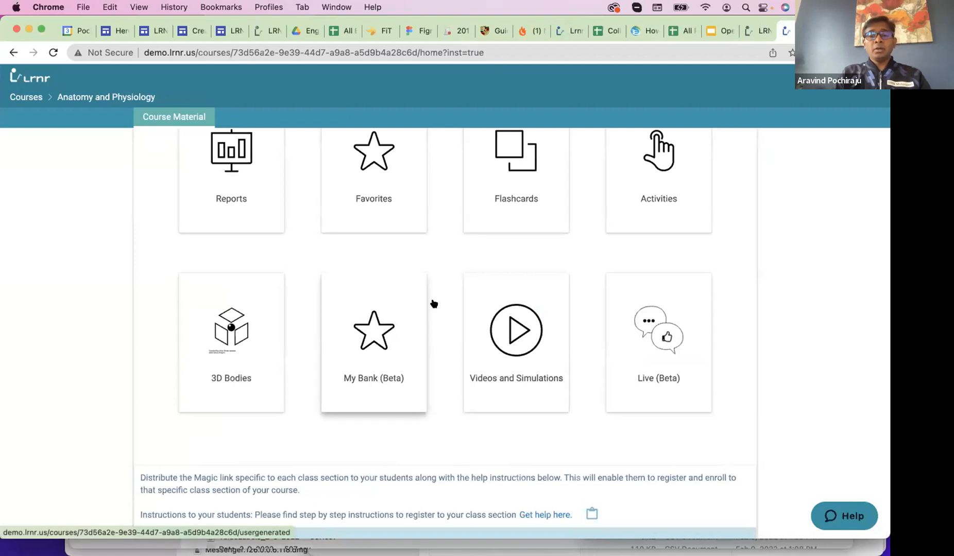
scroll("up", 3)
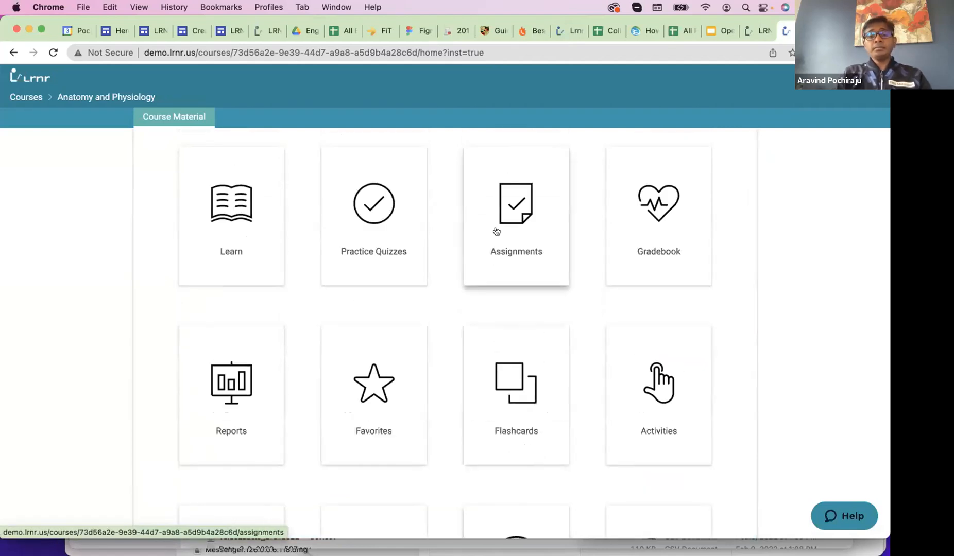
left_click(516, 216)
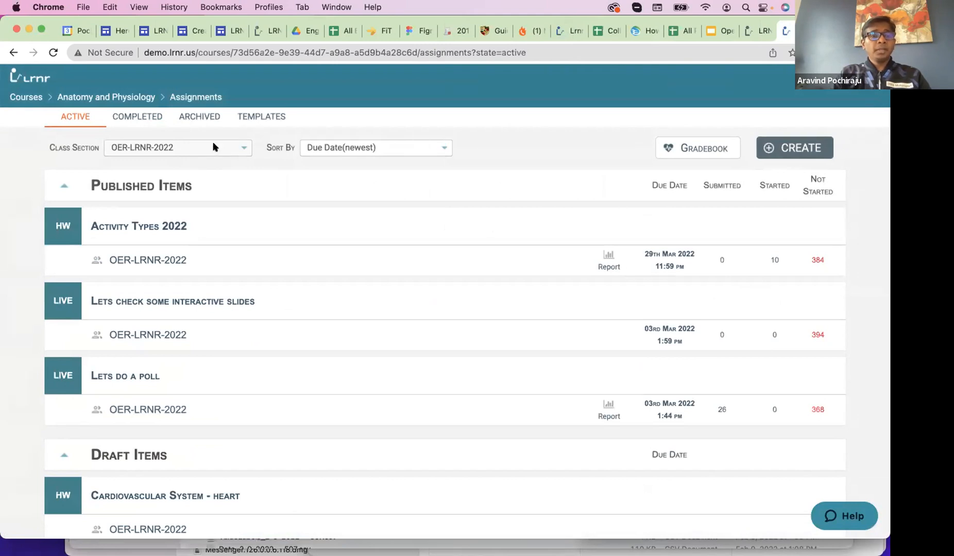
mouse_move(182, 301)
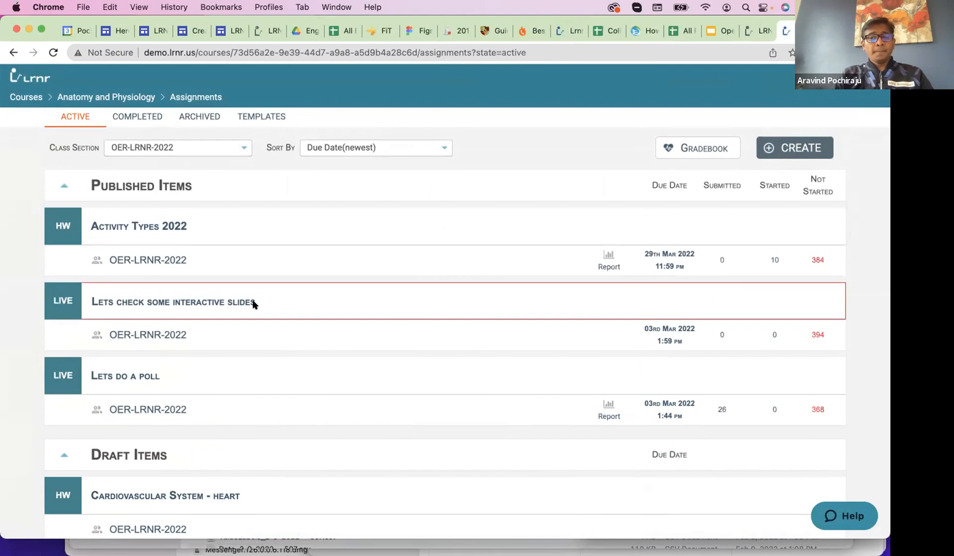
scroll("down", 3)
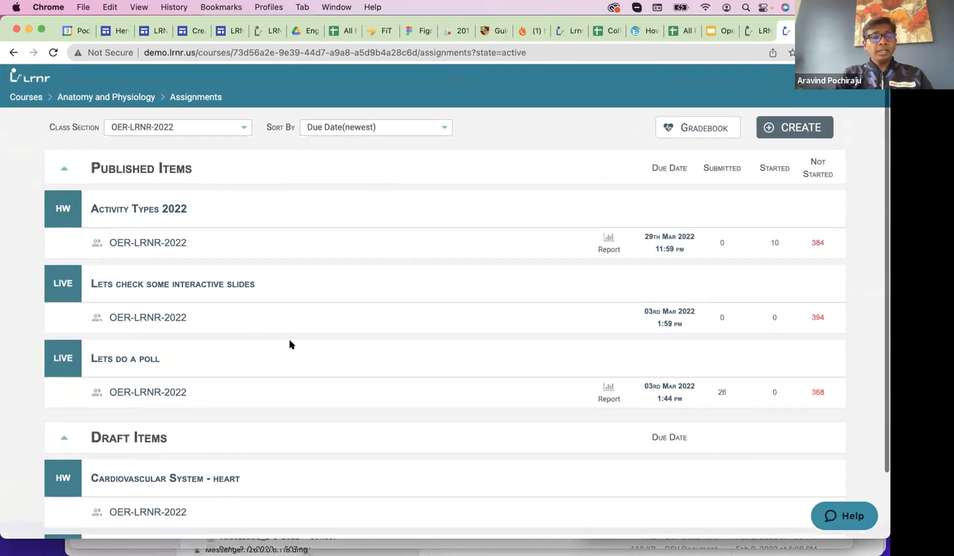
scroll("down", 3)
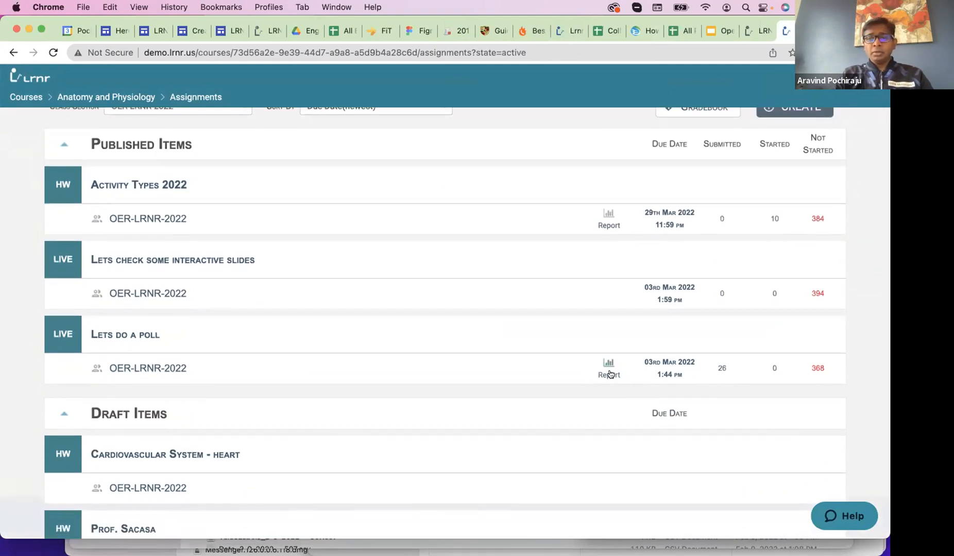
Open the Lets do a poll gradebook report showing 100 learners per page.
left_click(609, 368)
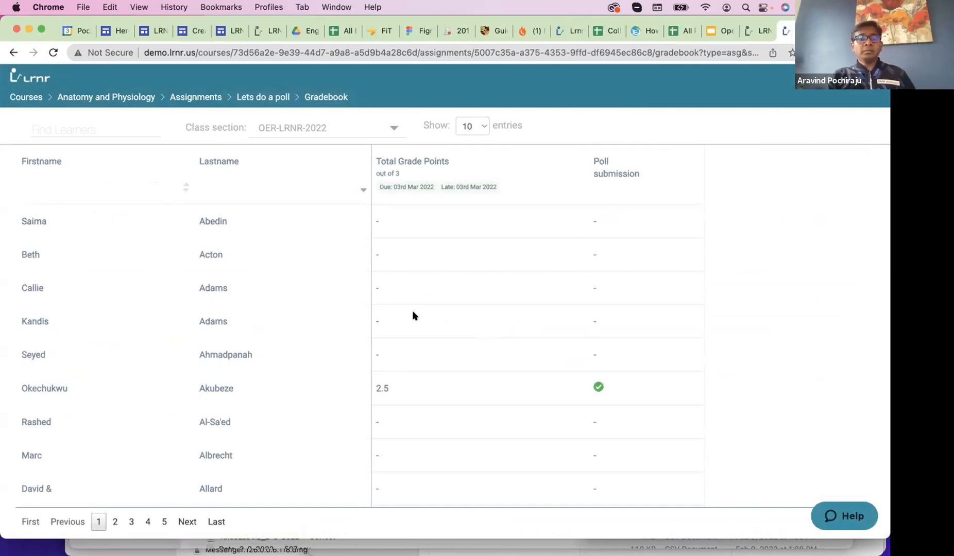
left_click(471, 126)
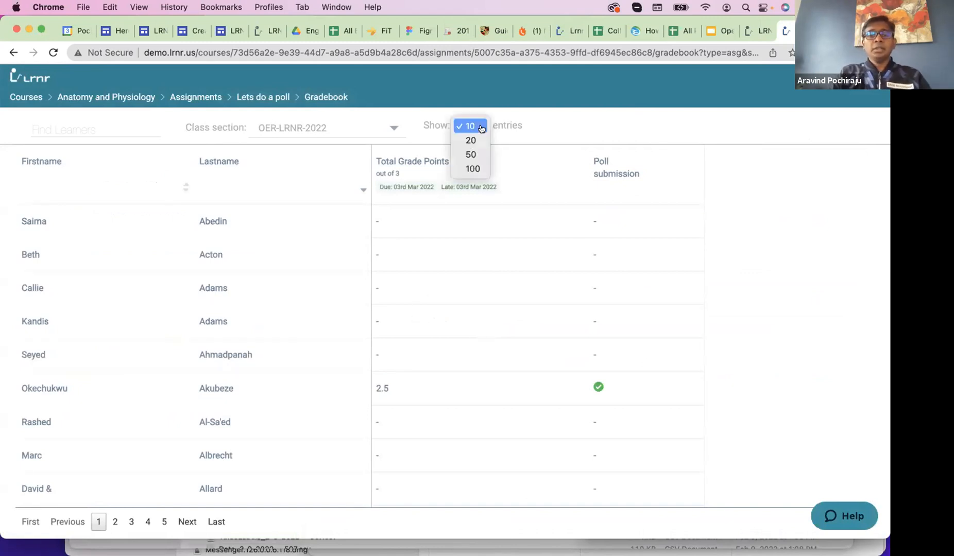
left_click(472, 169)
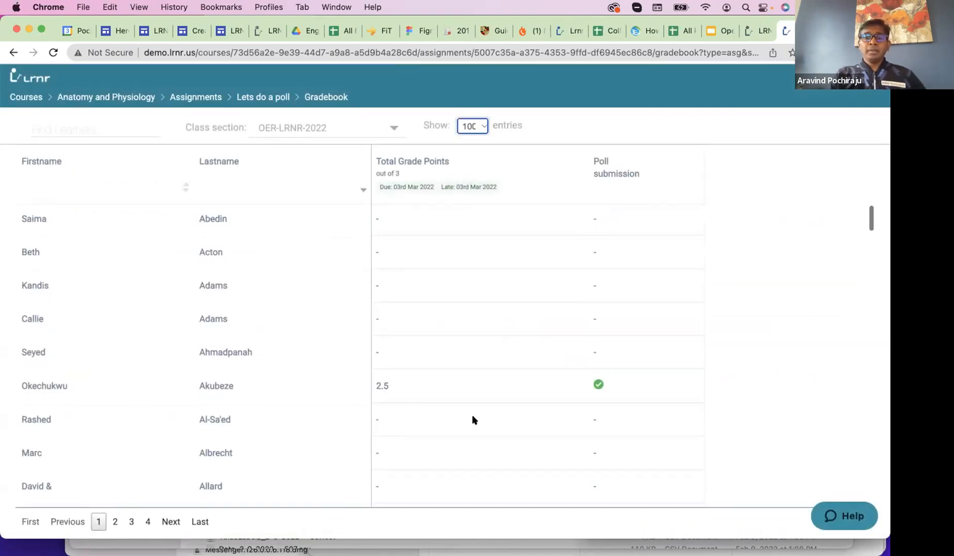
scroll("down", 3)
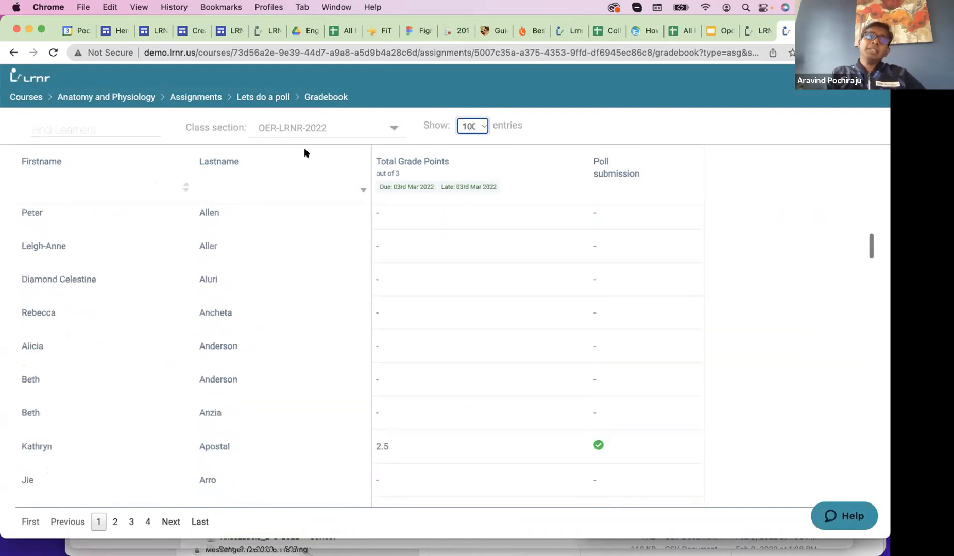
mouse_move(308, 117)
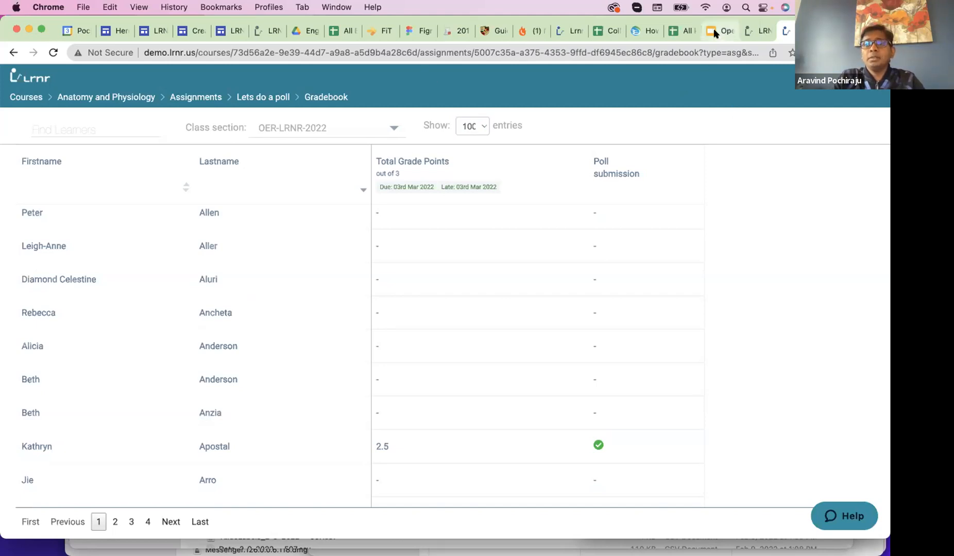
Present the webinar deck full screen and advance to the Lrnr Summary slide.
left_click(719, 31)
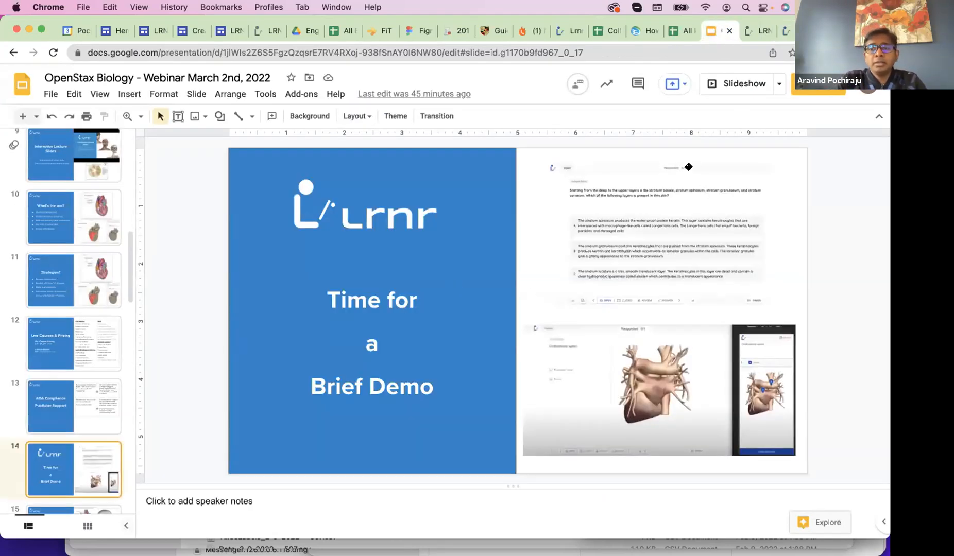
left_click(743, 84)
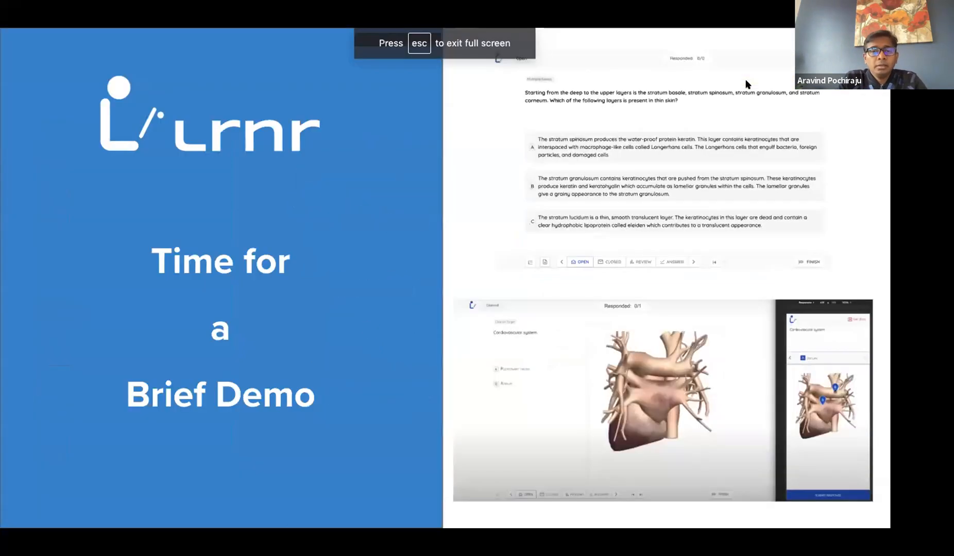
key("Right")
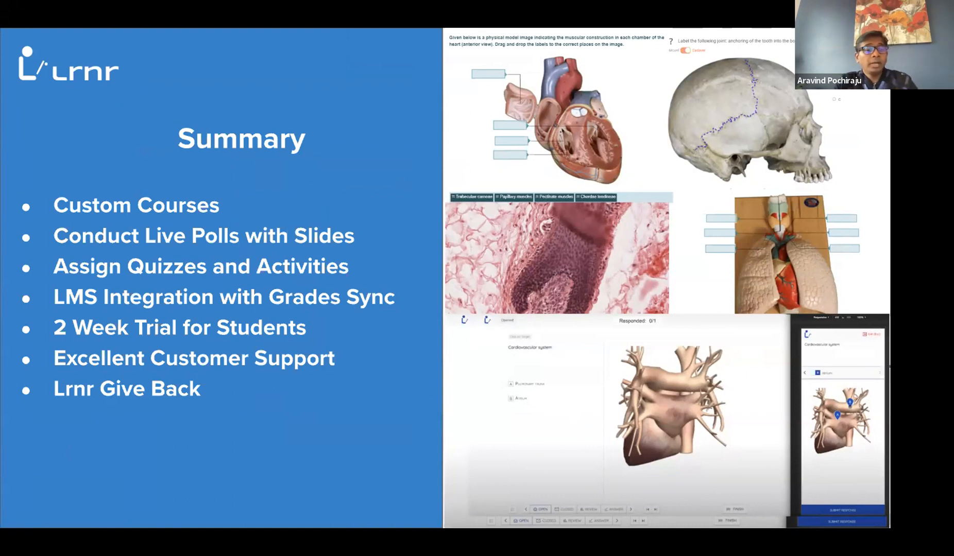
Advance to the Roadmap slide listing upcoming polling and whiteboard features.
key("right")
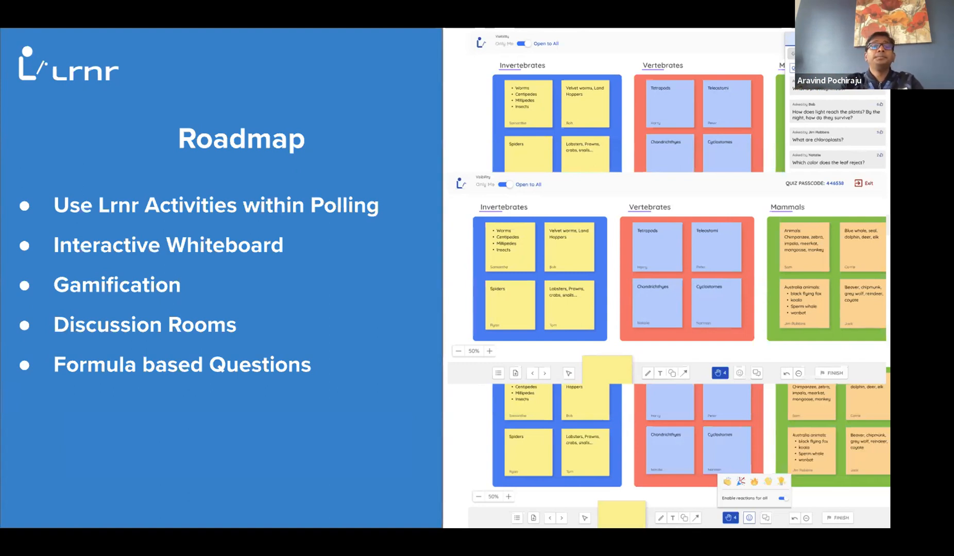
mouse_move(415, 40)
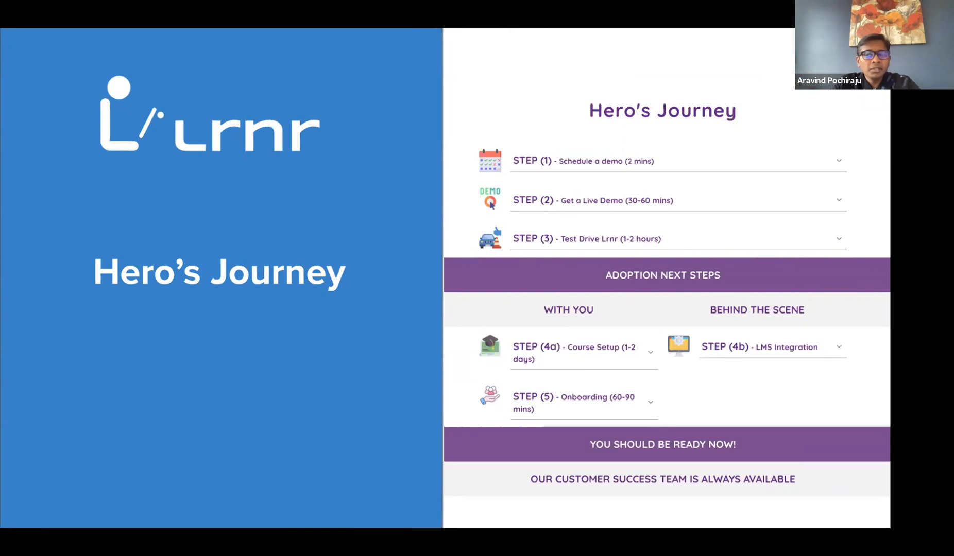
mouse_move(741, 373)
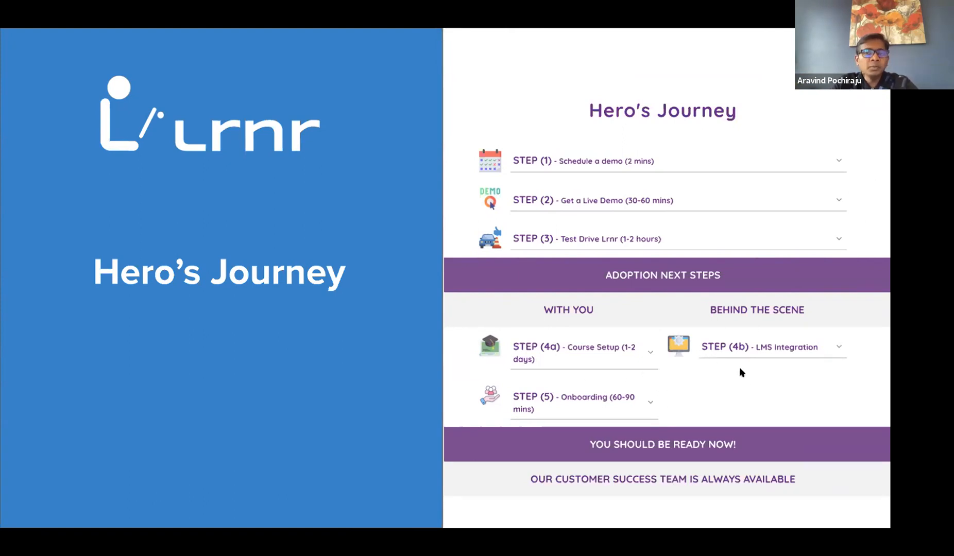
mouse_move(751, 354)
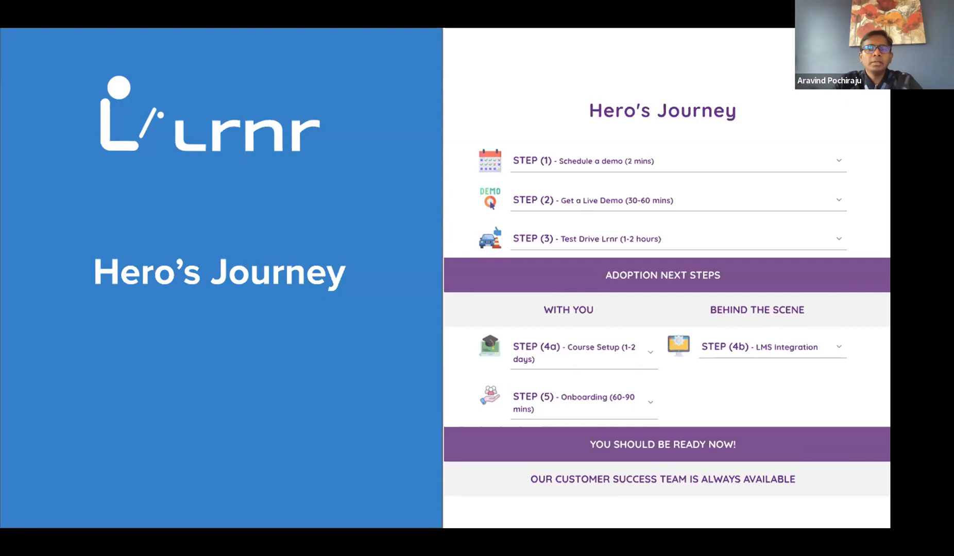
key("Right")
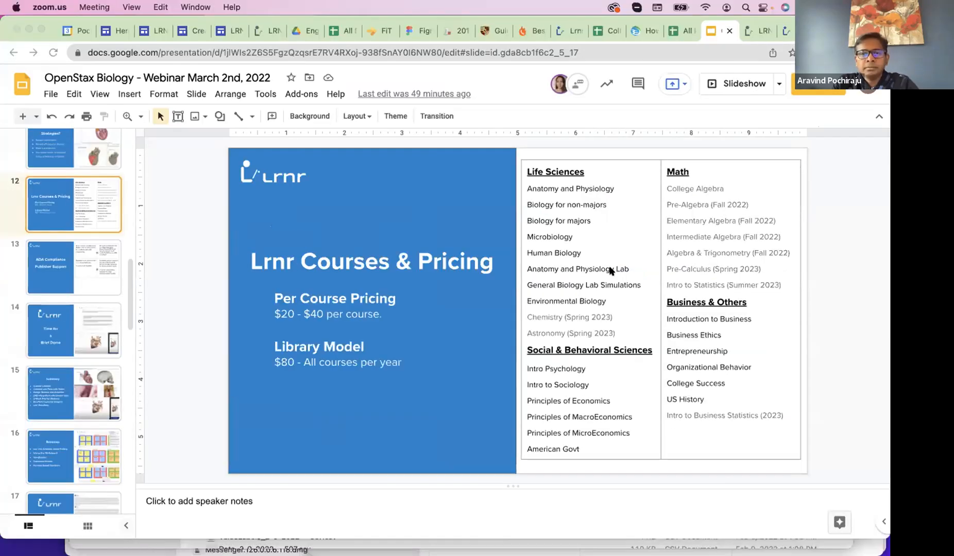
mouse_move(737, 83)
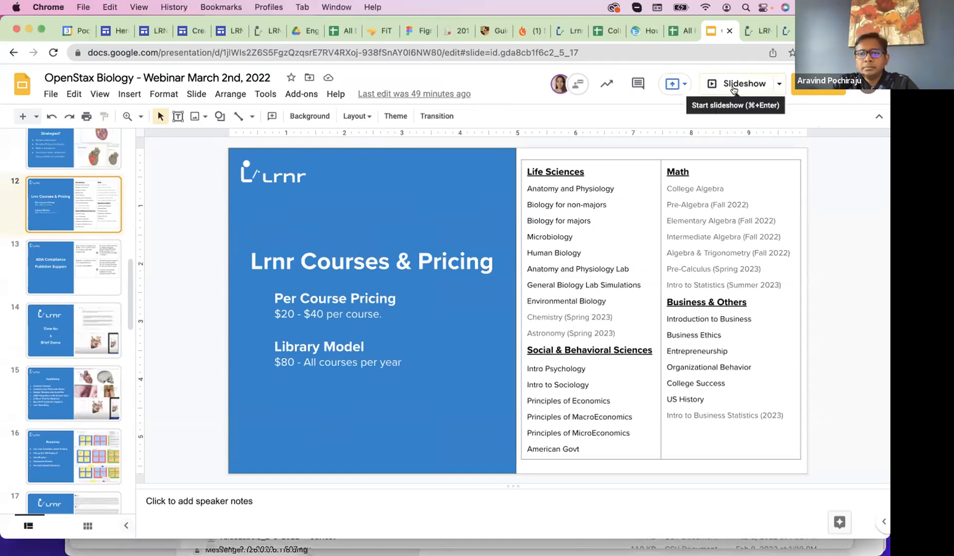
Start the slideshow so the Lrnr Courses & Pricing slide fills the screen.
left_click(737, 84)
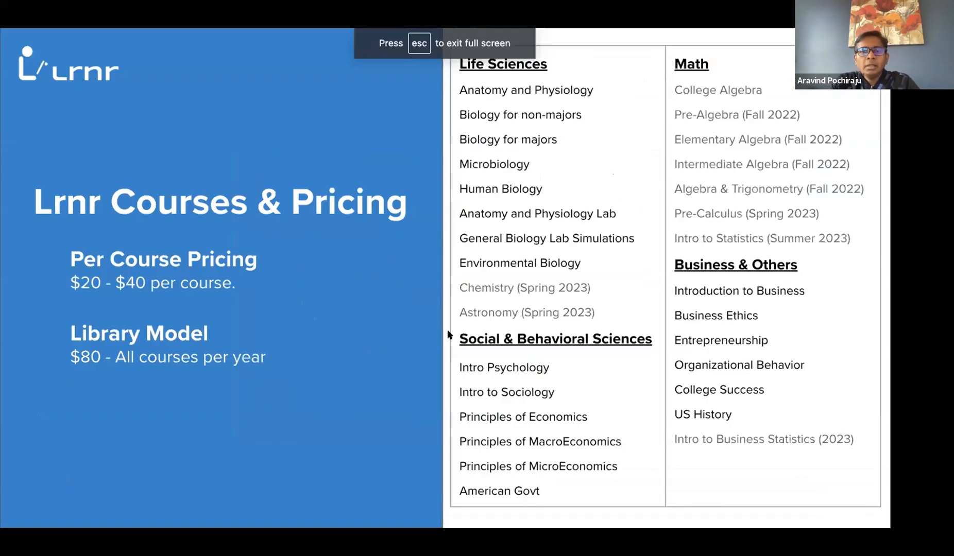
mouse_move(808, 239)
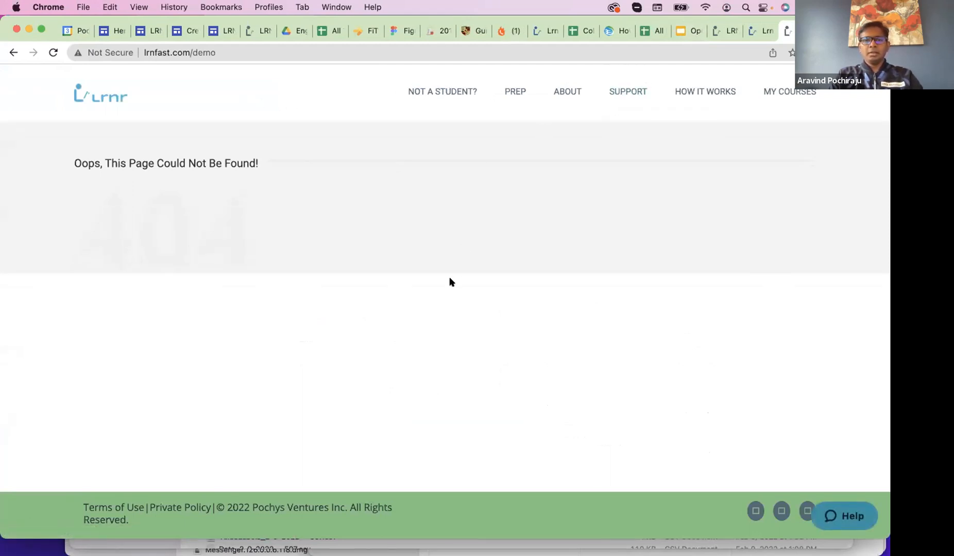
Leave the lrnfast.com/demo 404 page for the Lrnr homepage with its Take a Tour menu.
left_click(179, 53)
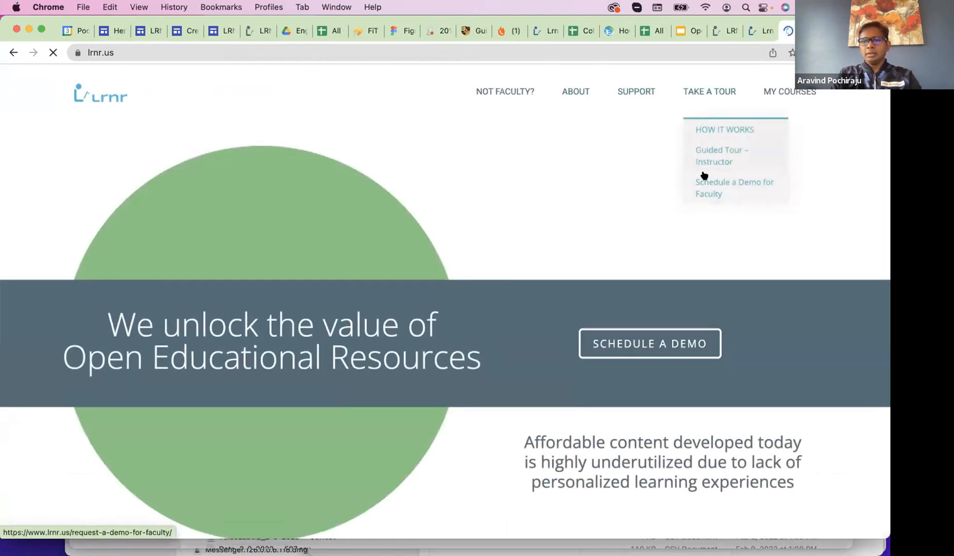
Choose Schedule a Demo for Faculty to reach the booking calendar with Aravind's time slots.
left_click(734, 187)
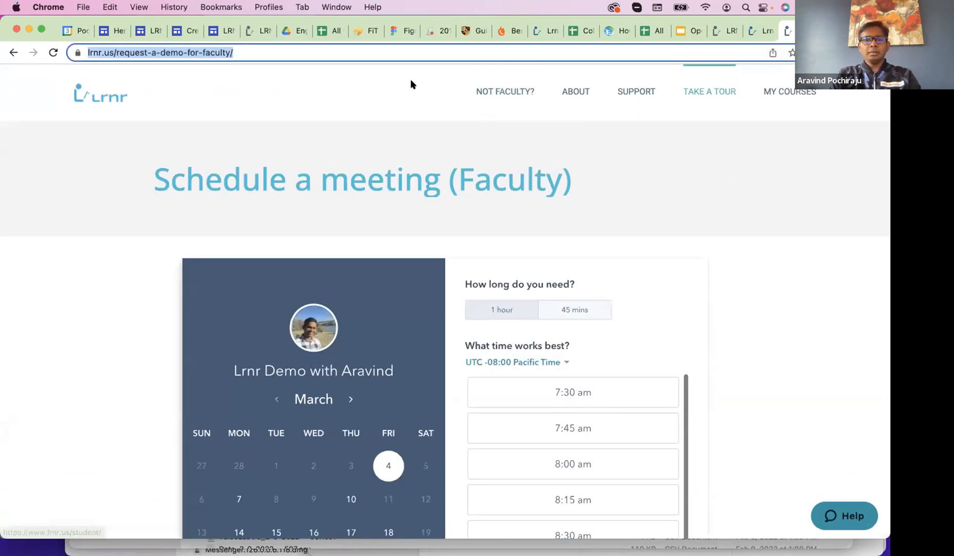
Copy the faculty demo page address as the Lrnr Support chat window appears.
key("Cmd+Tab")
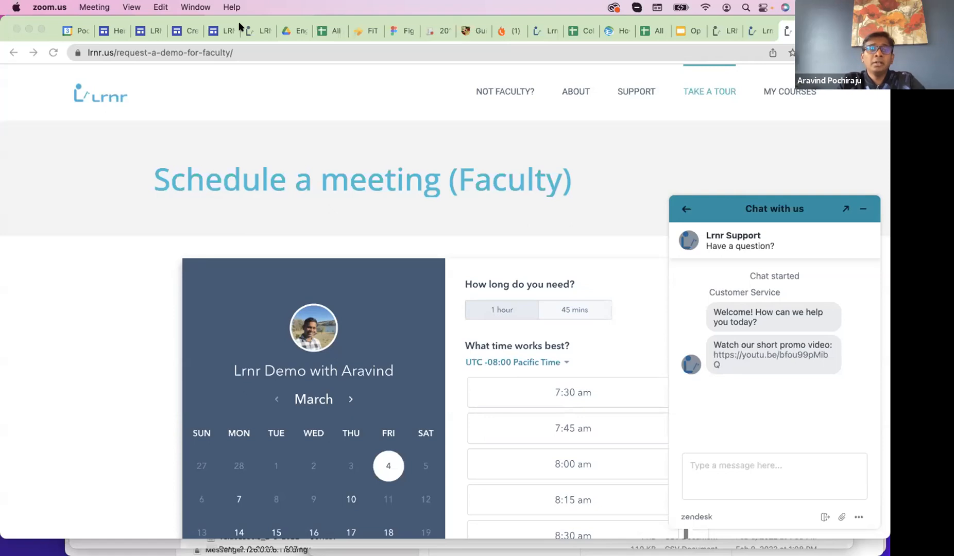
mouse_move(374, 272)
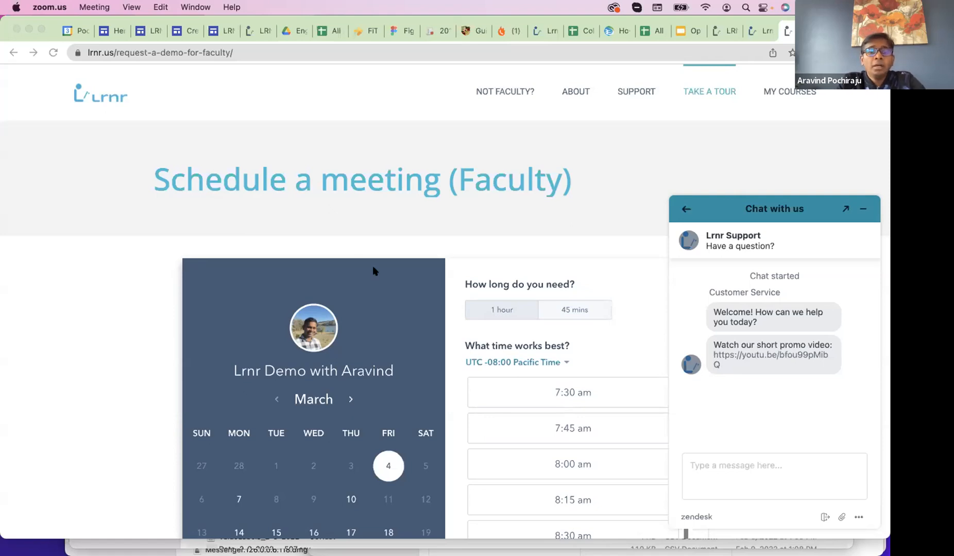
mouse_move(384, 443)
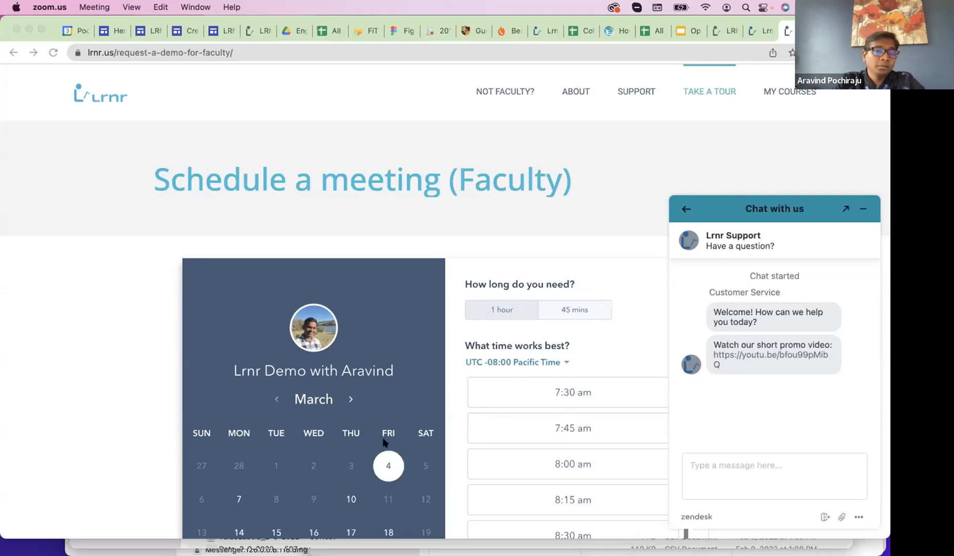
mouse_move(354, 341)
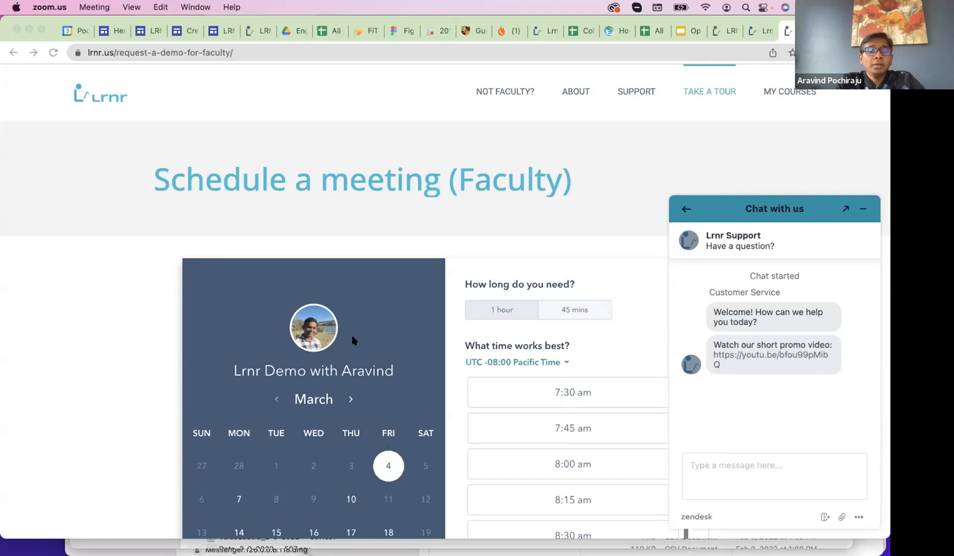
mouse_move(411, 20)
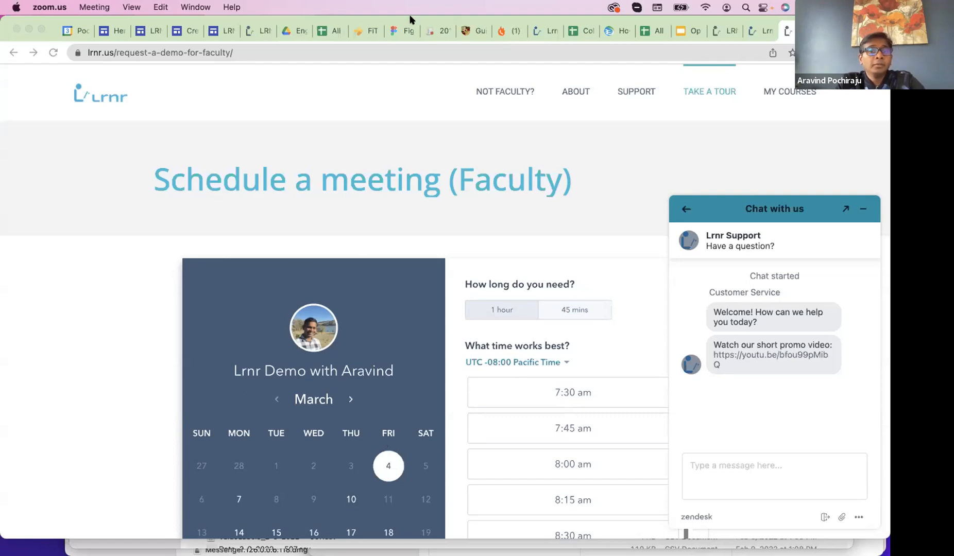